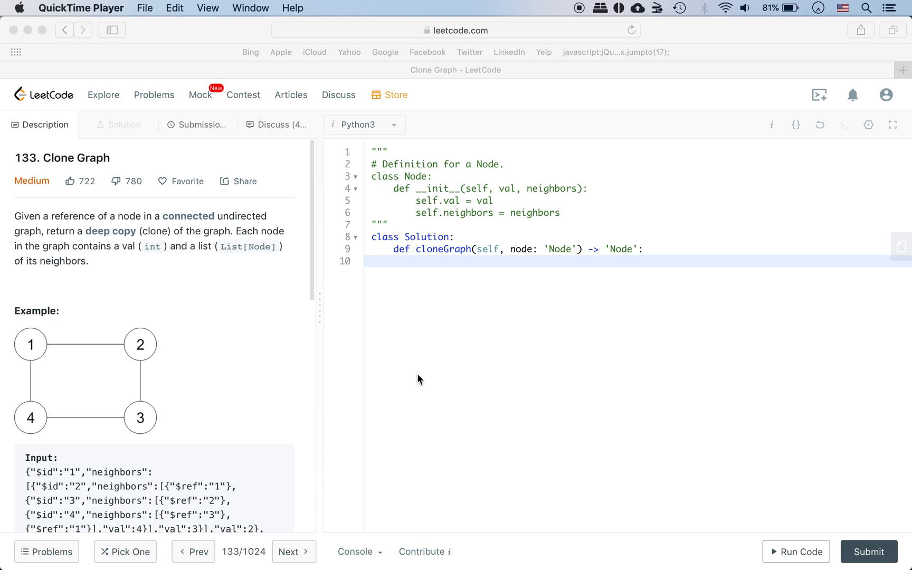
{"action": "mouse_move", "coordinate": [47, 171]}
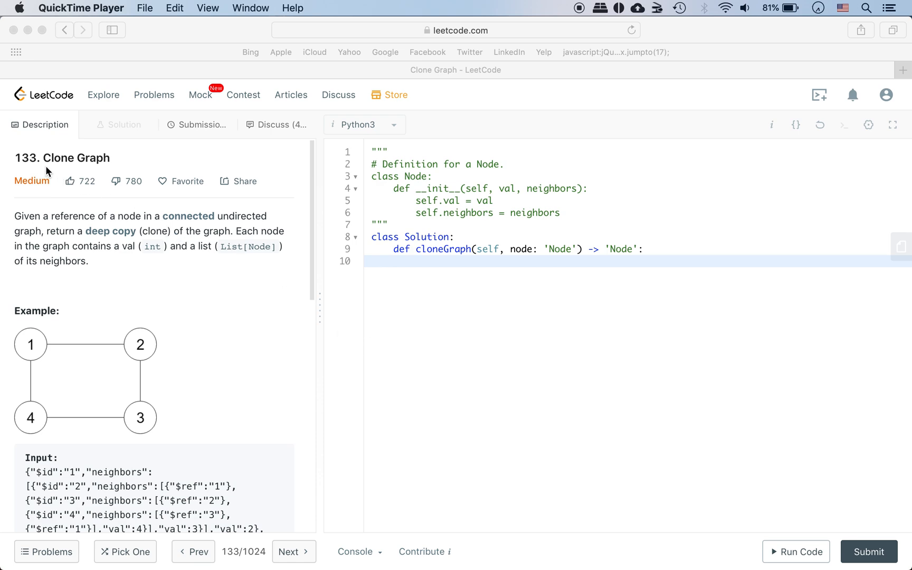
{"action": "mouse_move", "coordinate": [36, 220]}
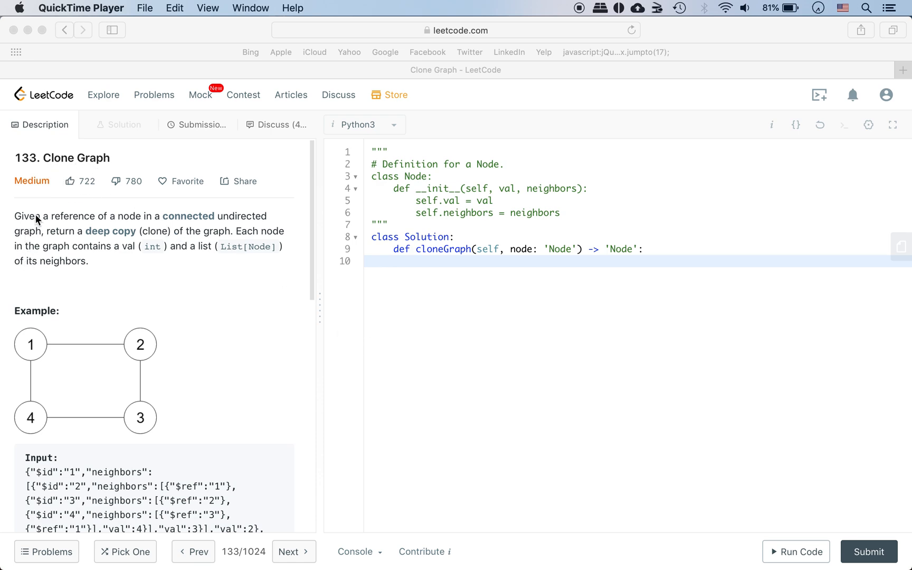
{"action": "mouse_move", "coordinate": [155, 234]}
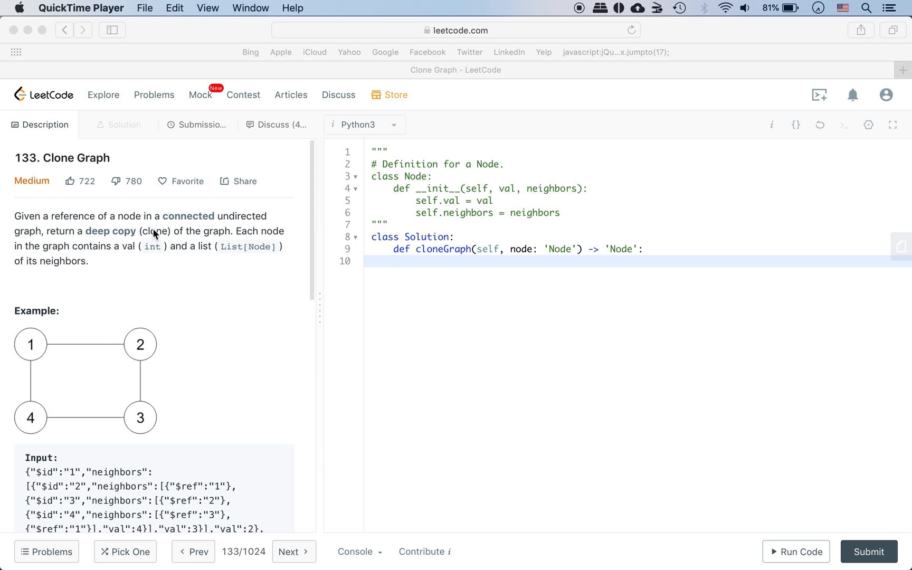
{"action": "mouse_move", "coordinate": [52, 240]}
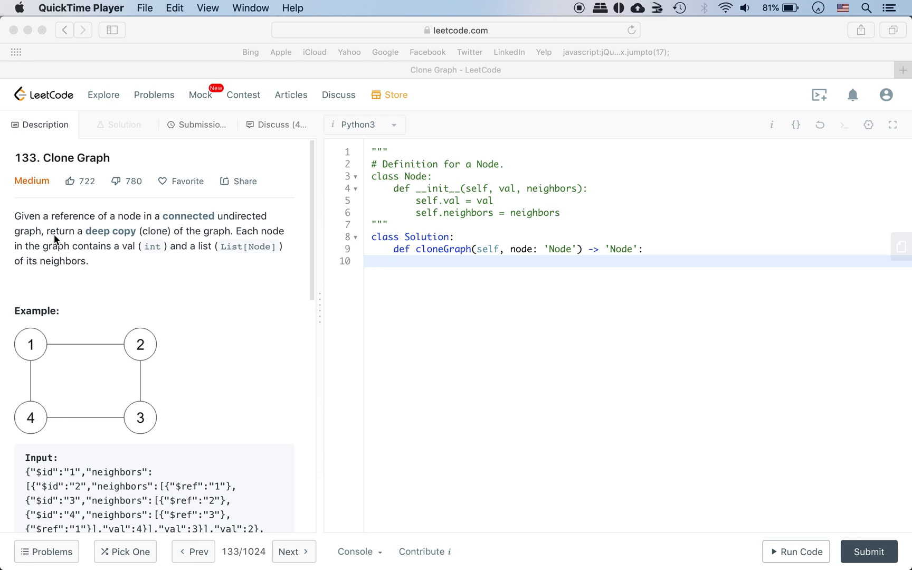
{"action": "mouse_move", "coordinate": [168, 243]}
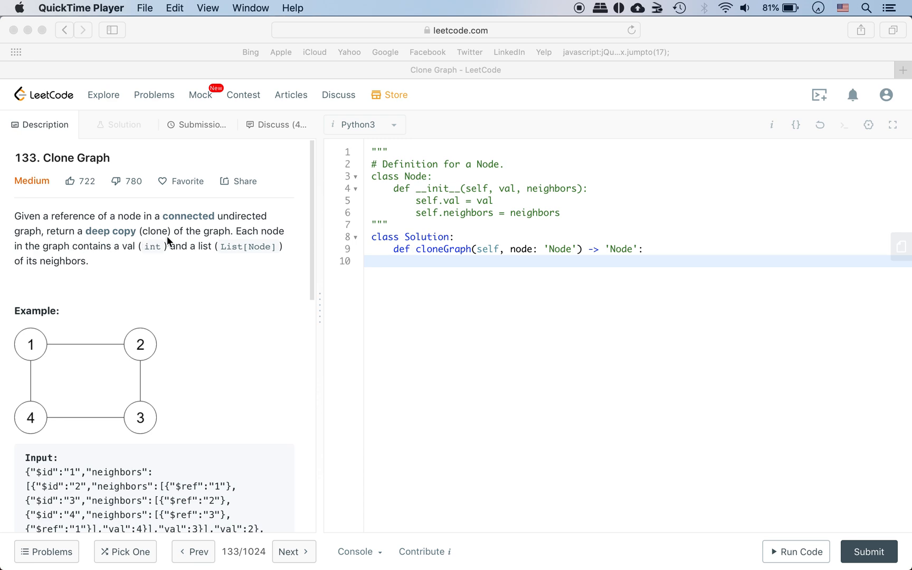
{"action": "mouse_move", "coordinate": [79, 253]}
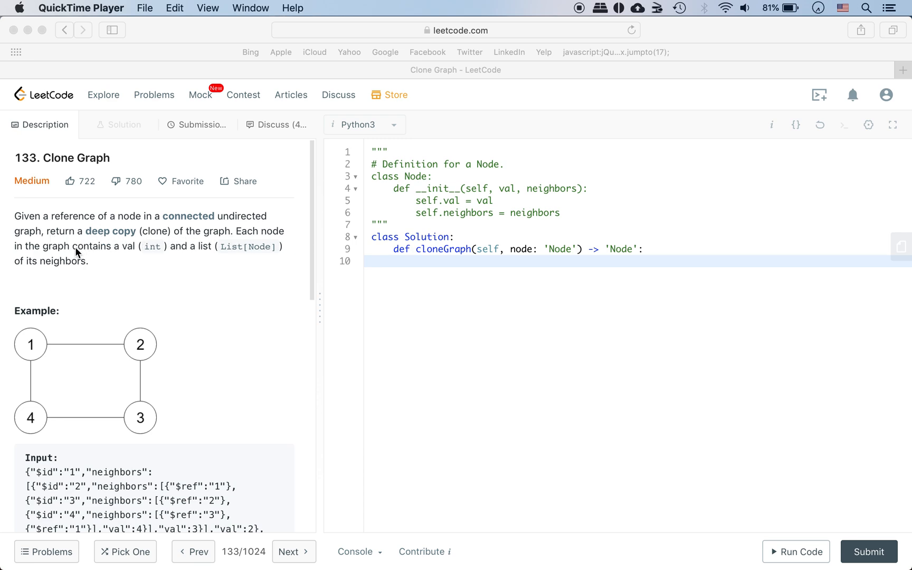
{"action": "mouse_move", "coordinate": [158, 259]}
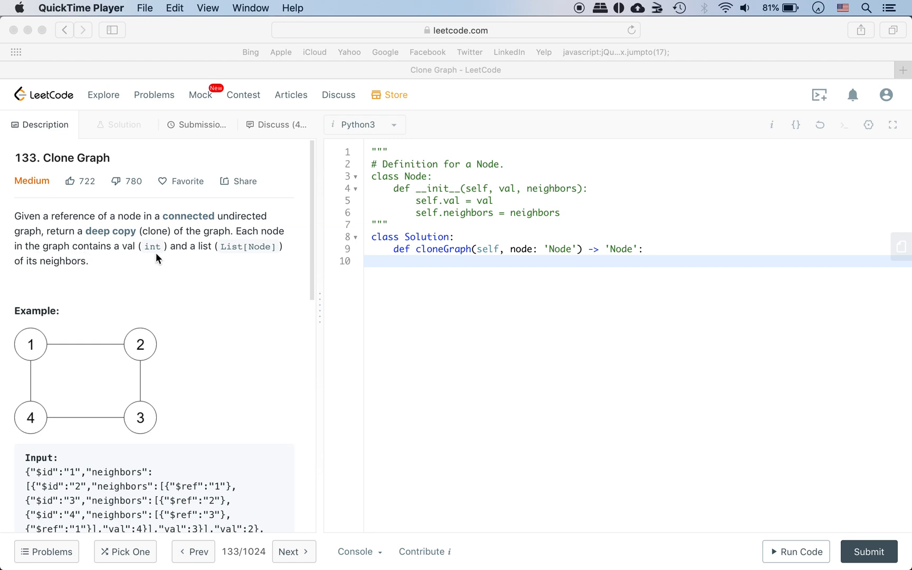
{"action": "mouse_move", "coordinate": [140, 284]}
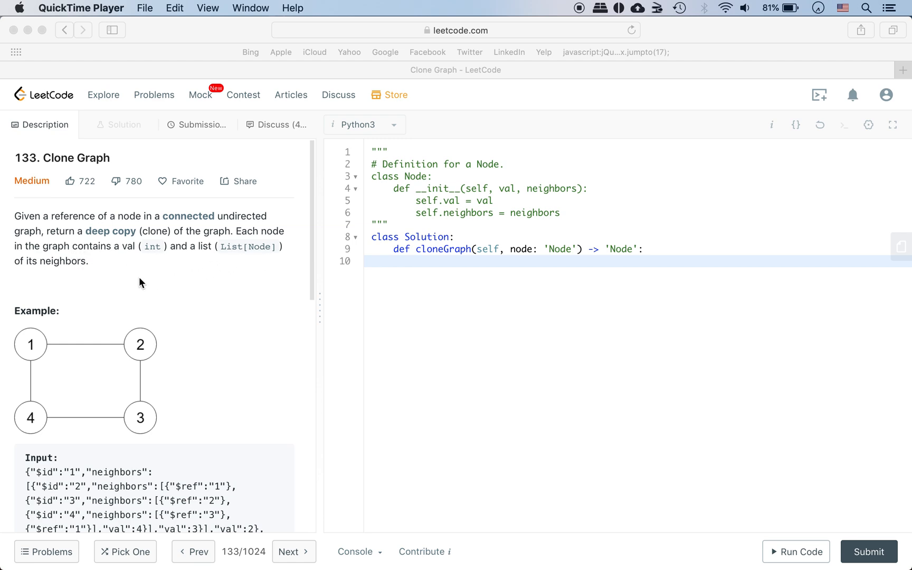
- Insert a blank line above class Solution and write the note 'node: 1' there
{"action": "scroll", "scroll_direction": "down", "scroll_amount": 3}
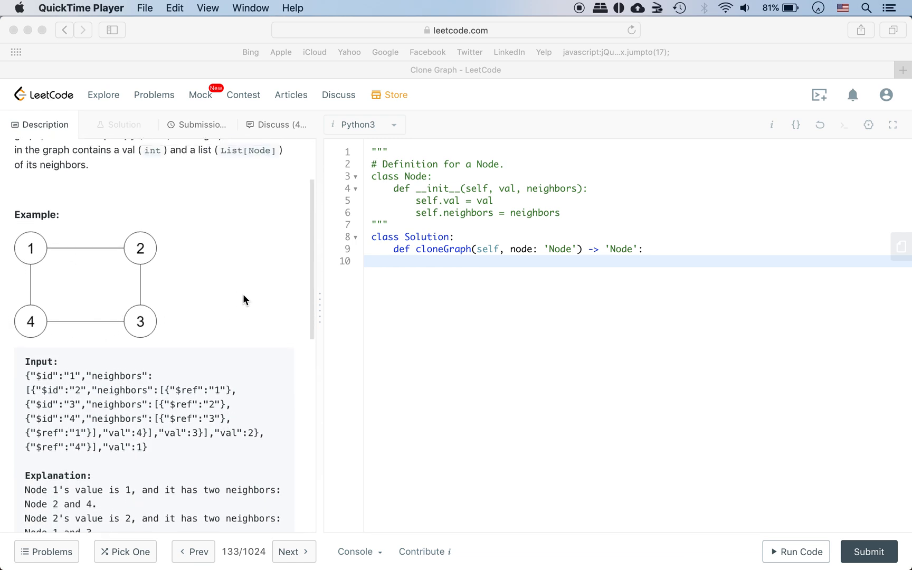
{"action": "scroll", "scroll_direction": "up", "scroll_amount": 3}
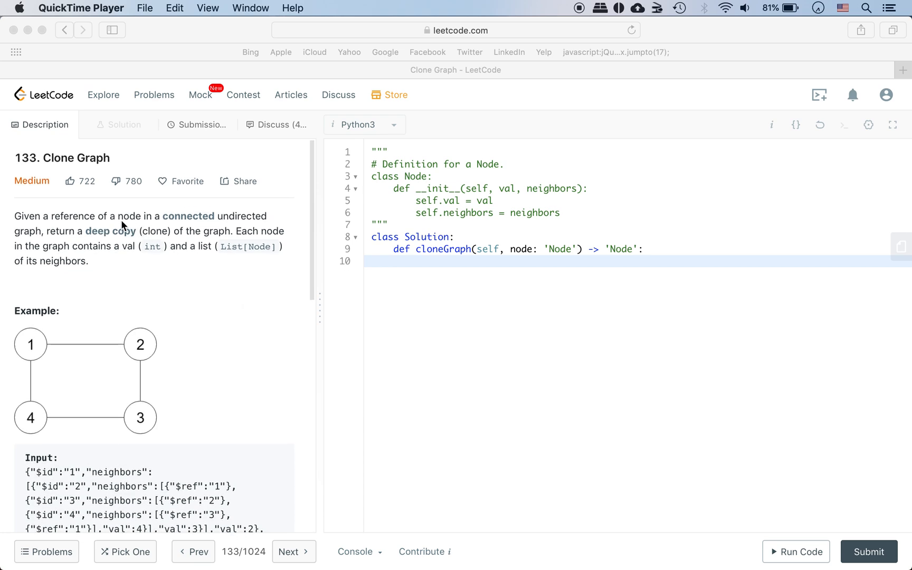
{"action": "mouse_move", "coordinate": [170, 356]}
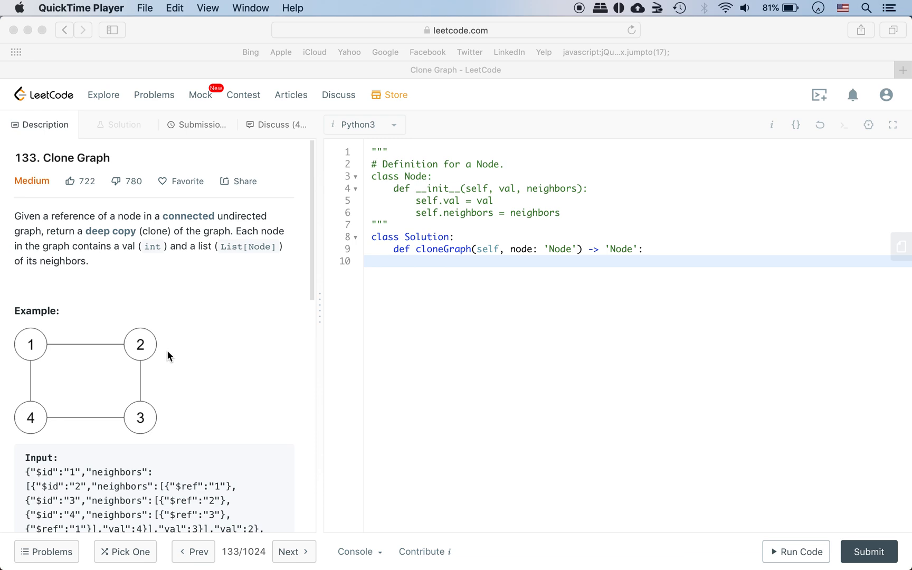
{"action": "mouse_move", "coordinate": [47, 354]}
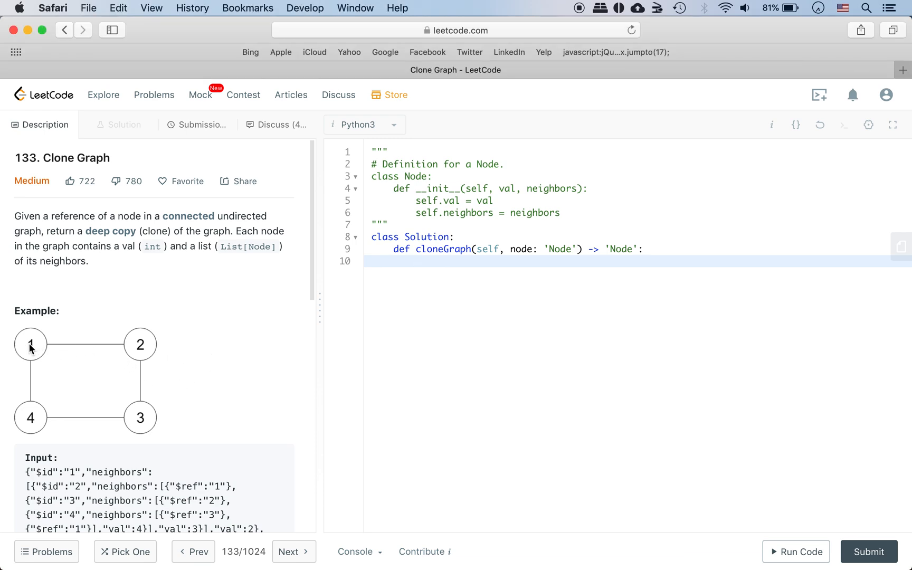
{"action": "mouse_move", "coordinate": [97, 429]}
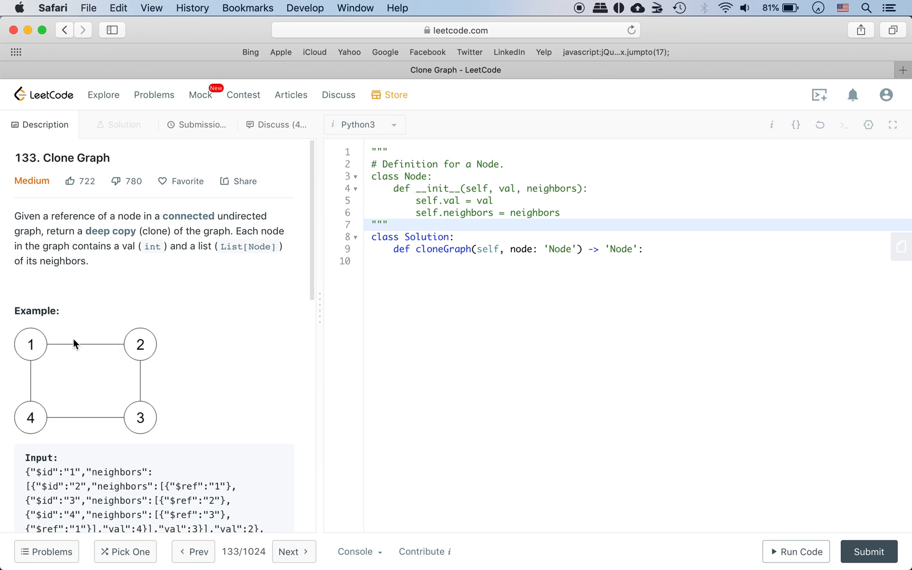
{"action": "mouse_move", "coordinate": [27, 407]}
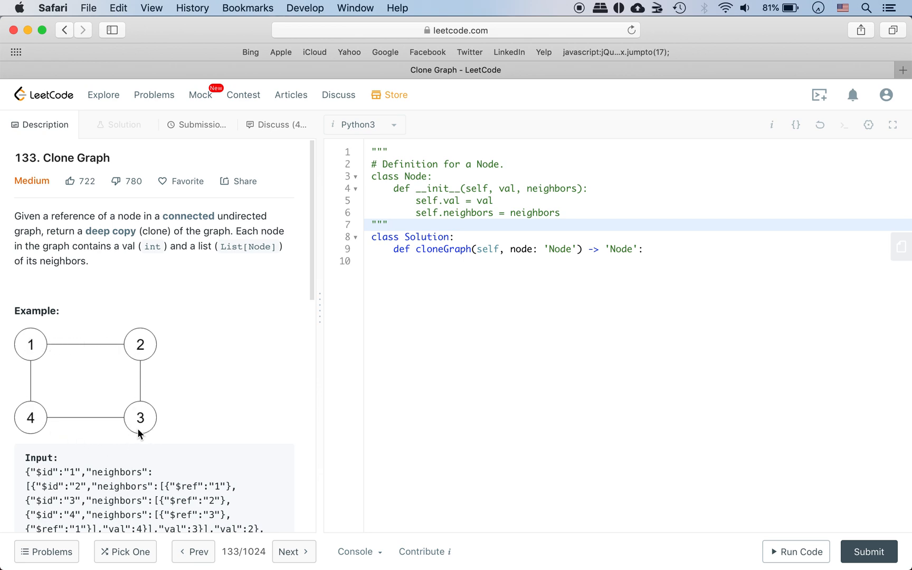
{"action": "mouse_move", "coordinate": [249, 437]}
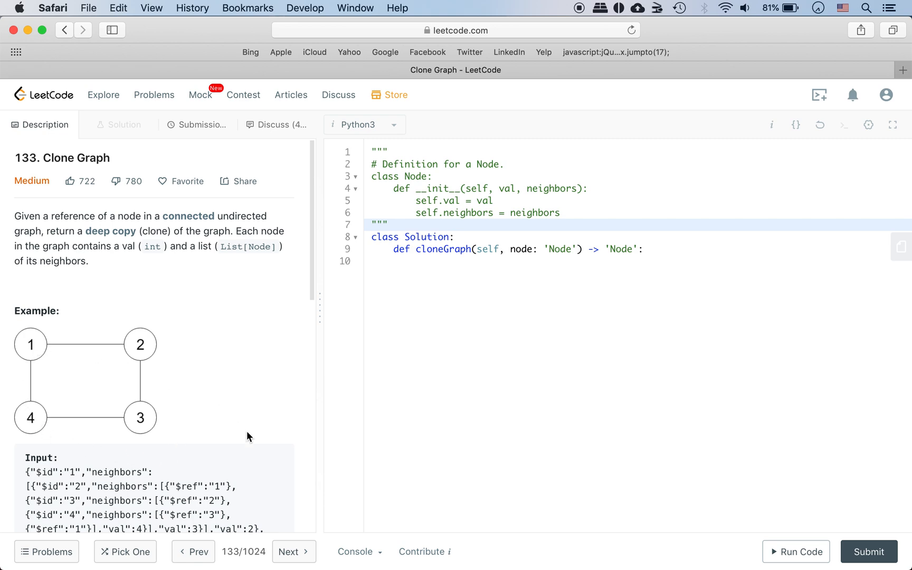
{"action": "mouse_move", "coordinate": [292, 399]}
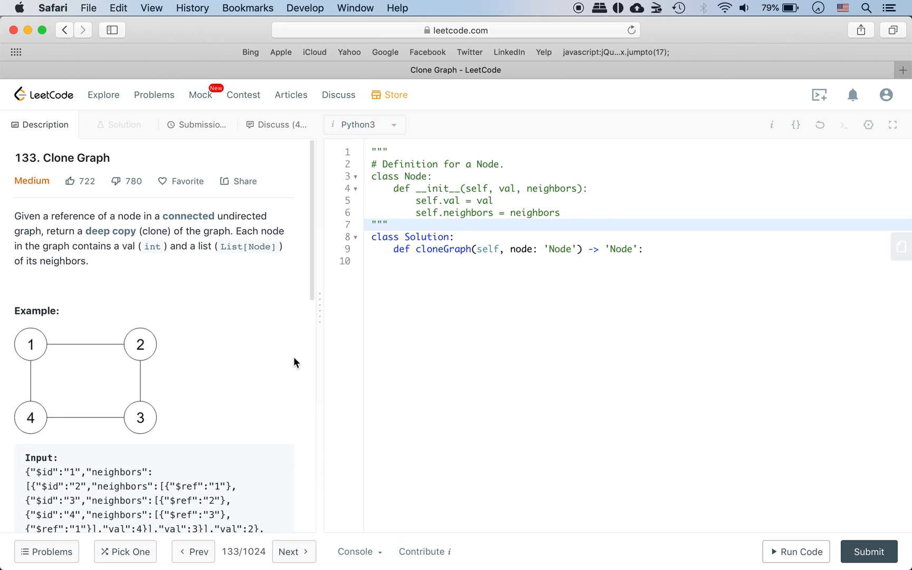
{"action": "mouse_move", "coordinate": [405, 336]}
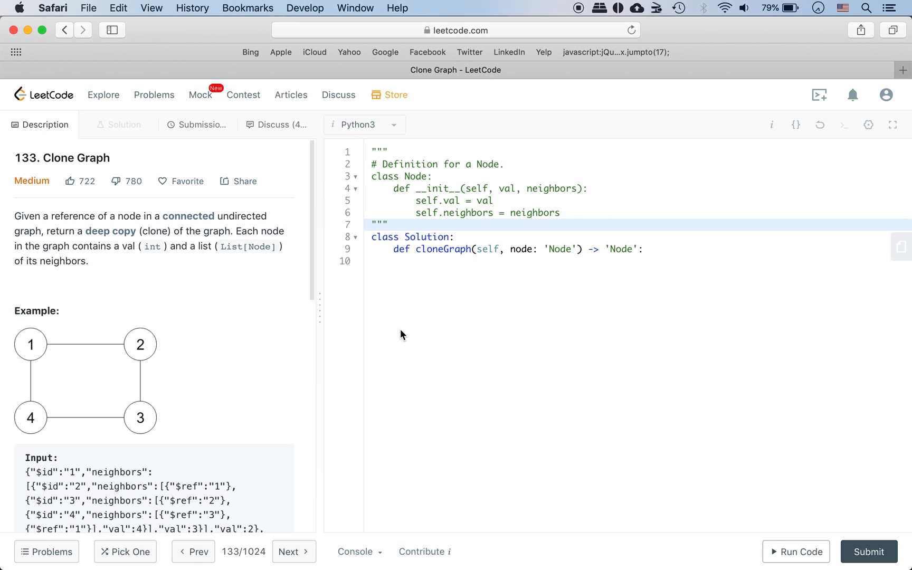
{"action": "left_click", "coordinate": [424, 261]}
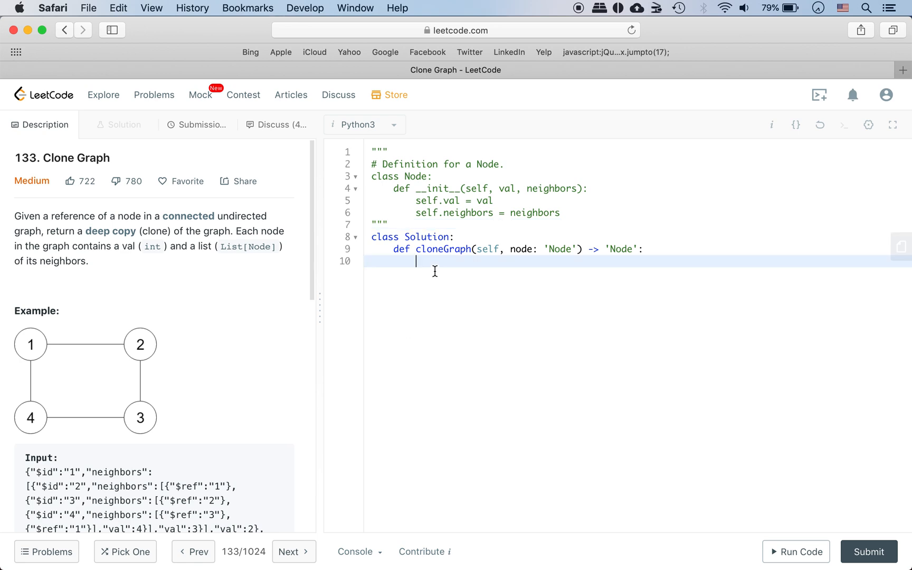
{"action": "key", "text": "enter"}
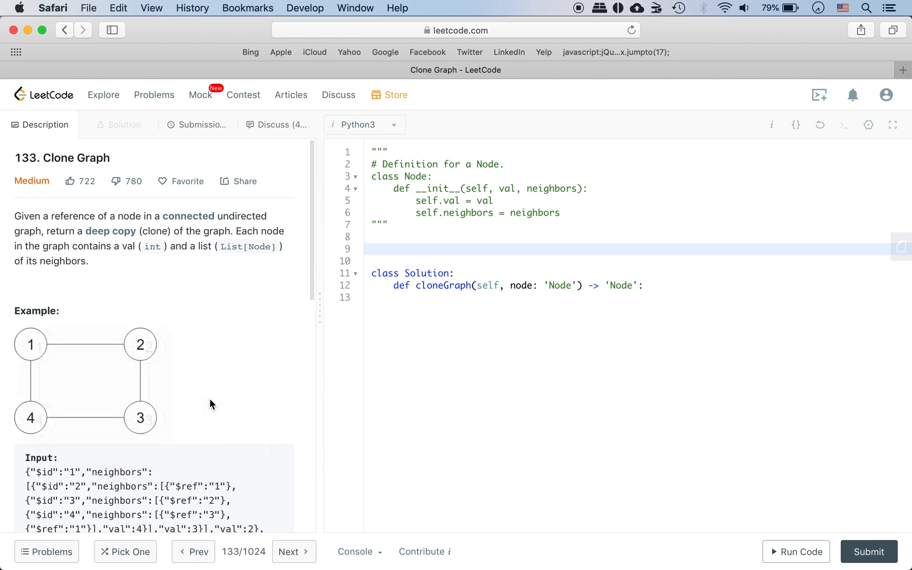
{"action": "left_click", "coordinate": [407, 250]}
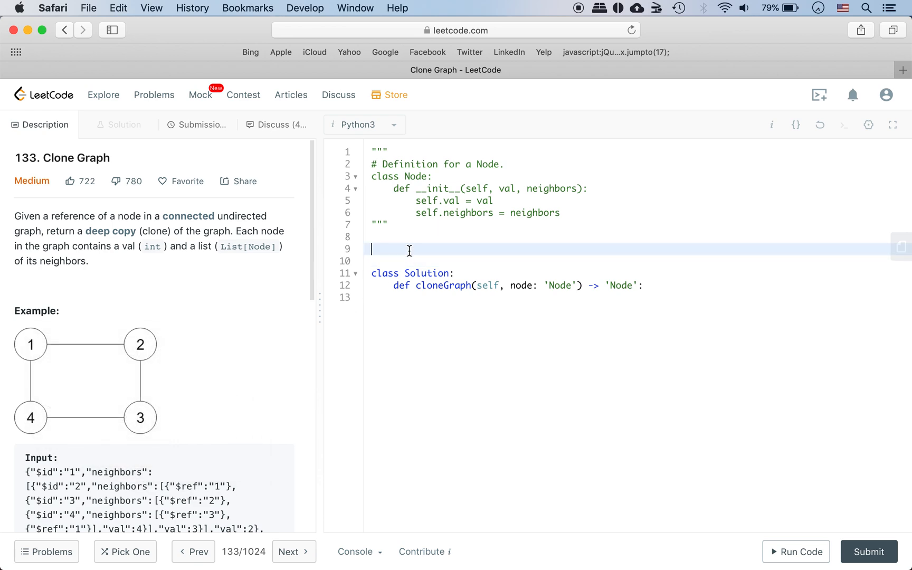
{"action": "type", "text": "nod"}
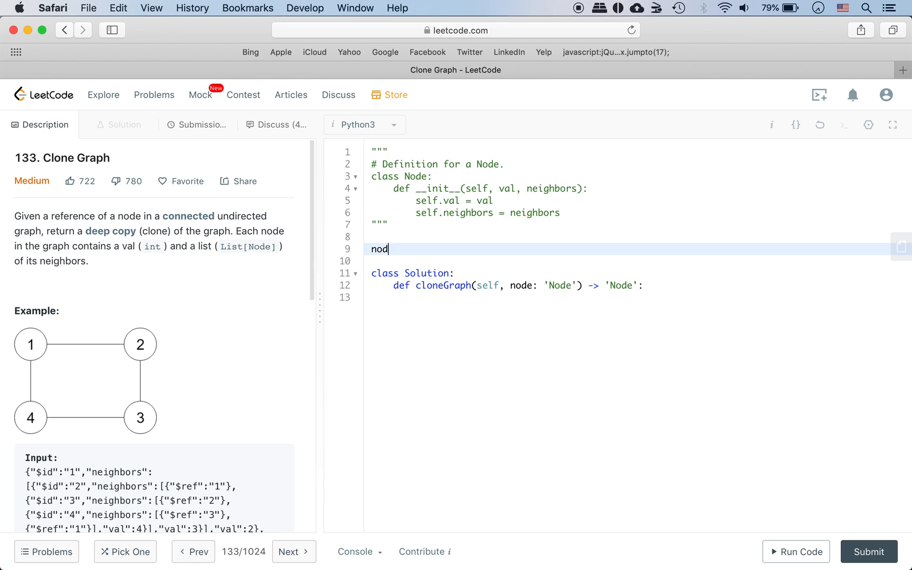
{"action": "type", "text": "e: 1"}
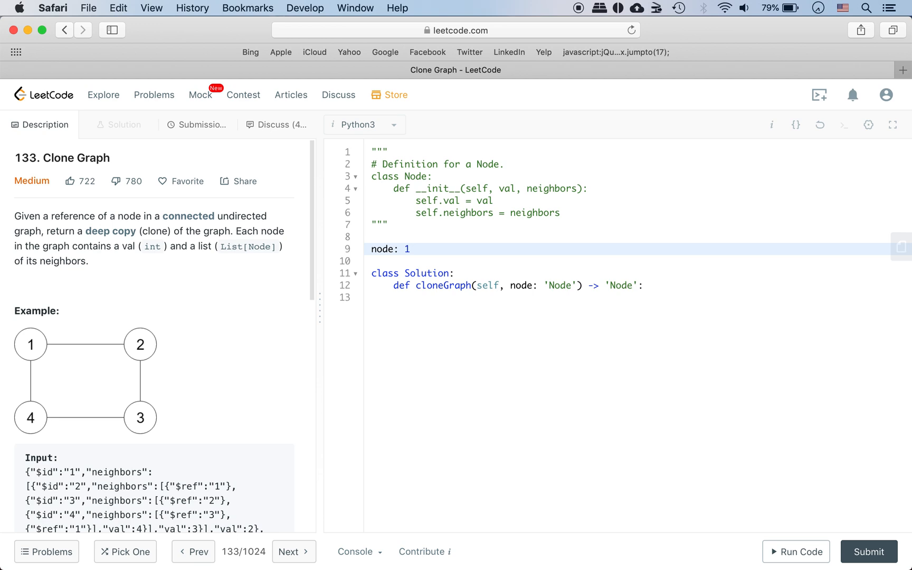
{"action": "left_click", "coordinate": [407, 249]}
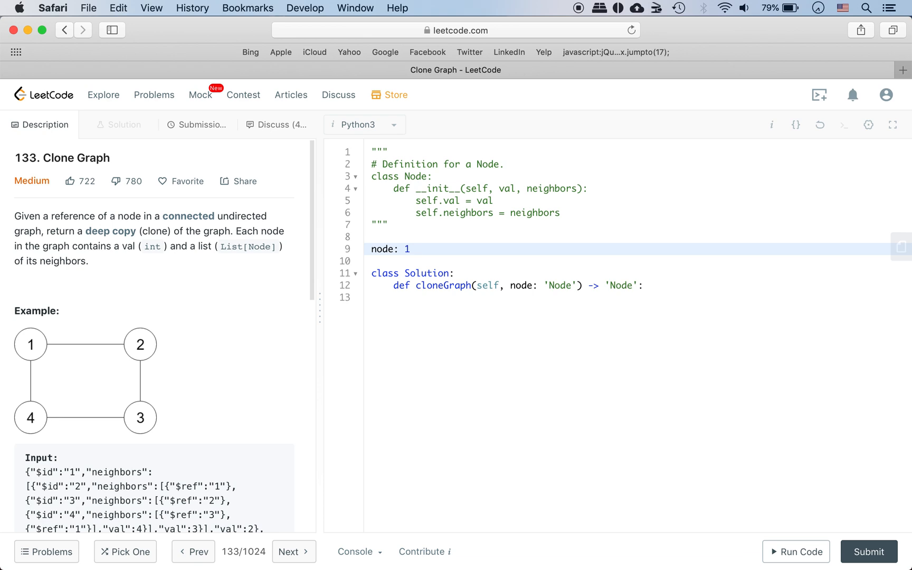
{"action": "left_click", "coordinate": [411, 250]}
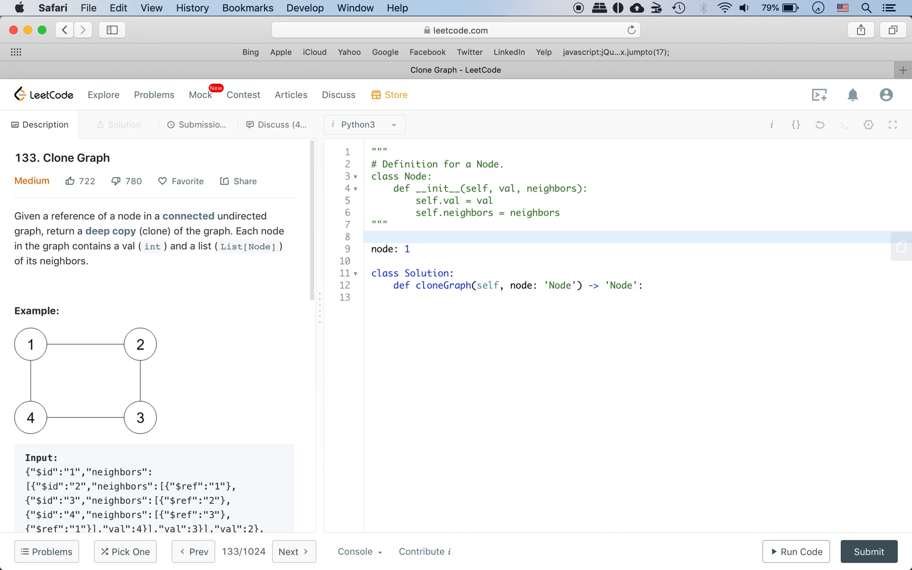
- Type the scratch line hashMap {(1: node(1))} directly above the node note
{"action": "type", "text": "hashMap"}
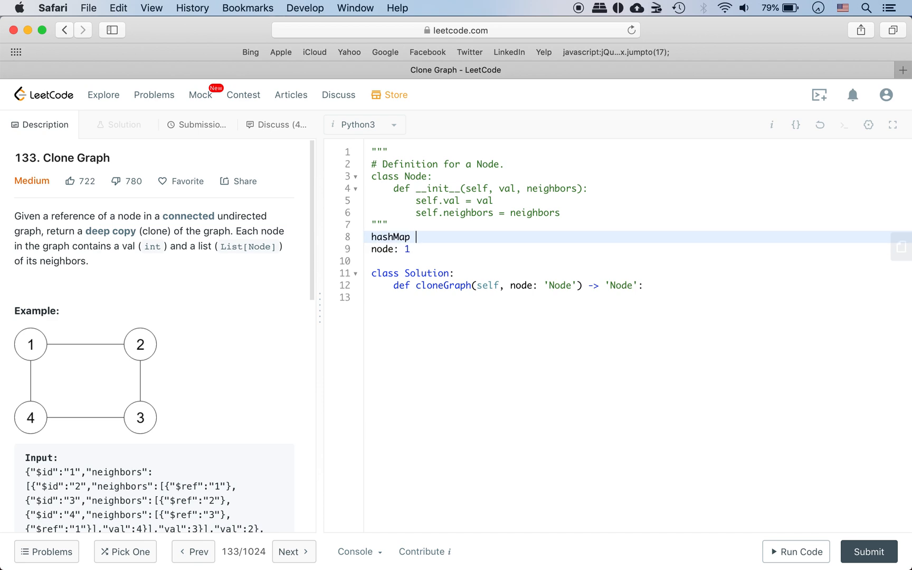
{"action": "type", "text": "{}"}
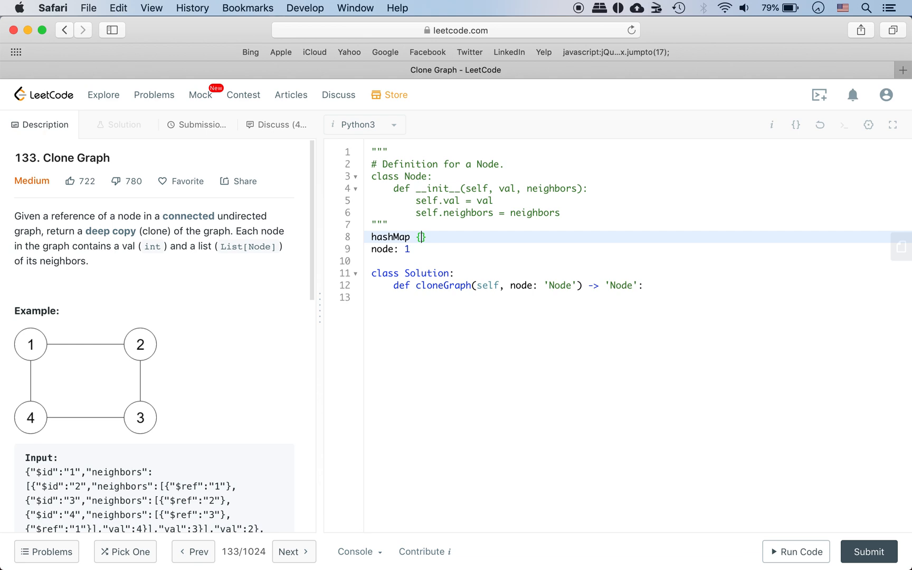
{"action": "type", "text": "node"}
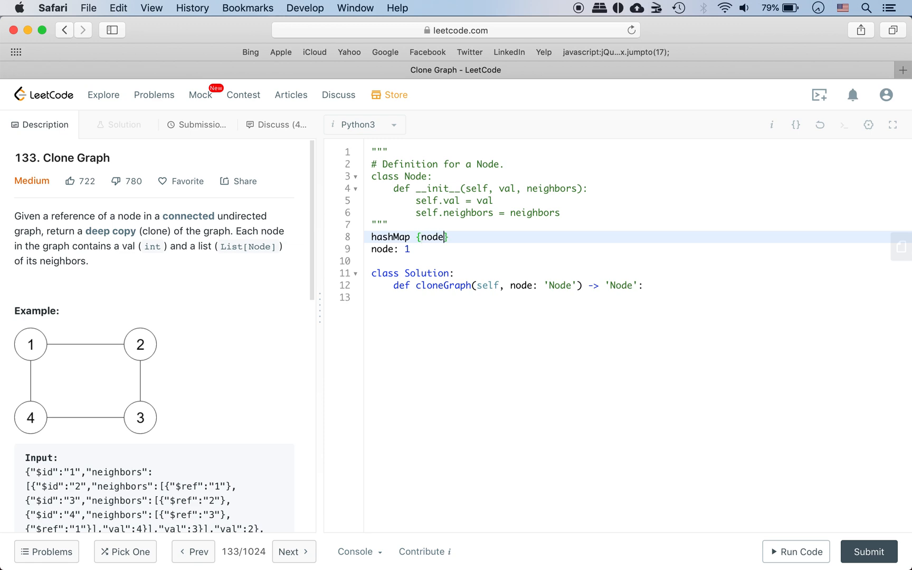
{"action": "type", "text": "(1)"}
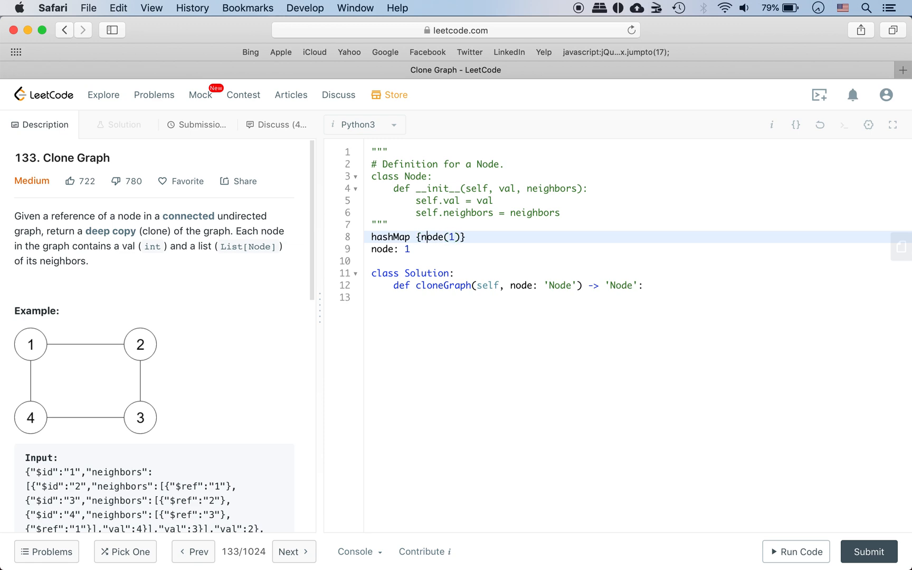
{"action": "type", "text": "1:"}
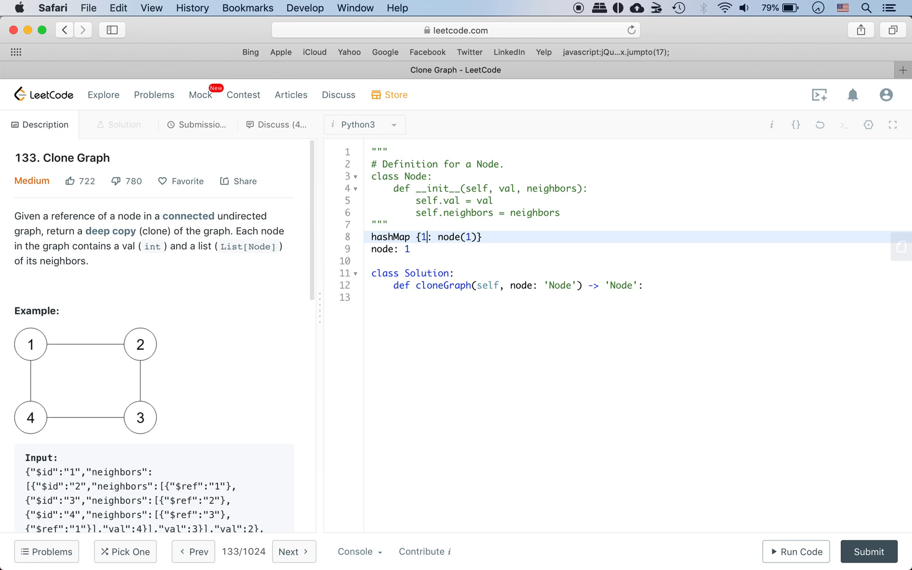
{"action": "type", "text": "("}
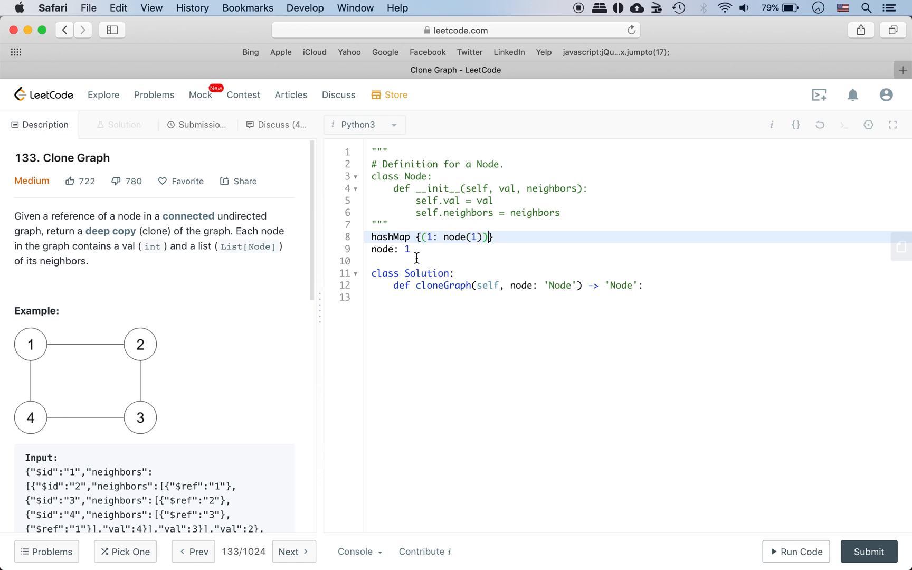
{"action": "left_click", "coordinate": [412, 249]}
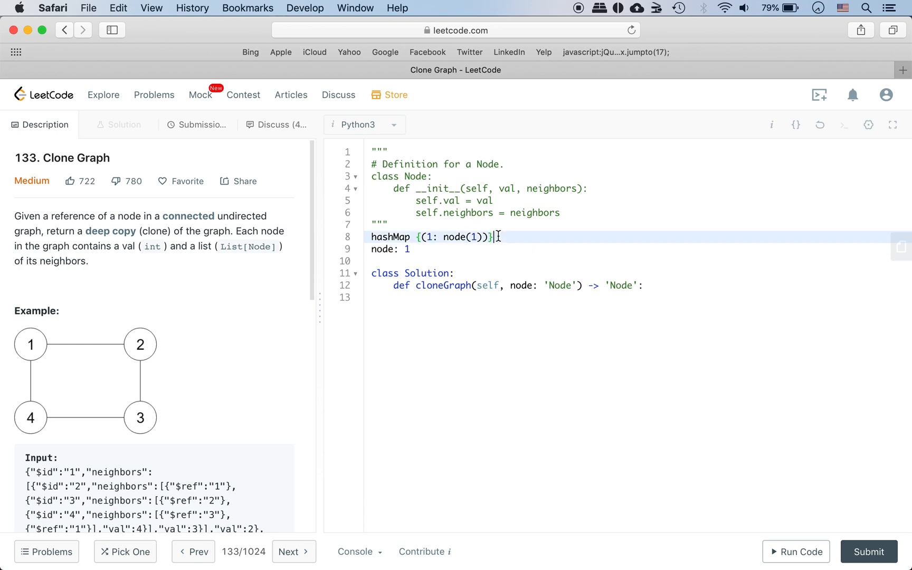
- Extend hashMap with (2, node(2)) and (4: node(4)), set queue = [3], and clear node
{"action": "type", "text": "queue = []"}
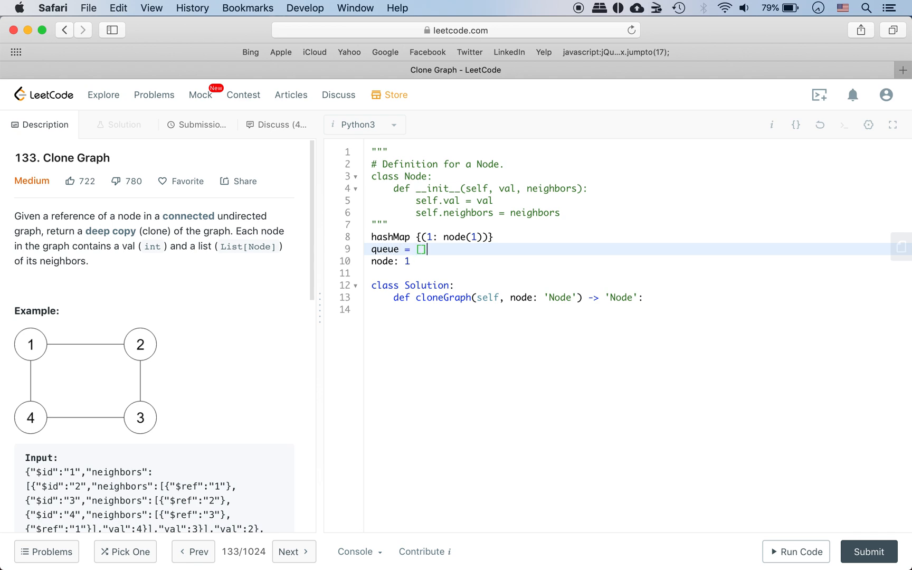
{"action": "type", "text": "1"}
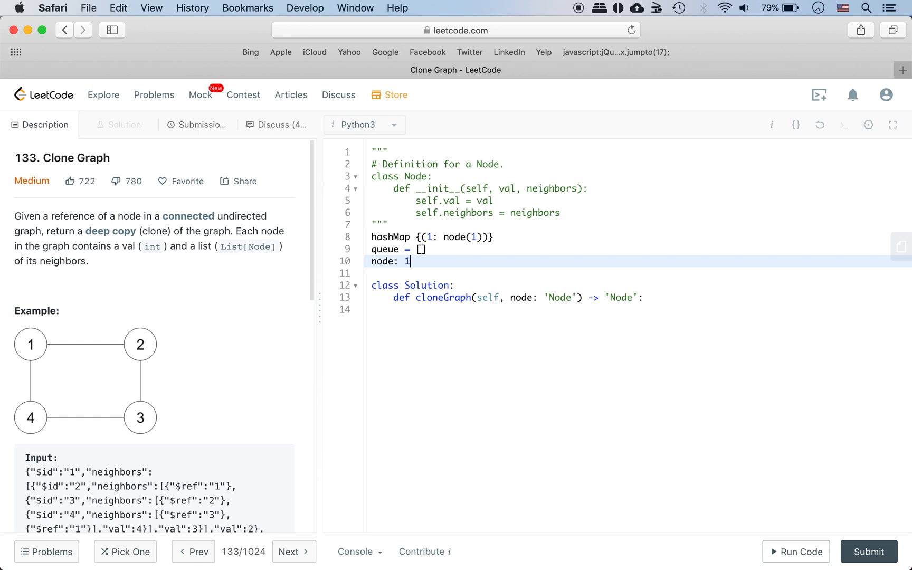
{"action": "key", "text": "Backspace"}
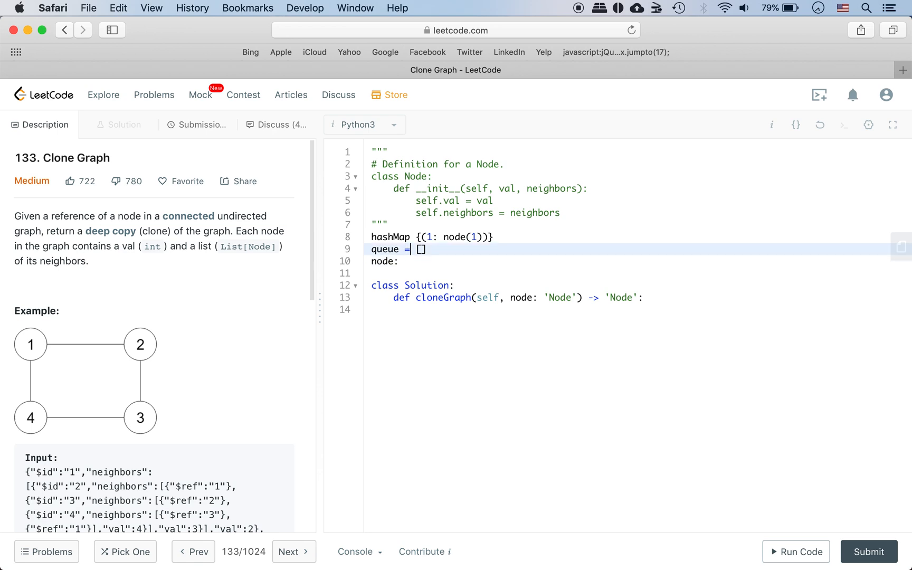
{"action": "type", "text": "2, 4"}
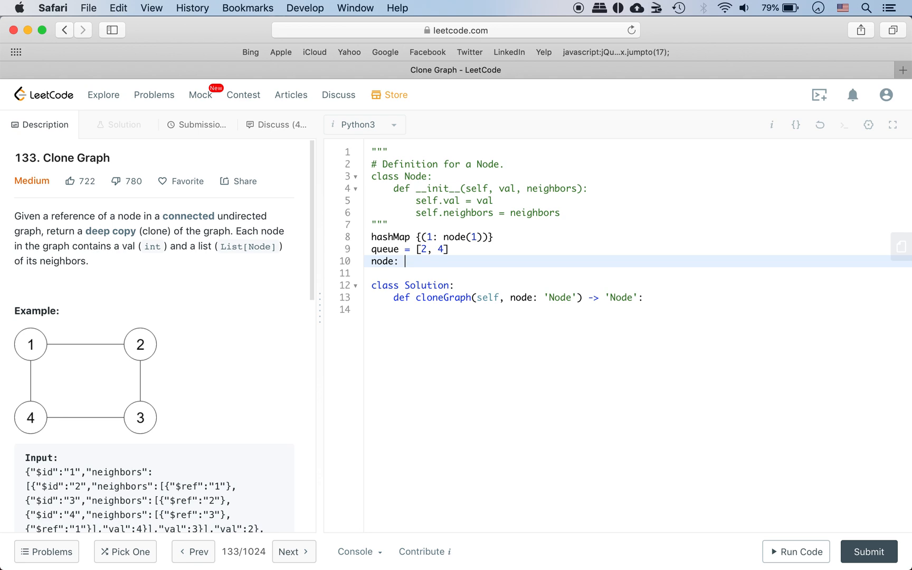
{"action": "mouse_move", "coordinate": [470, 238]}
{"action": "type", "text": ", ("}
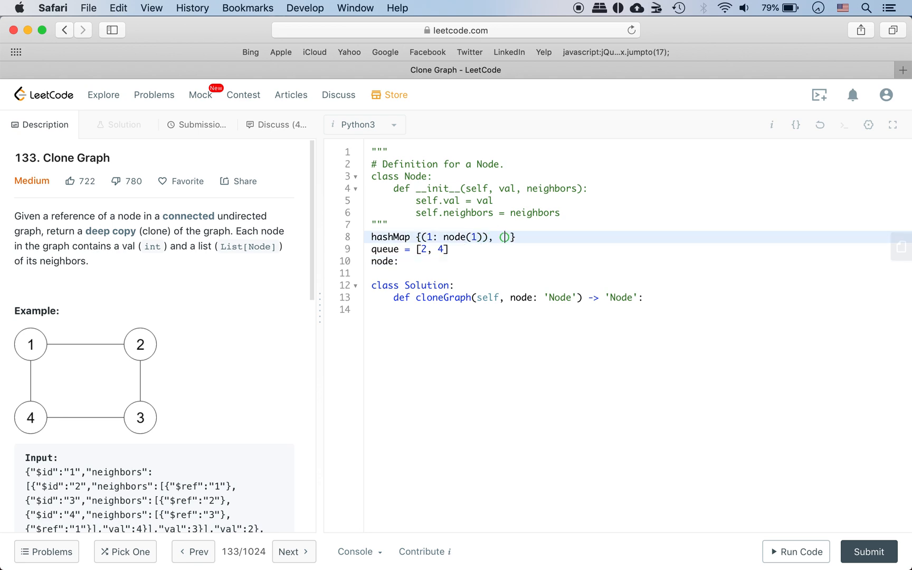
{"action": "type", "text": "2, val"}
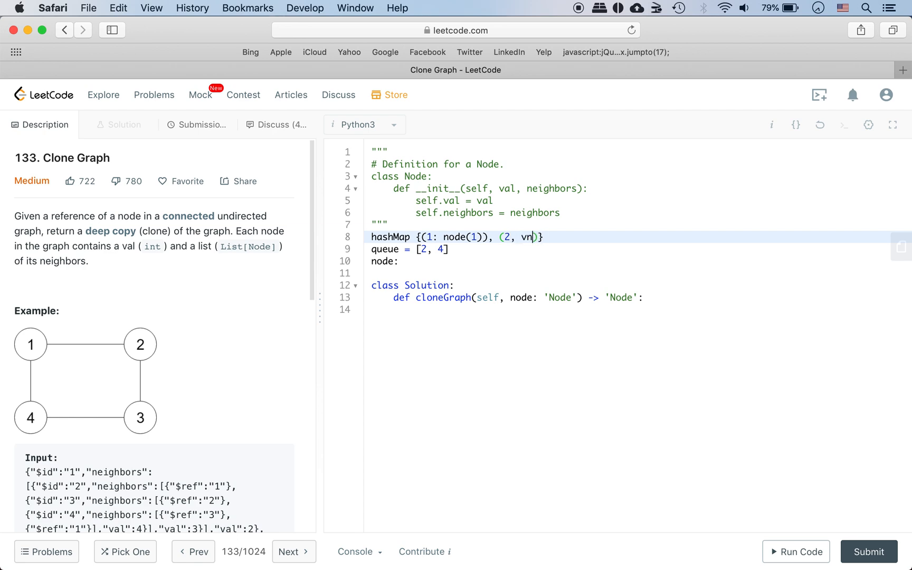
{"action": "type", "text": "ode(2)"}
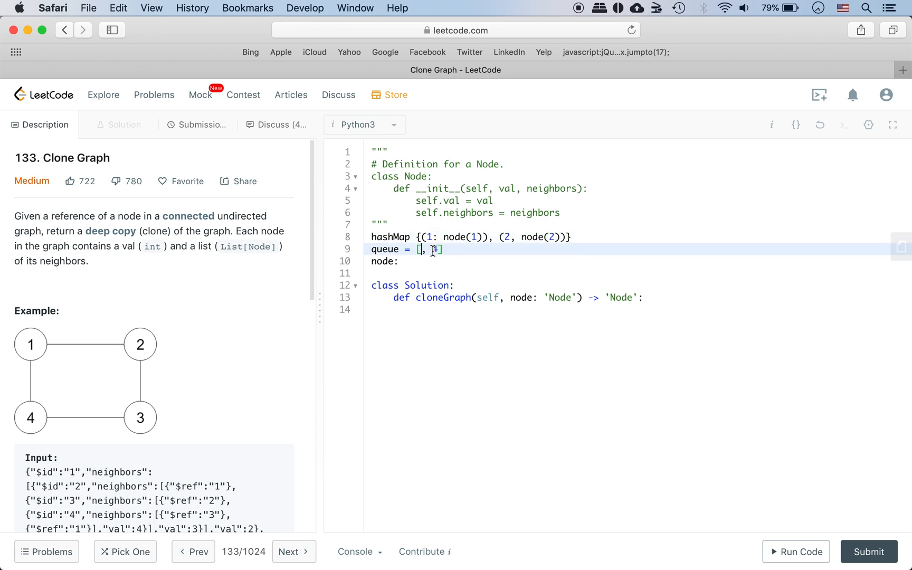
{"action": "type", "text": "4, 3"}
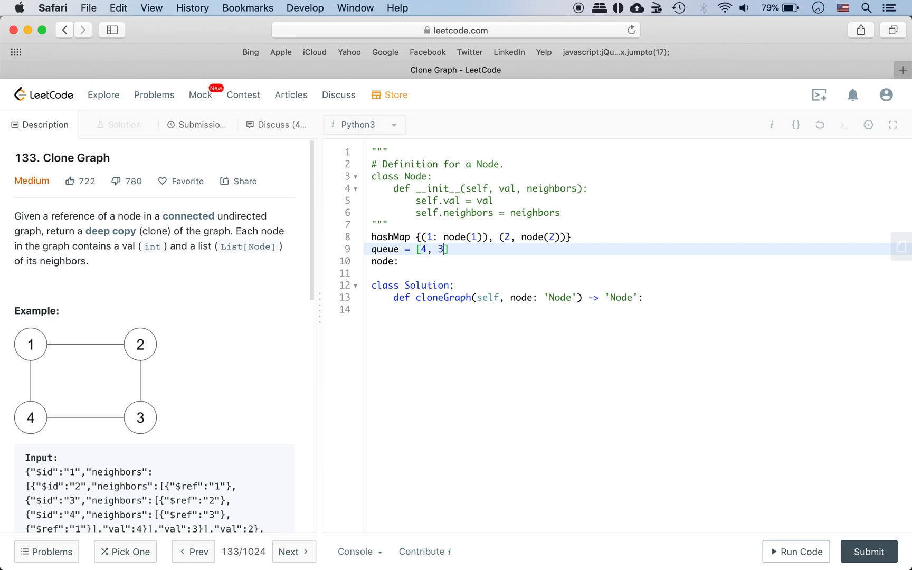
{"action": "left_click", "coordinate": [411, 262]}
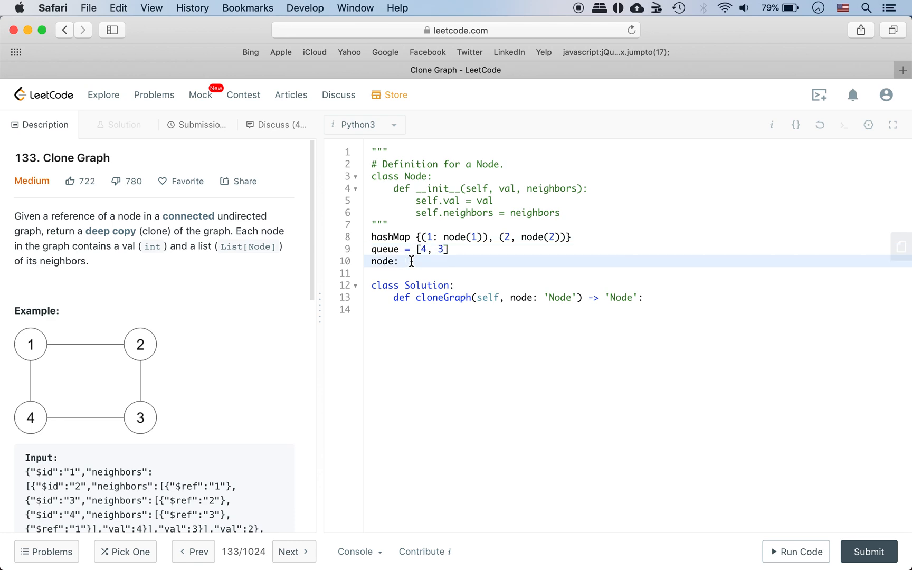
{"action": "left_click", "coordinate": [424, 249]}
{"action": "type", "text": ", "}
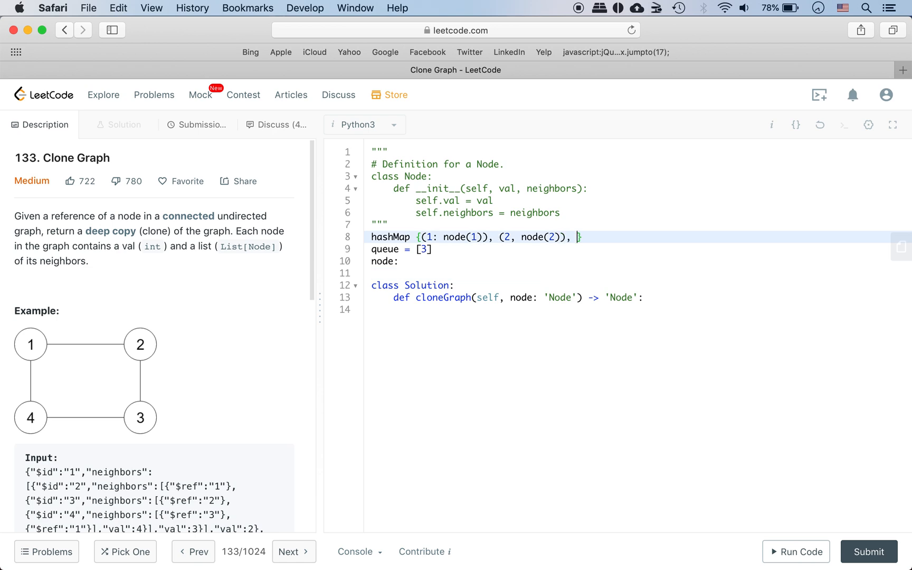
{"action": "type", "text": "(4: node)"}
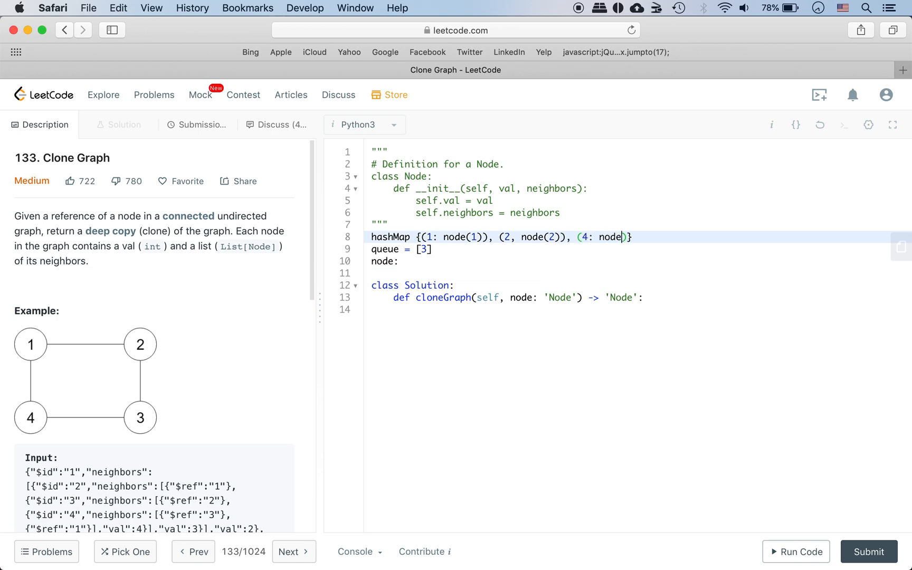
{"action": "type", "text": "(4)"}
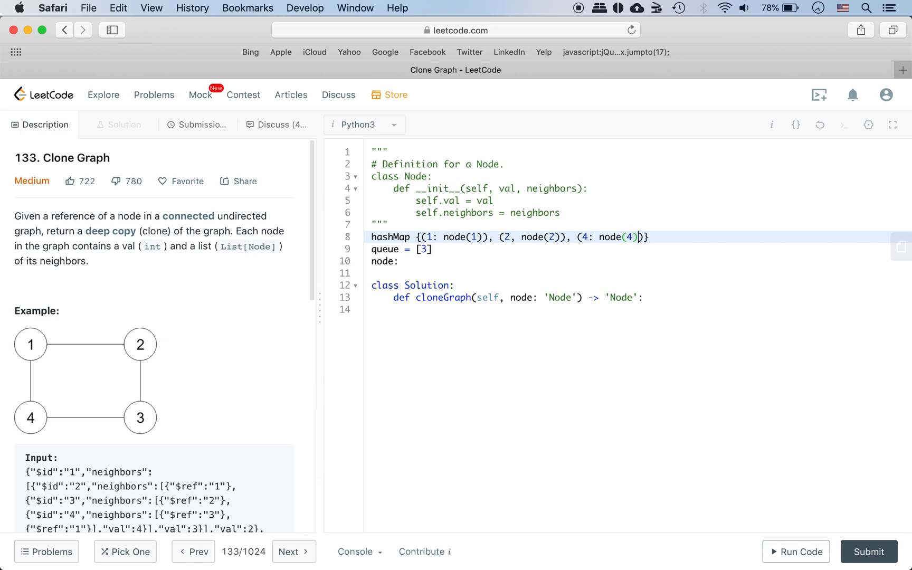
{"action": "left_click", "coordinate": [405, 262]}
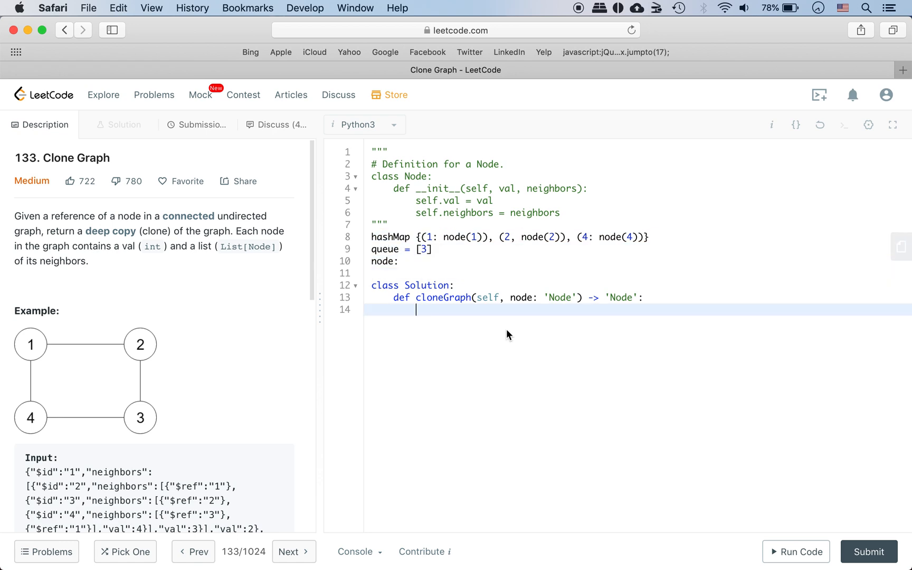
- Add comments for the empty-graph case and initializing the queue with the reference node
{"action": "key", "text": "Return"}
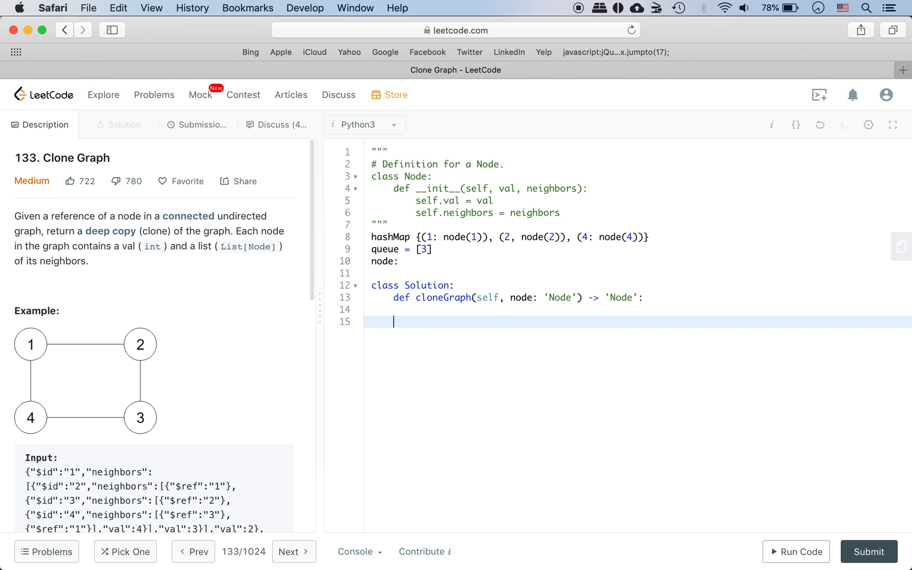
{"action": "type", "text": "#"}
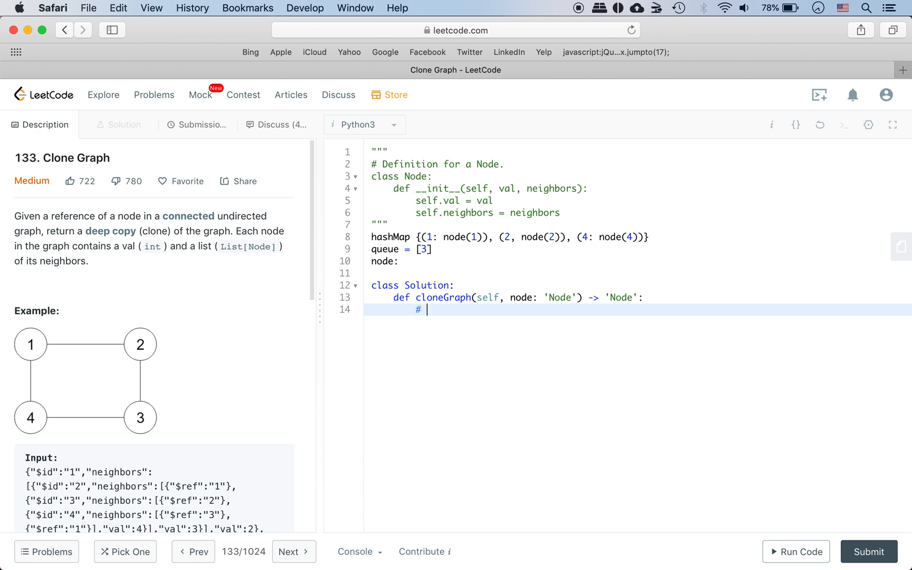
{"action": "type", "text": "case when g"}
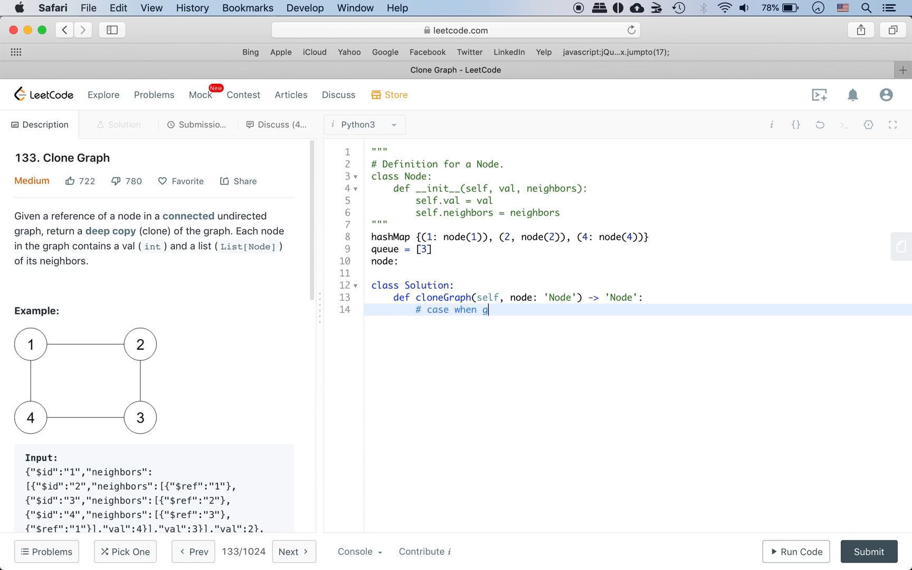
{"action": "type", "text": "raph is empty"}
{"action": "type", "text": "# return Non"}
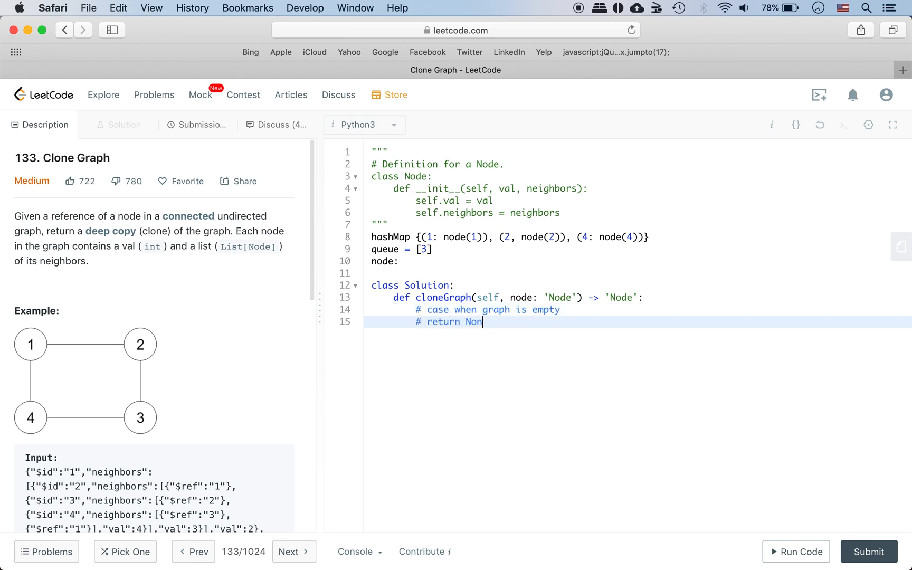
{"action": "type", "text": "e"}
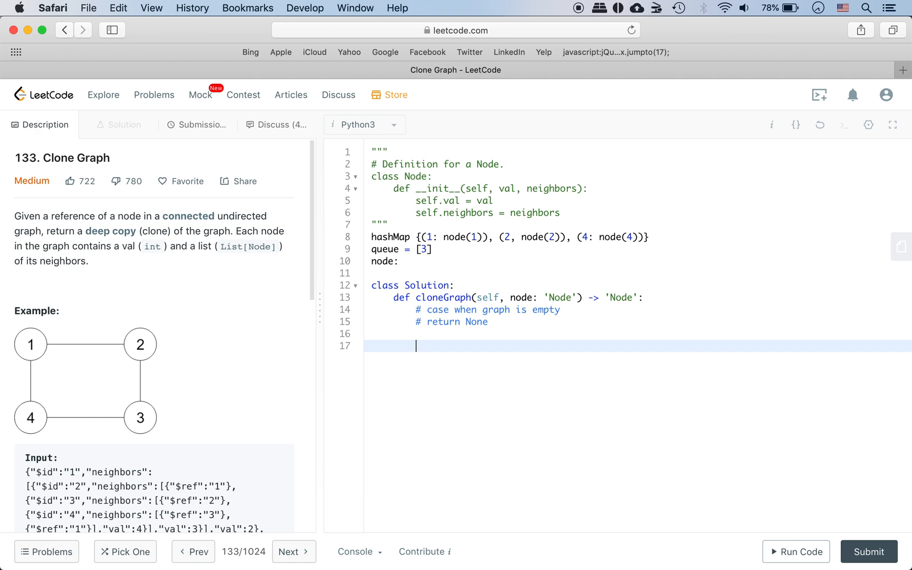
{"action": "type", "text": "#"}
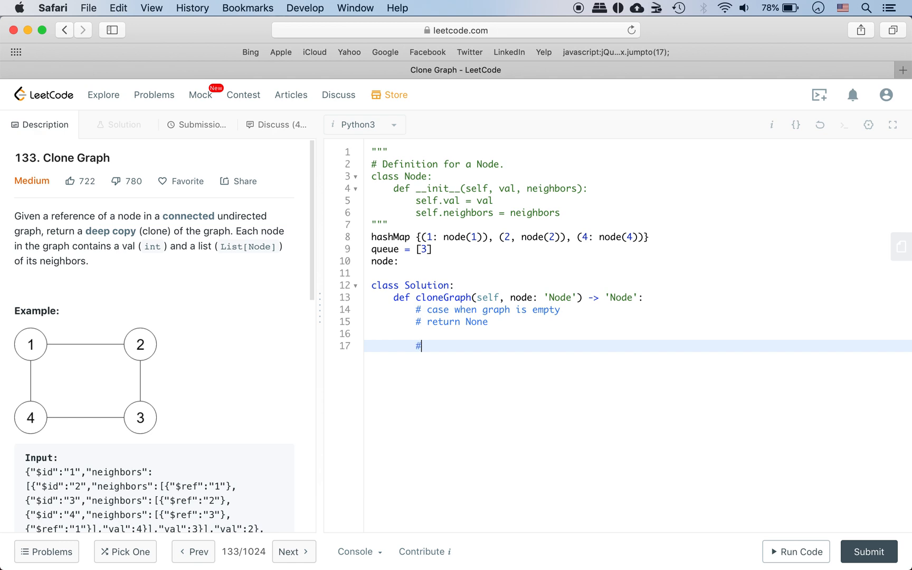
{"action": "type", "text": "initialize queue with"}
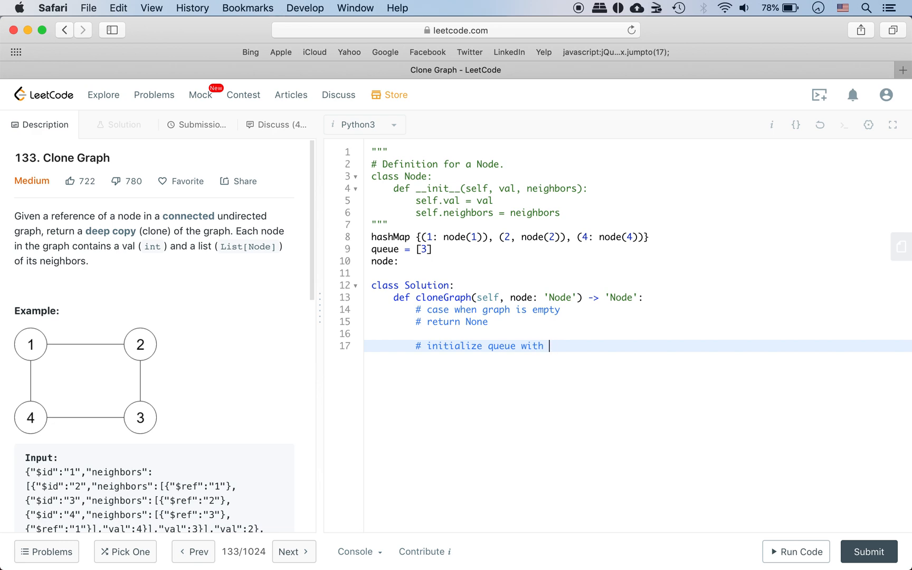
{"action": "type", "text": "reference node: node"}
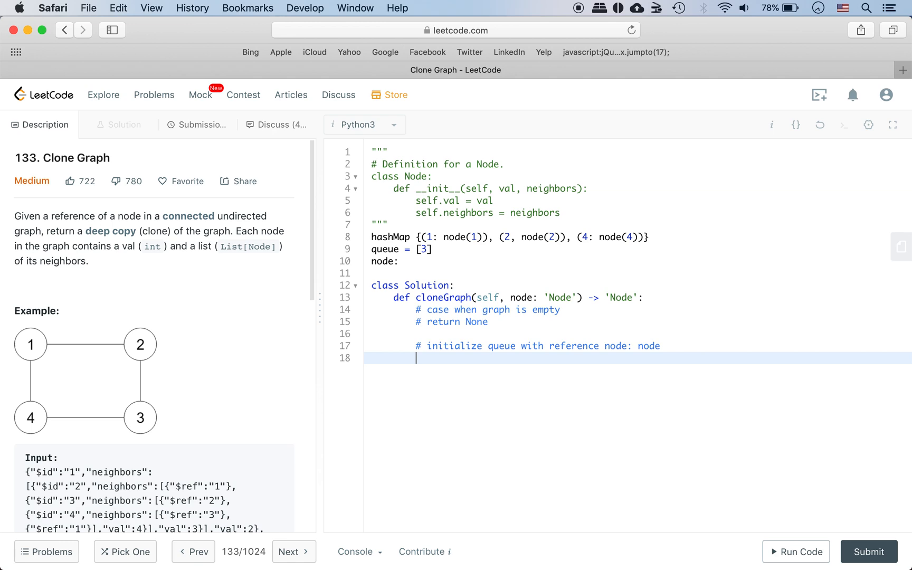
- Add comments for creating the root node, initializing hashMap, and putting the root in hashMap
{"action": "type", "text": "#"}
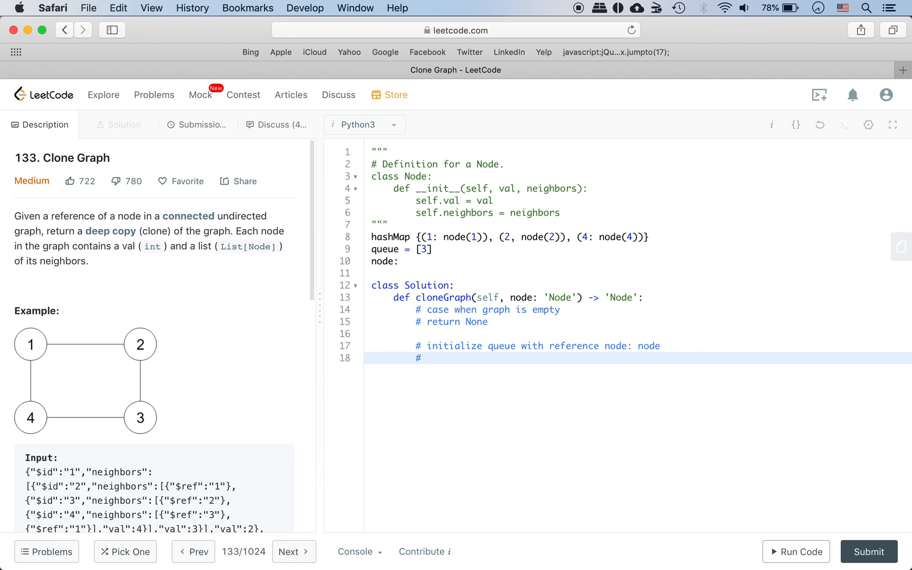
{"action": "left_click", "coordinate": [426, 358]}
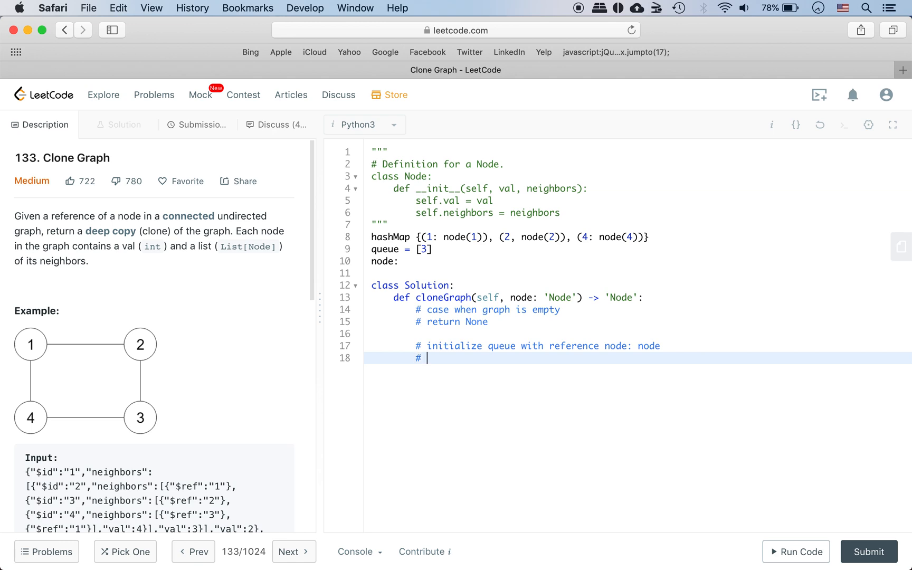
{"action": "type", "text": "create root node"}
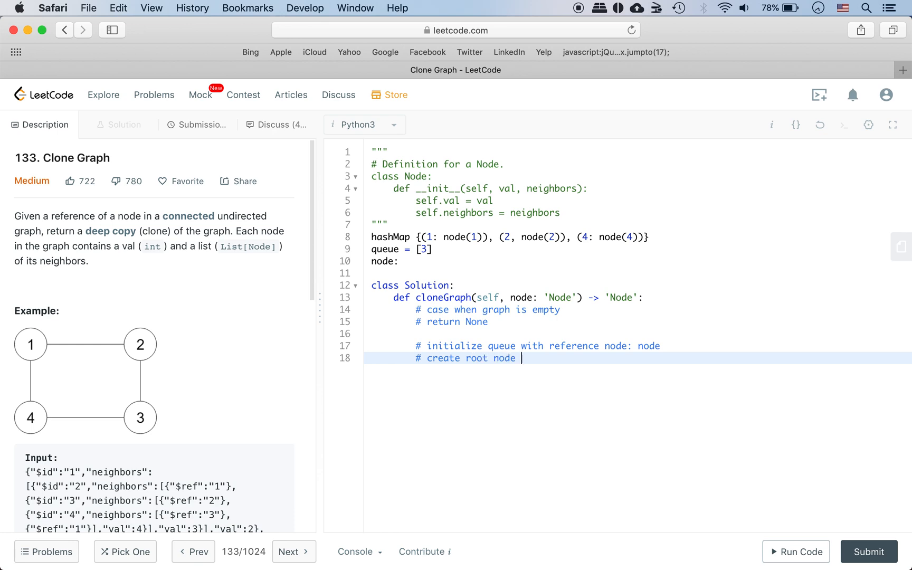
{"action": "type", "text": "(reference node)"}
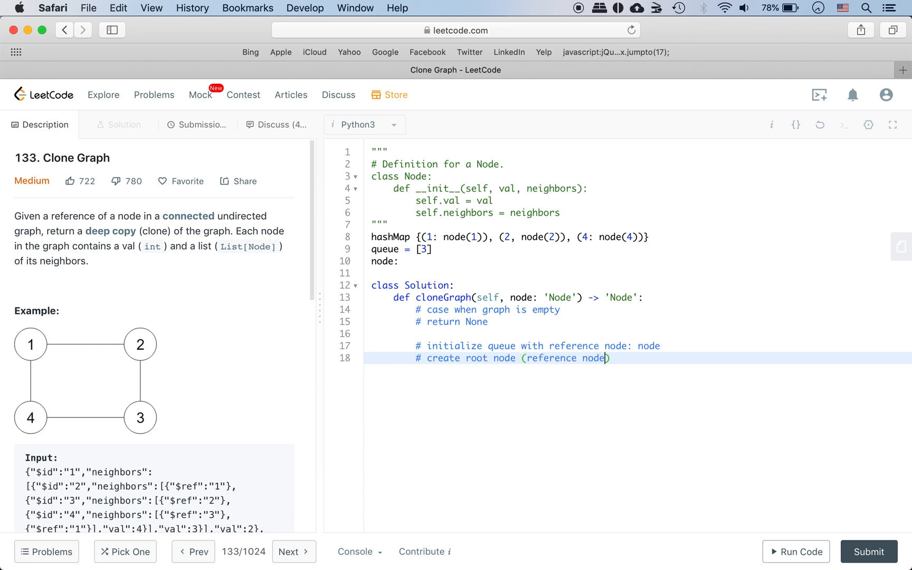
{"action": "type", "text": "#"}
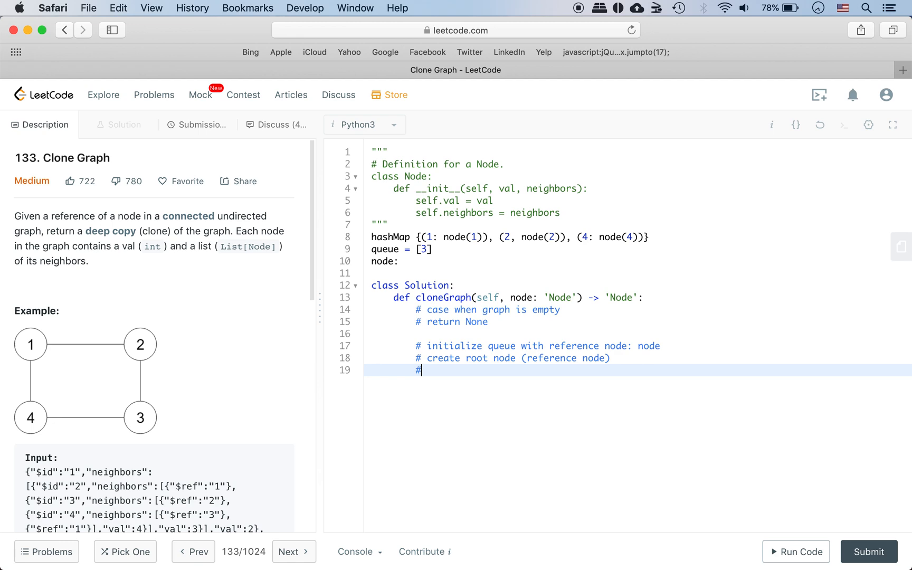
{"action": "type", "text": "initial"}
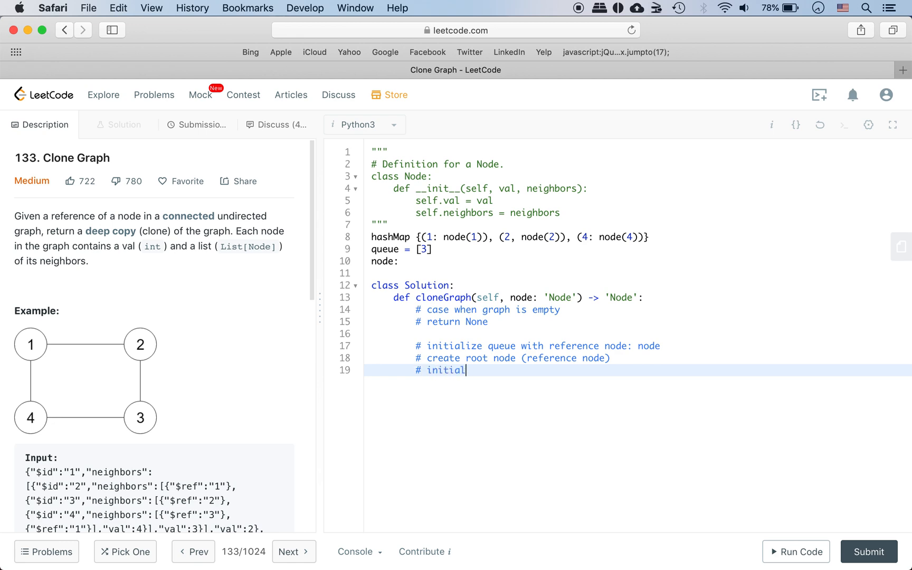
{"action": "type", "text": "ize hashMap"}
{"action": "type", "text": "# put the roo"}
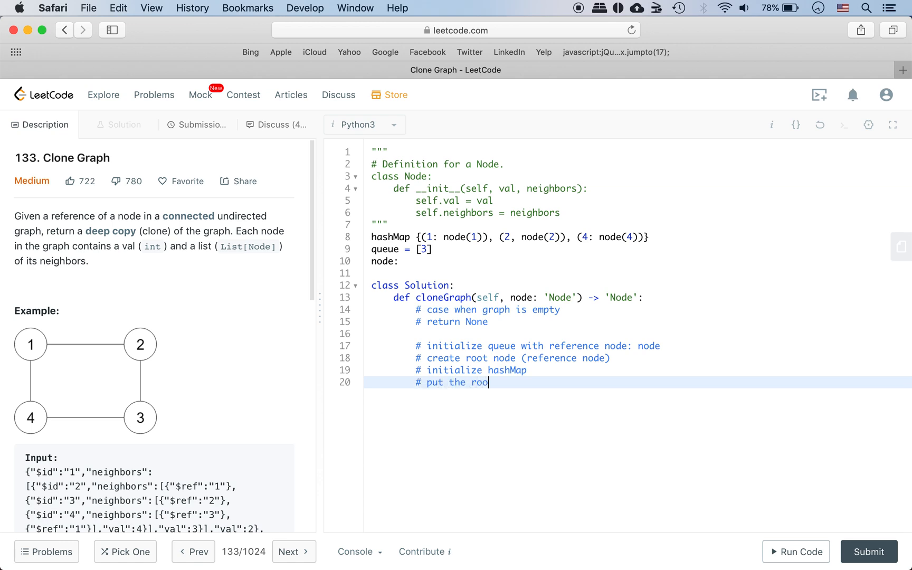
{"action": "type", "text": "t in hashMap"}
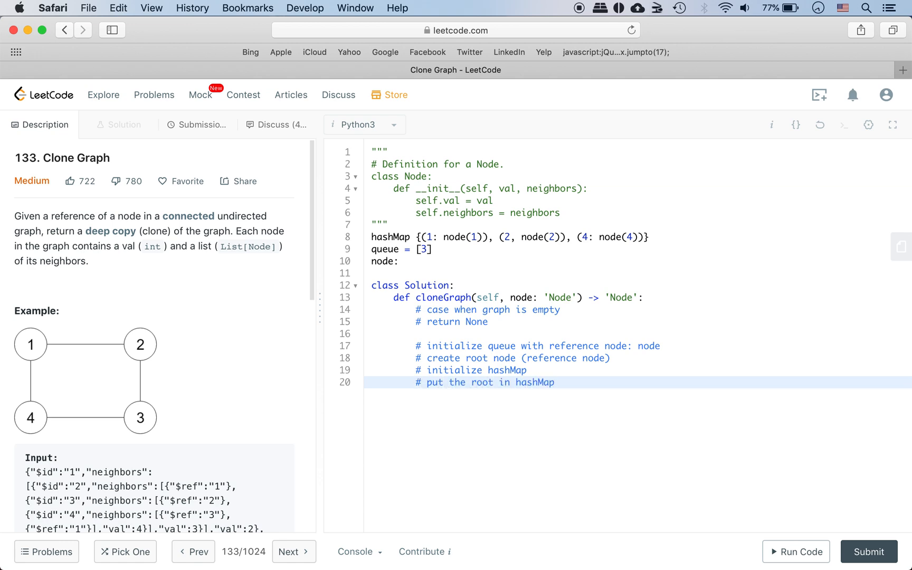
{"action": "key", "text": "Return"}
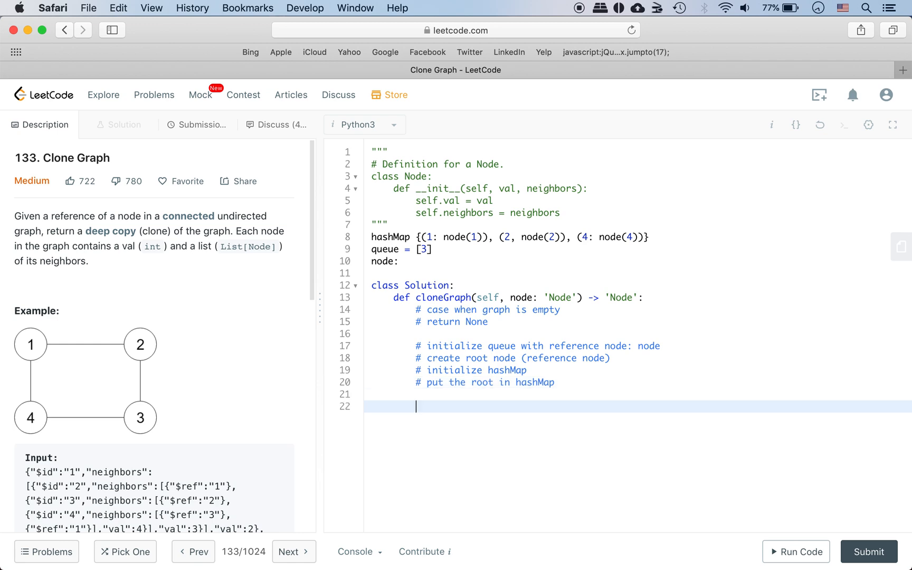
- Write the comment '#bfs continue as long as queue is not empty'
{"action": "type", "text": "#bfs"}
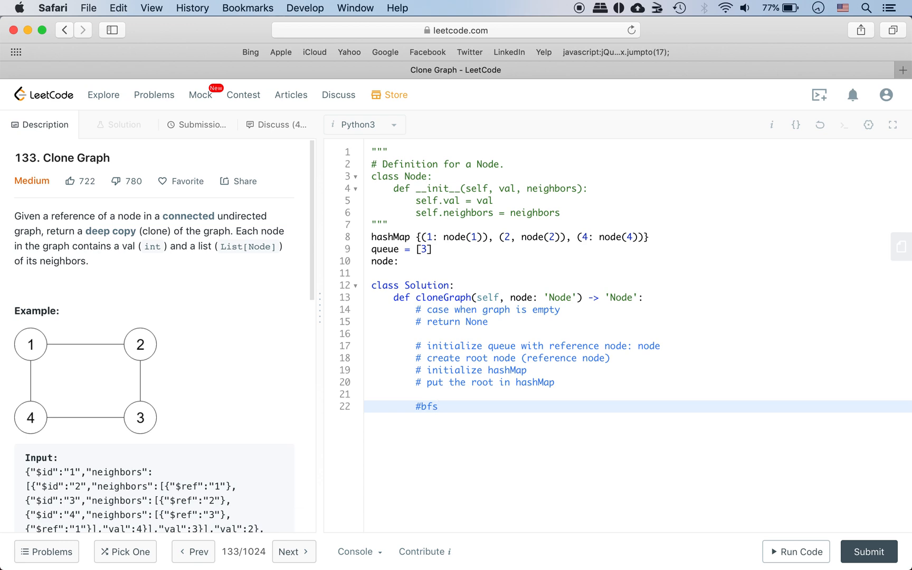
{"action": "type", "text": "\\"}
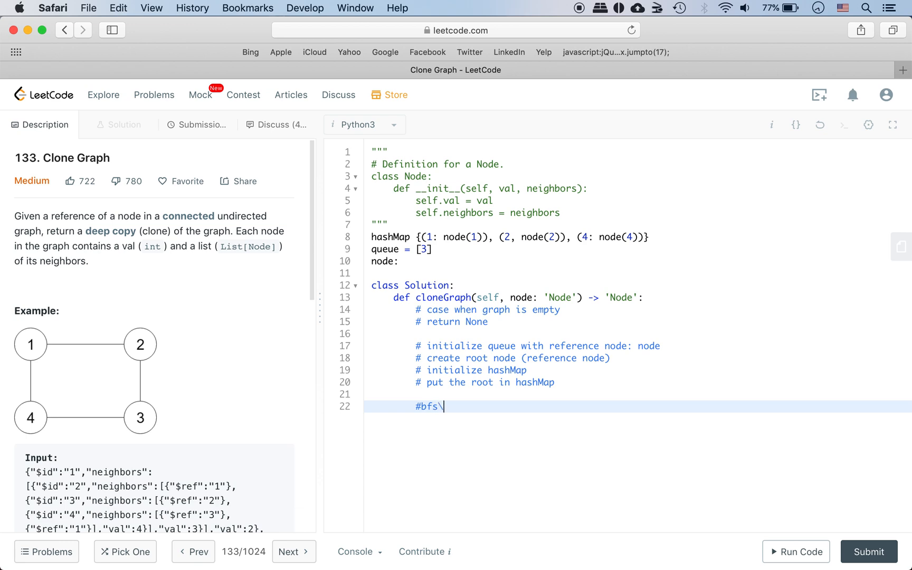
{"action": "key", "text": "Backspace"}
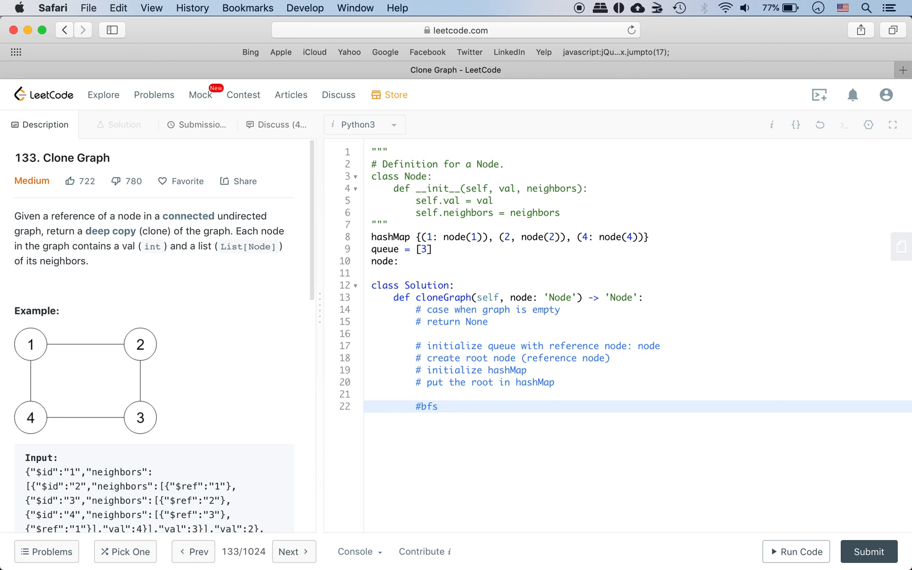
{"action": "type", "text": "continue as lo"}
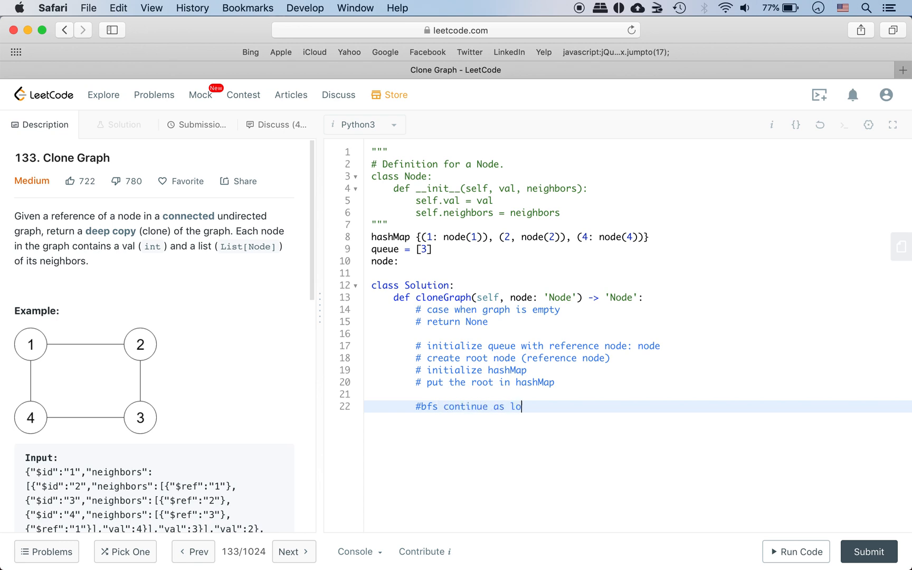
{"action": "type", "text": "ng as"}
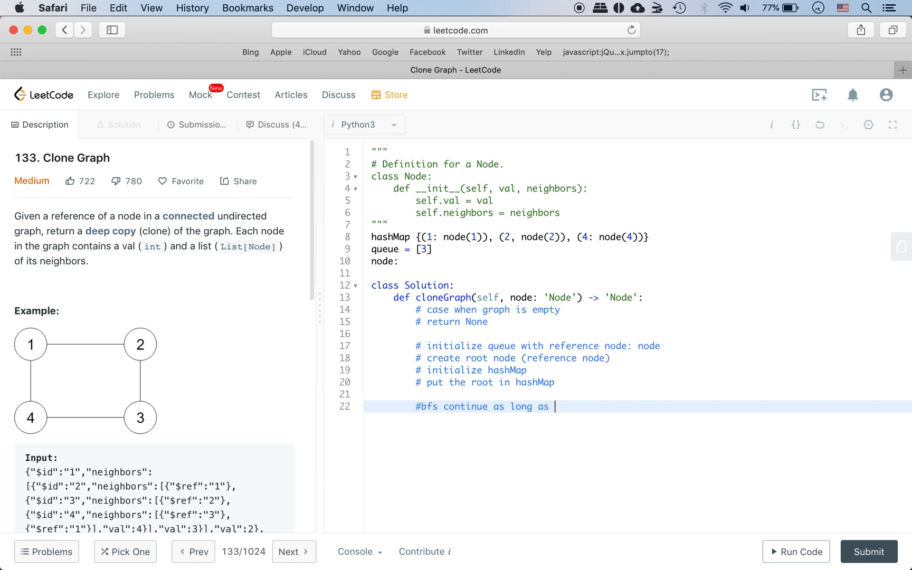
{"action": "type", "text": "queue is not empty"}
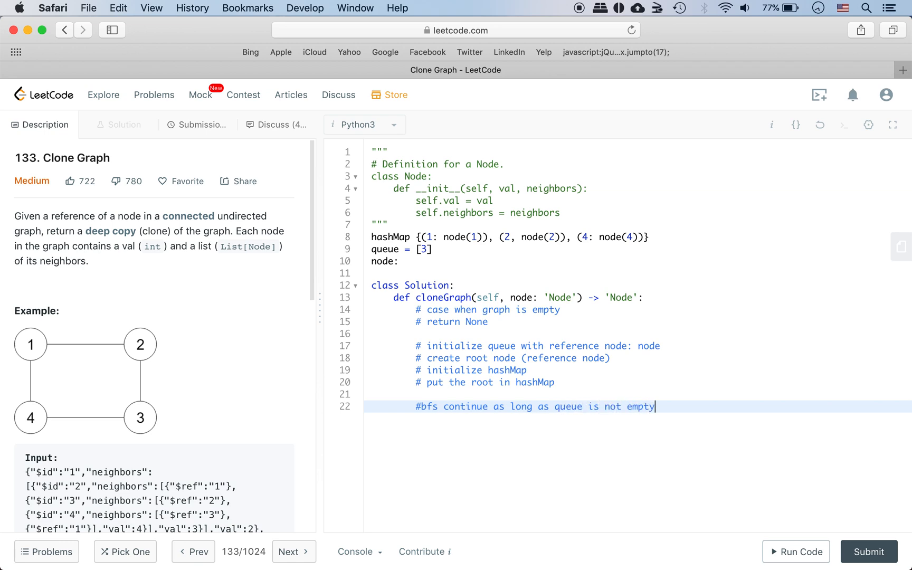
- Add an indented comment about taking the current element from the queue
{"action": "key", "text": "Return"}
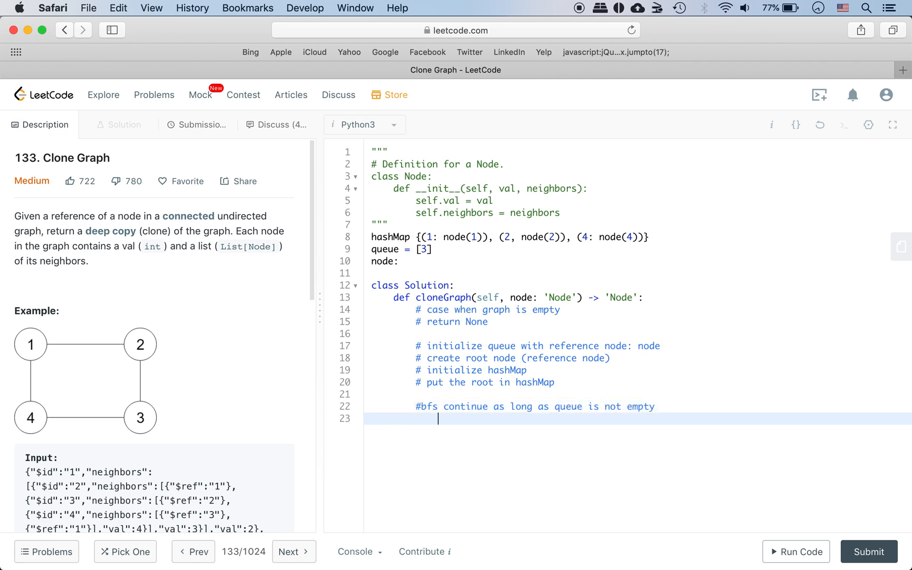
{"action": "type", "text": "#"}
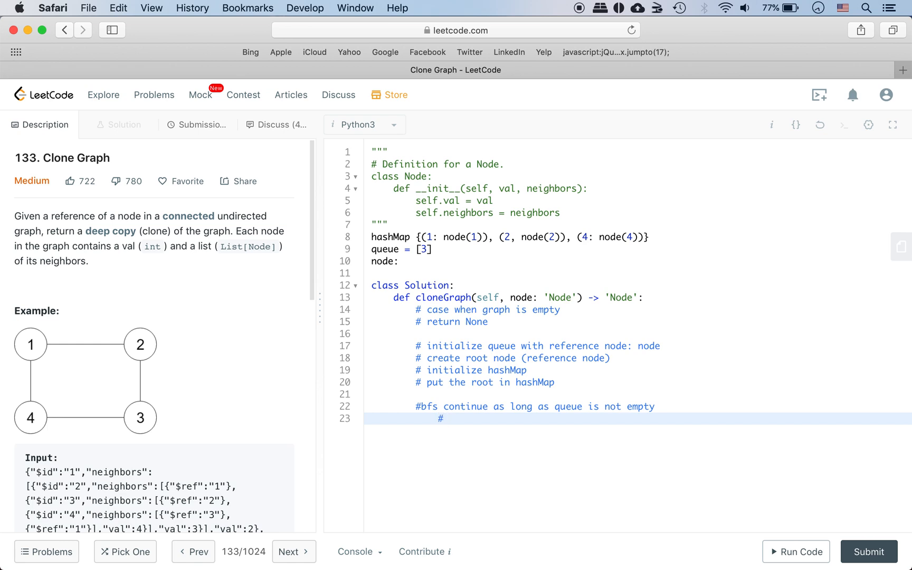
{"action": "type", "text": "take cu"}
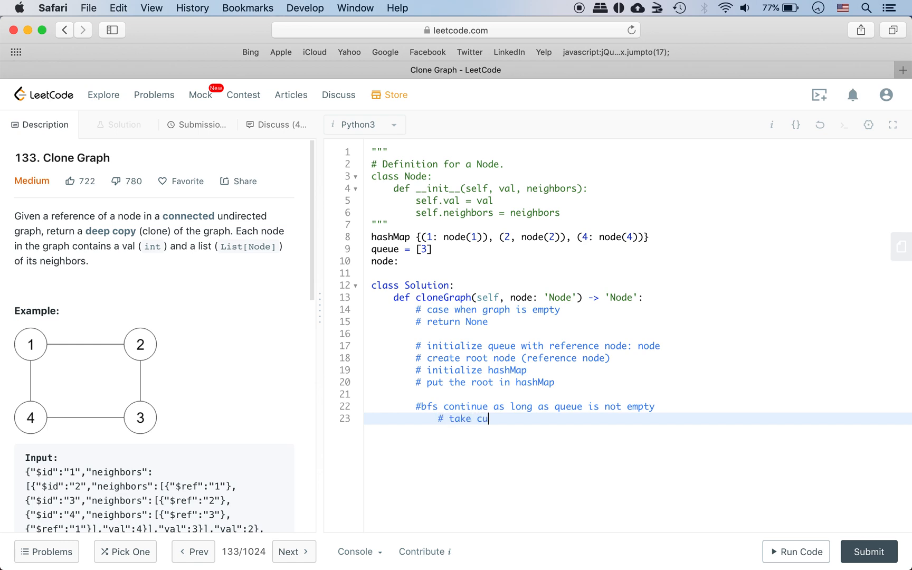
{"action": "type", "text": "rrent element form queue"}
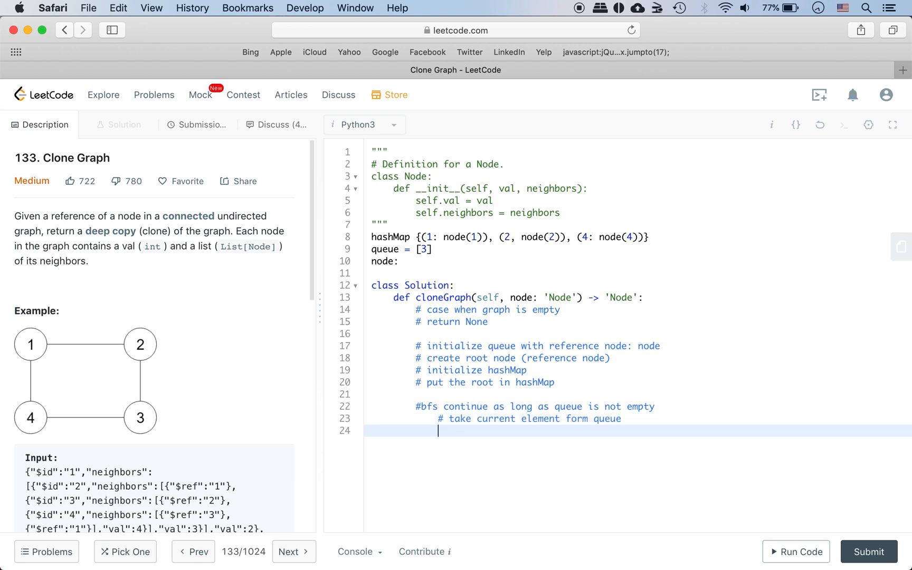
{"action": "type", "text": "#"}
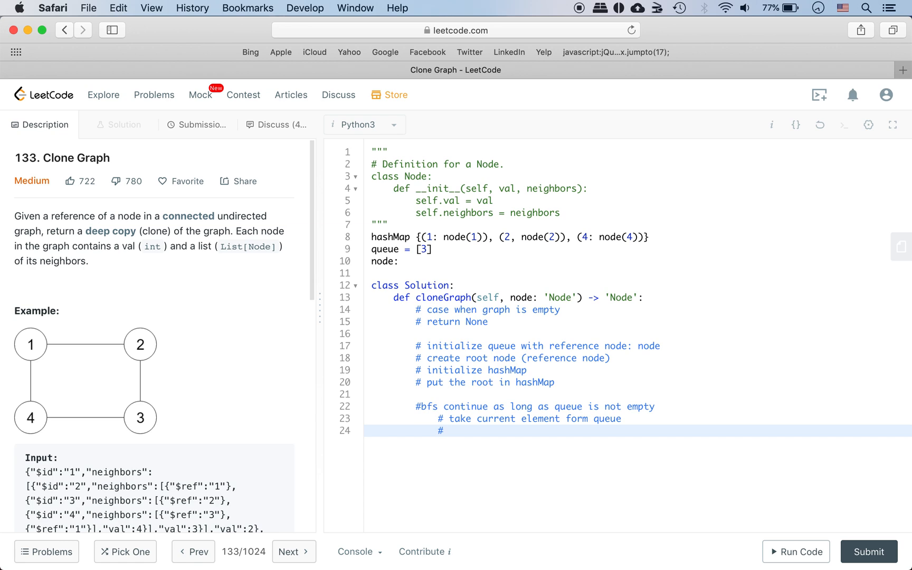
{"action": "left_click", "coordinate": [449, 431]}
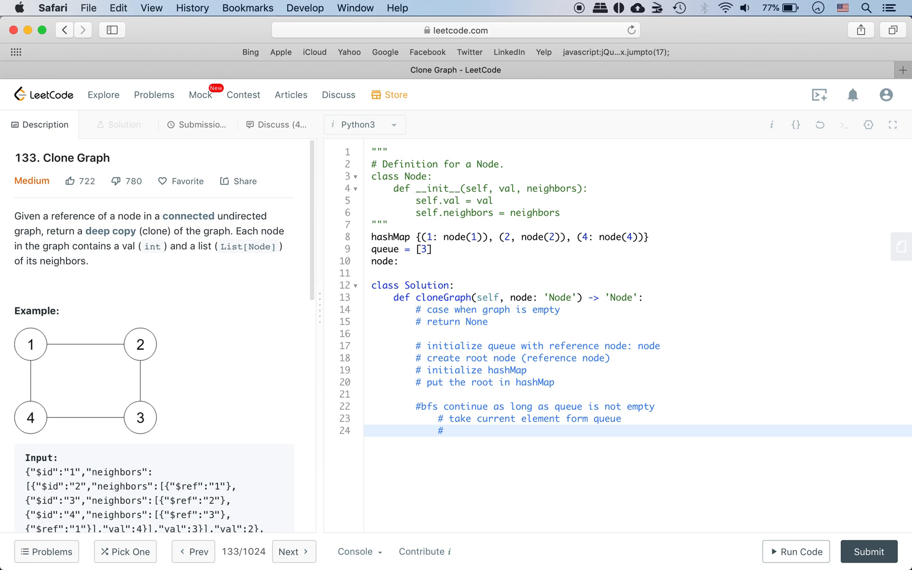
{"action": "left_click", "coordinate": [448, 431]}
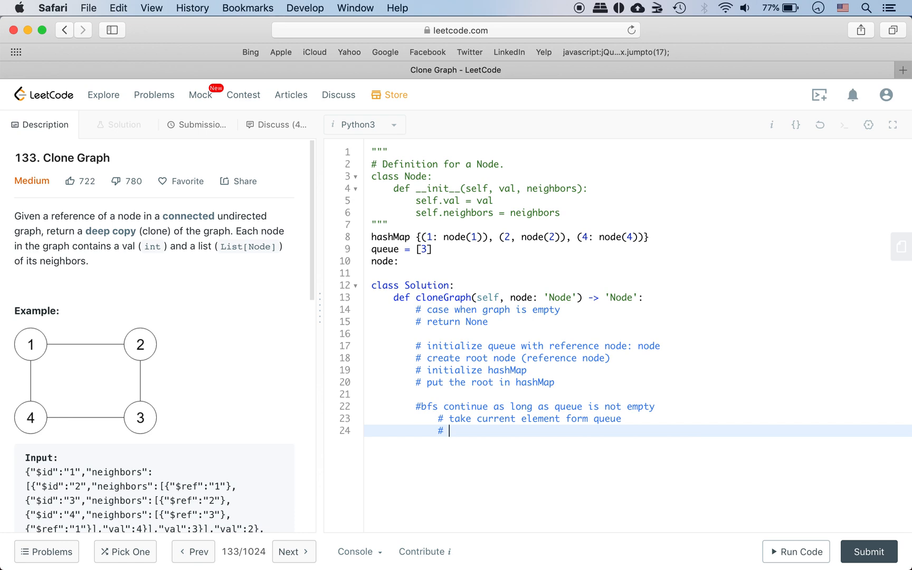
- Add comments to iterate neighbors and check whether each neighbor is in hashMap
{"action": "type", "text": "i"}
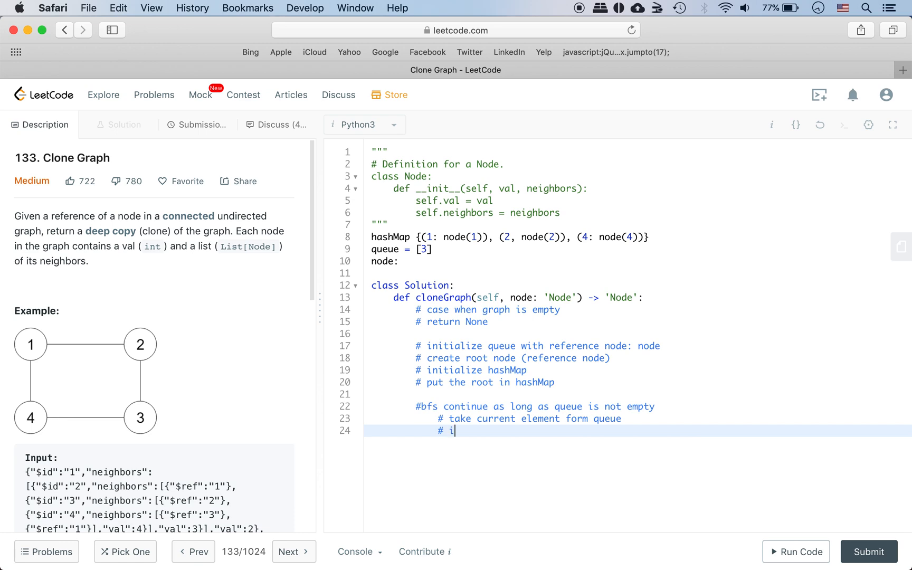
{"action": "type", "text": "terate nei"}
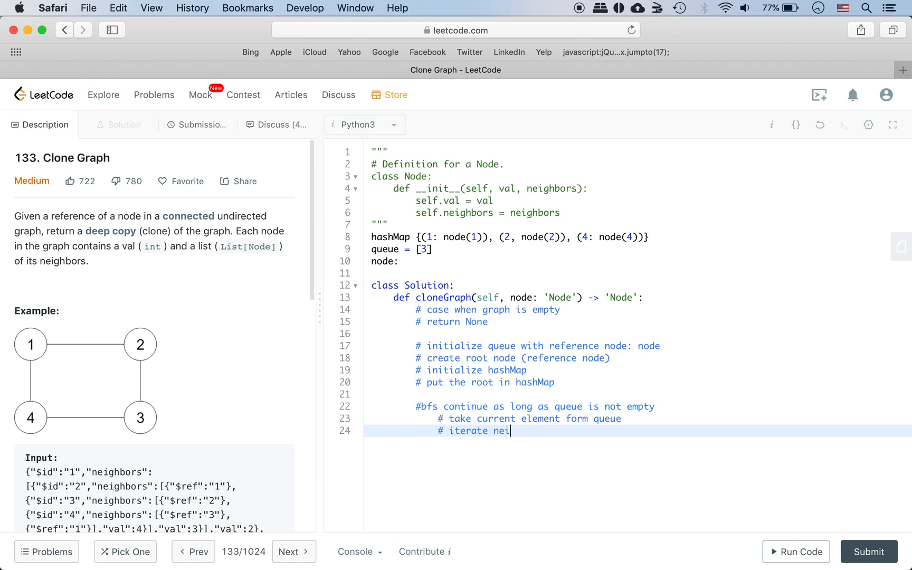
{"action": "key", "text": "Enter"}
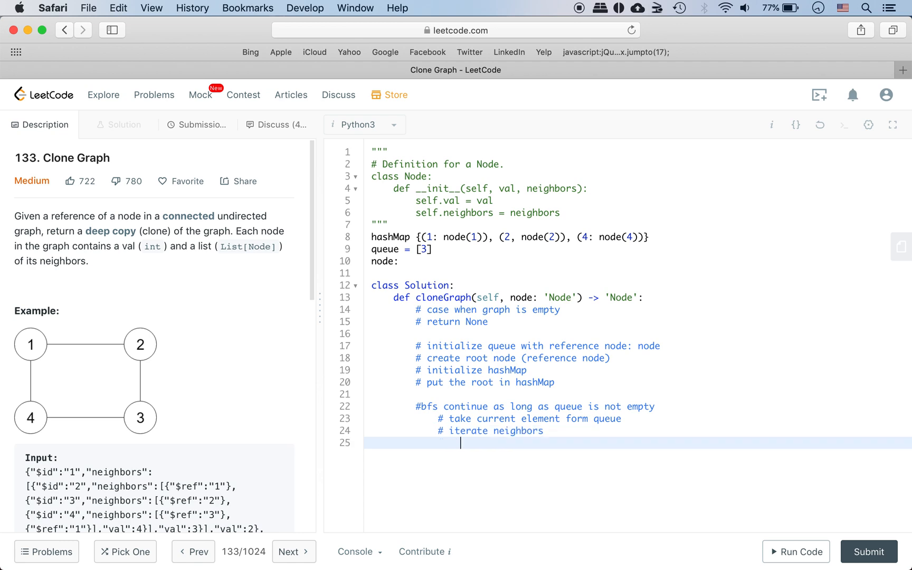
{"action": "type", "text": "# check if"}
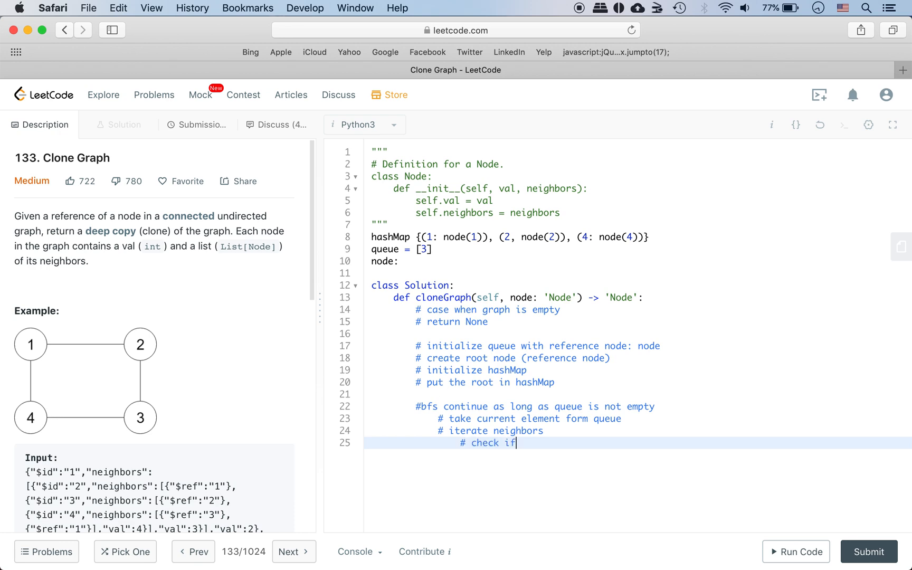
{"action": "type", "text": "neighbor is i"}
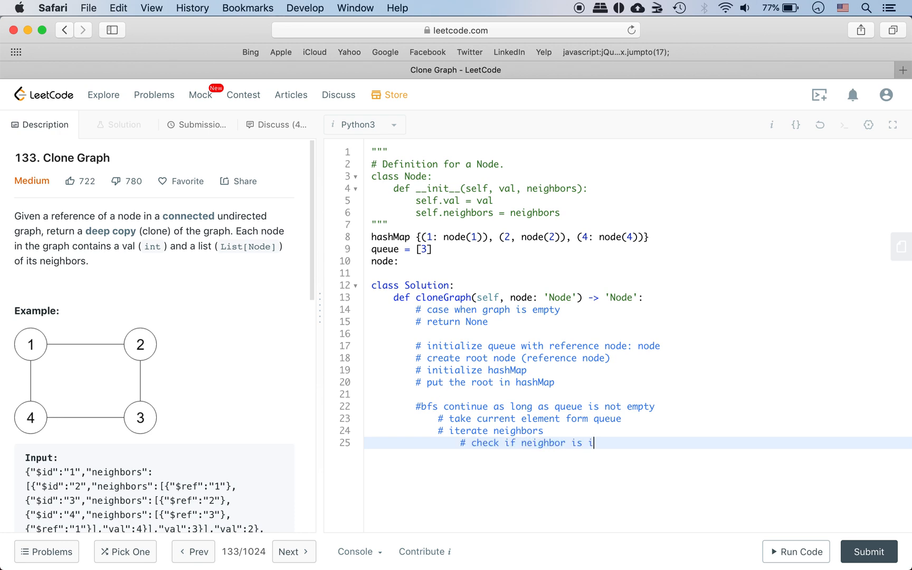
{"action": "type", "text": "n hashMap"}
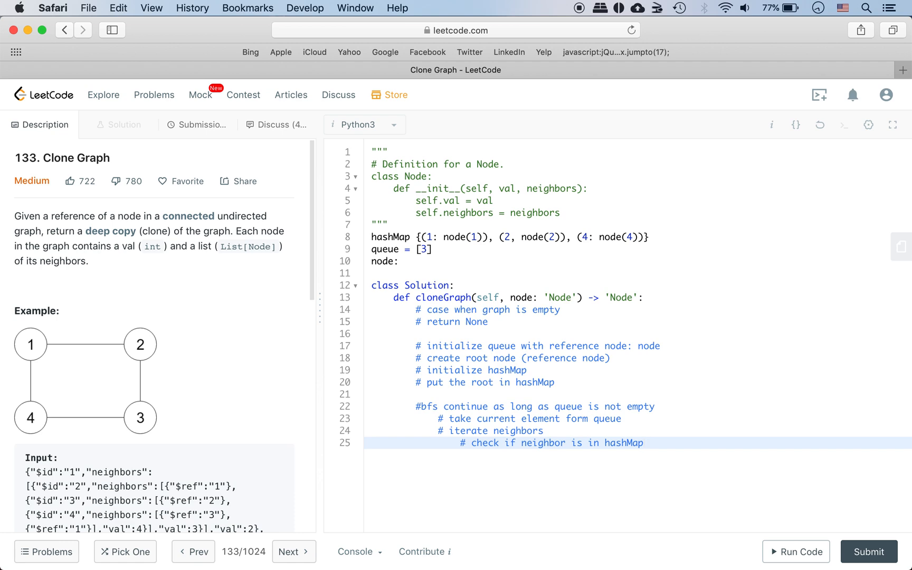
- Add comments to create the neighbor node and store it in hashMap keyed by value
{"action": "key", "text": "Return"}
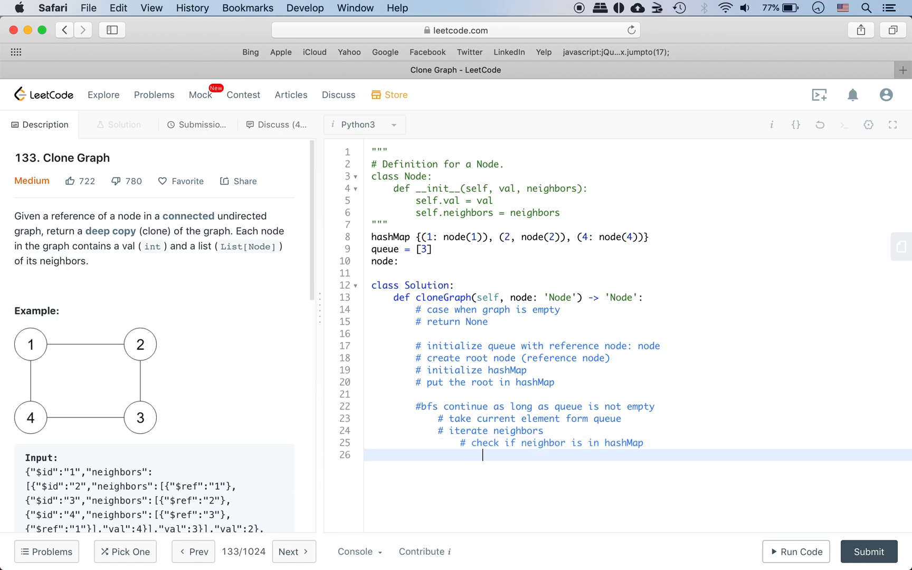
{"action": "type", "text": "# if"}
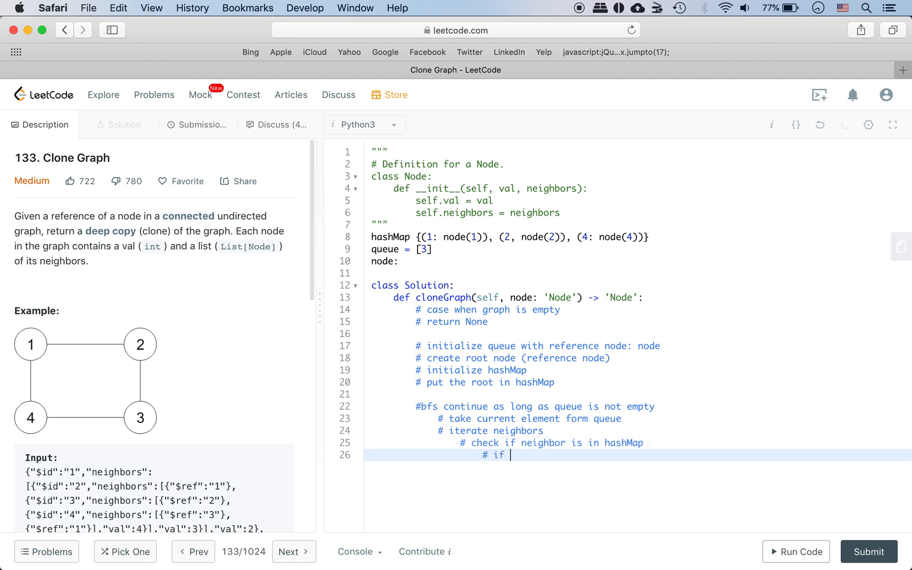
{"action": "key", "text": "Backspace"}
{"action": "type", "text": ". if neighbor is not in hashM"}
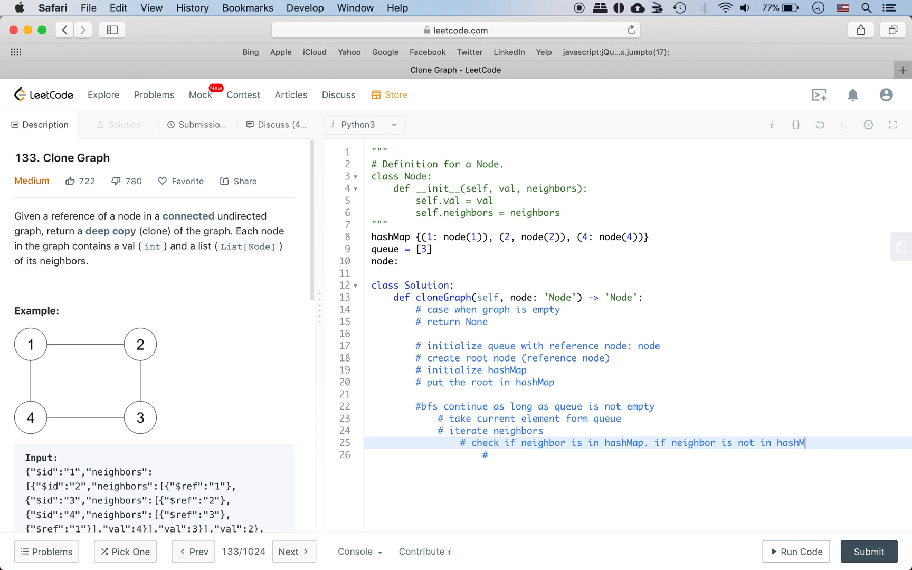
{"action": "type", "text": "ap"}
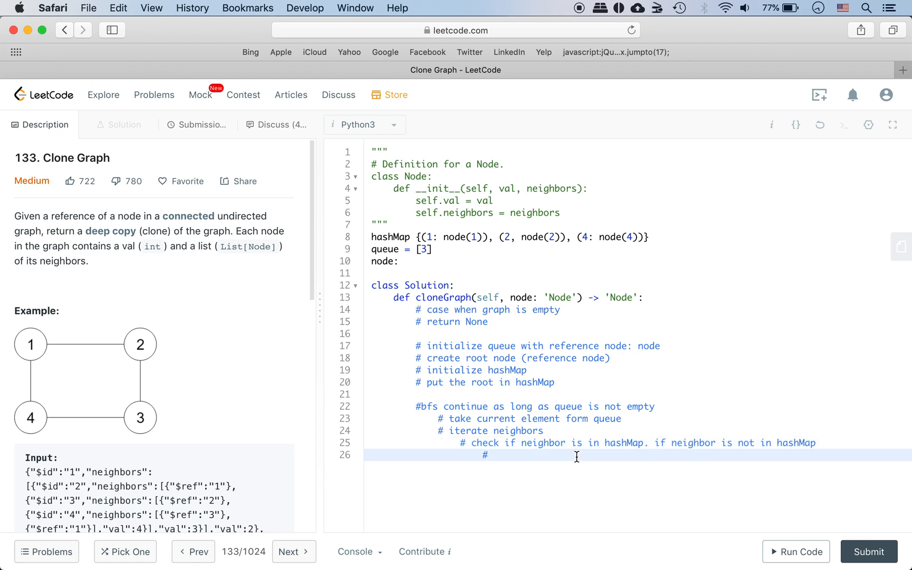
{"action": "type", "text": "create"}
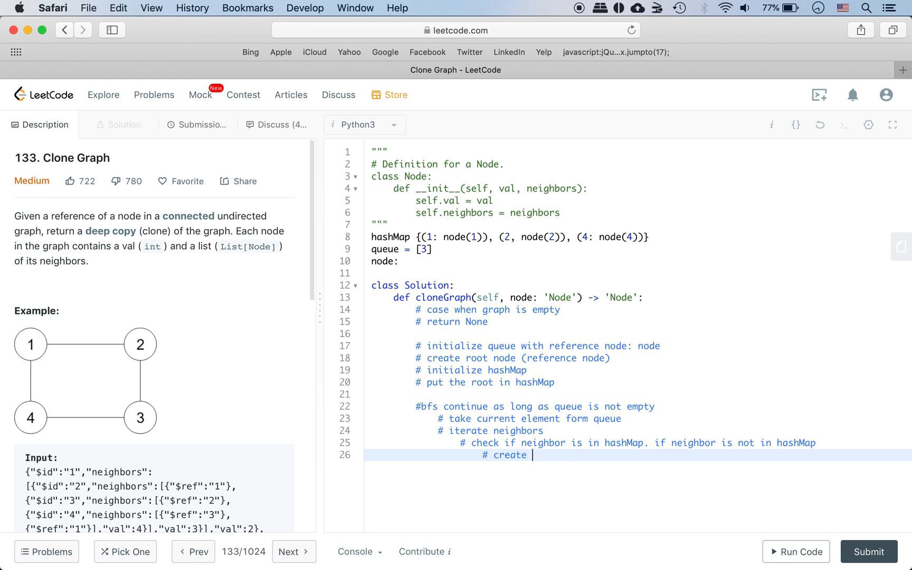
{"action": "type", "text": "node(neighbor"}
{"action": "type", "text": "#"}
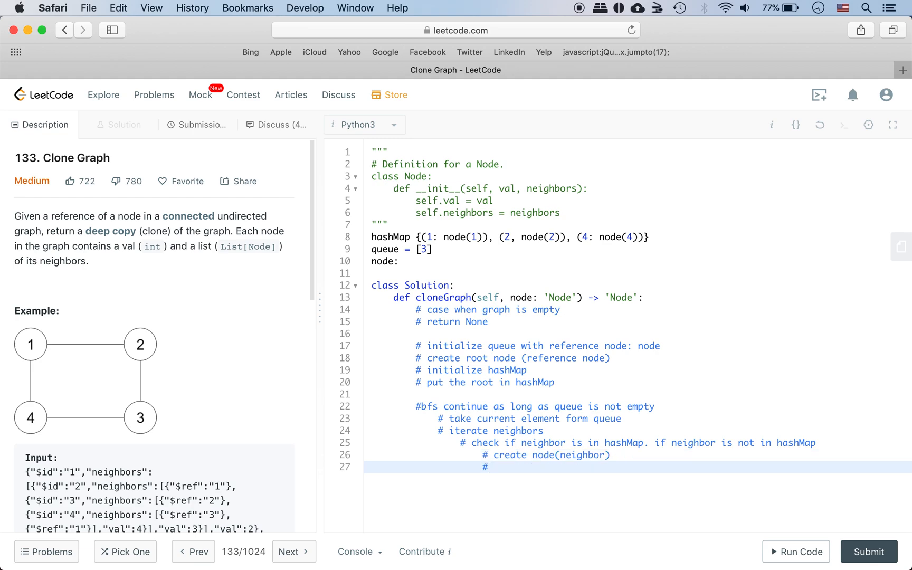
{"action": "type", "text": "add node th"}
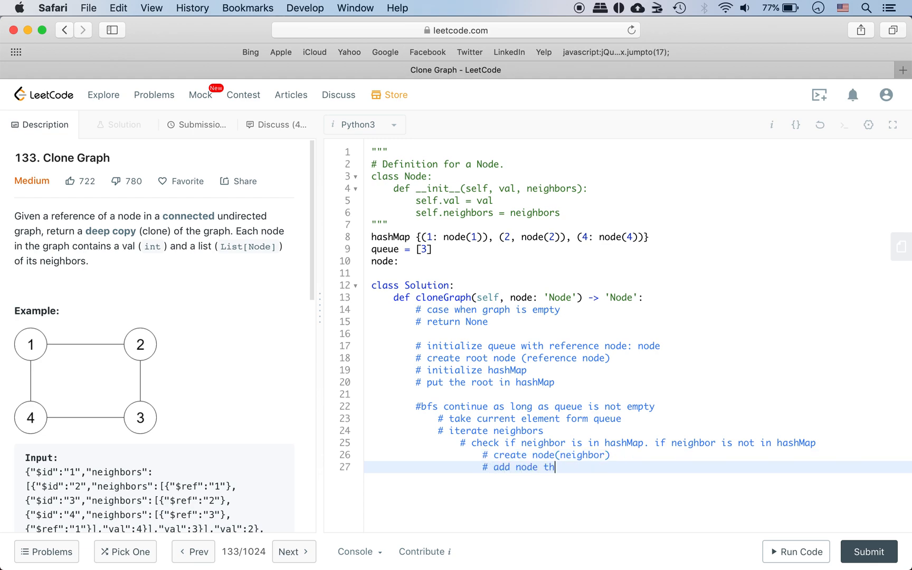
{"action": "type", "text": "o hashmap k"}
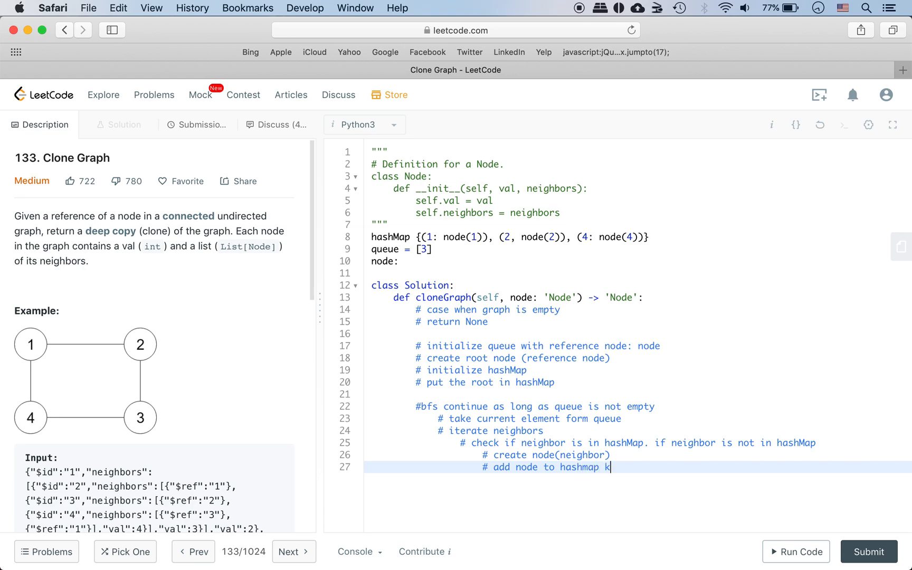
{"action": "type", "text": "ey is value,"}
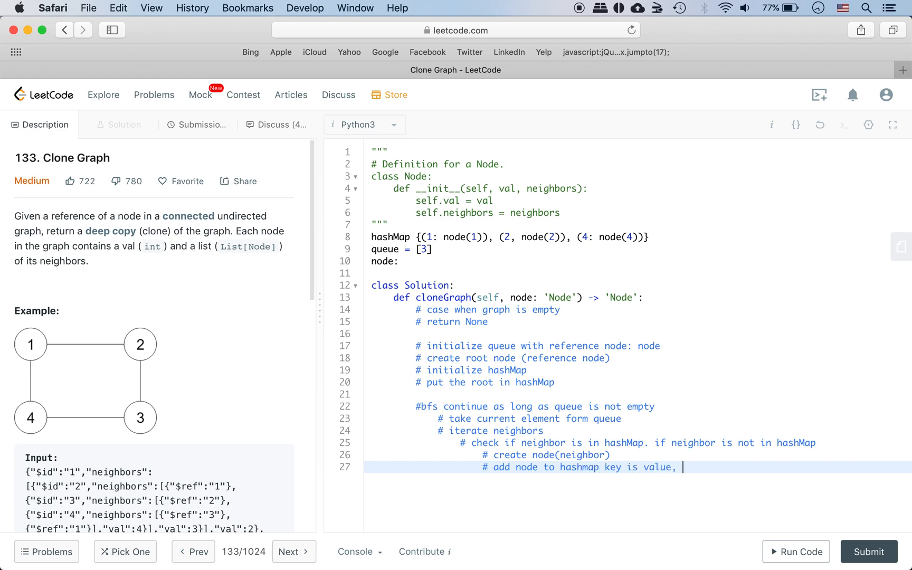
{"action": "type", "text": "and value is"}
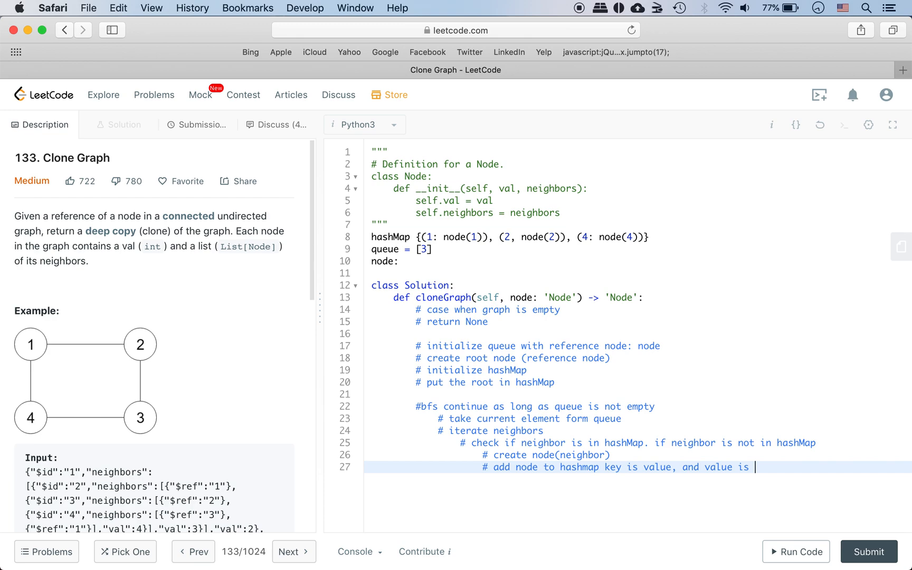
{"action": "type", "text": "the node(neighbor"}
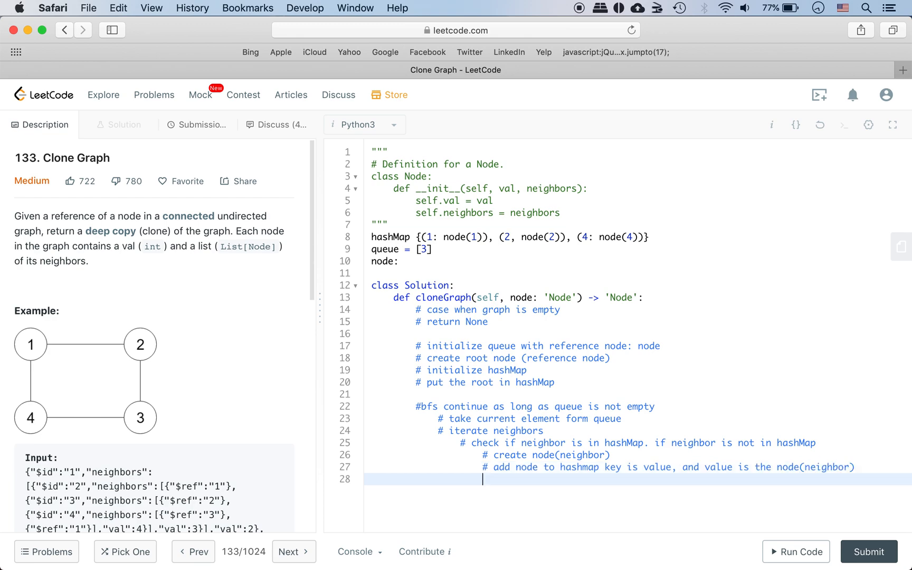
- Add the comment '# append original neighbor node to queue'
{"action": "type", "text": "#"}
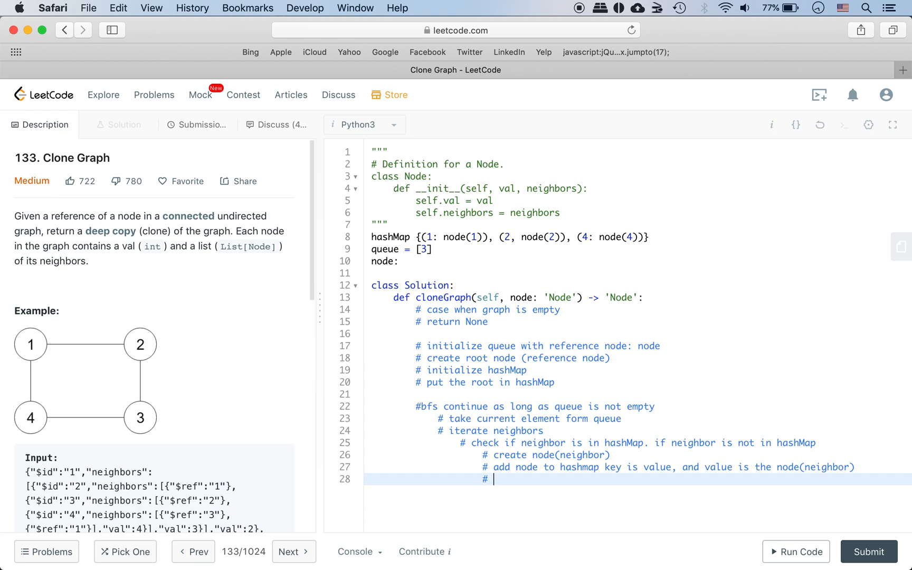
{"action": "type", "text": "append"}
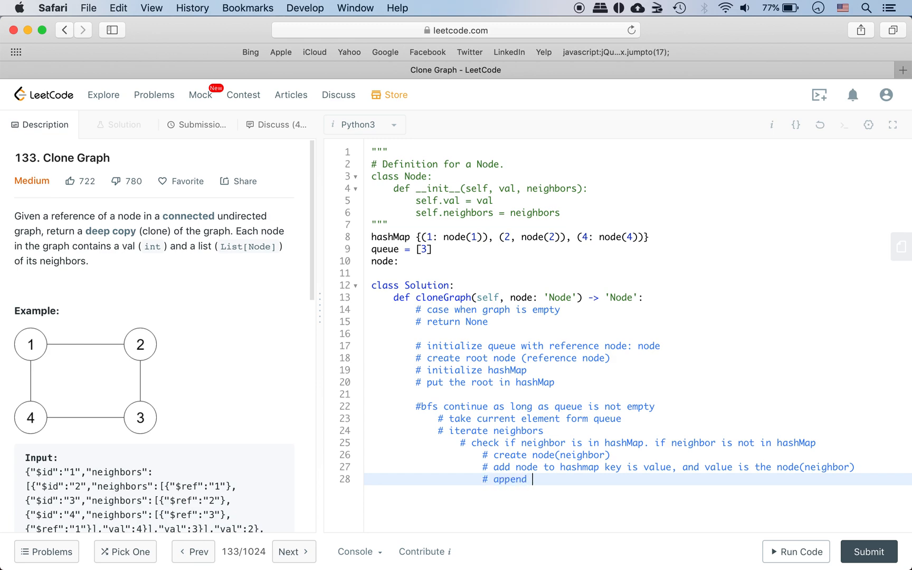
{"action": "type", "text": "node()"}
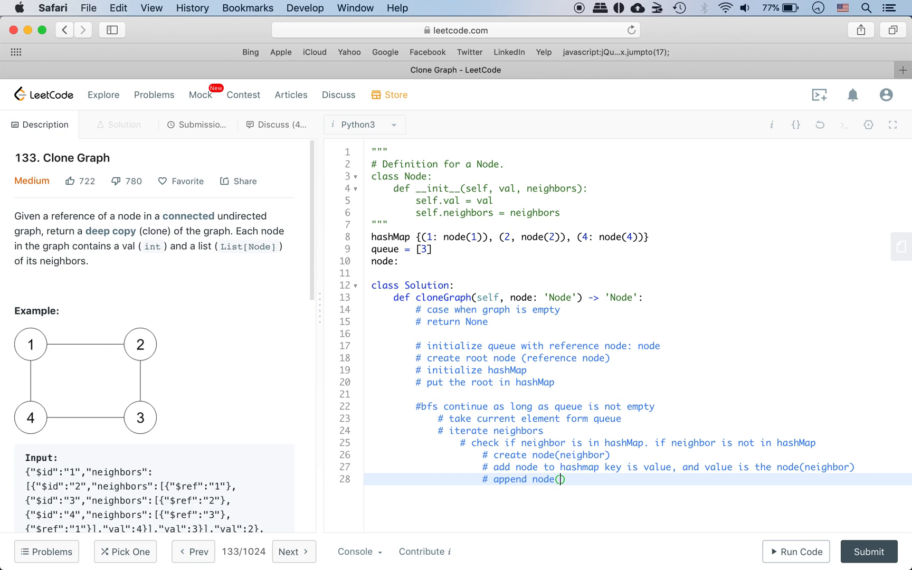
{"action": "type", "text": "neighbor"}
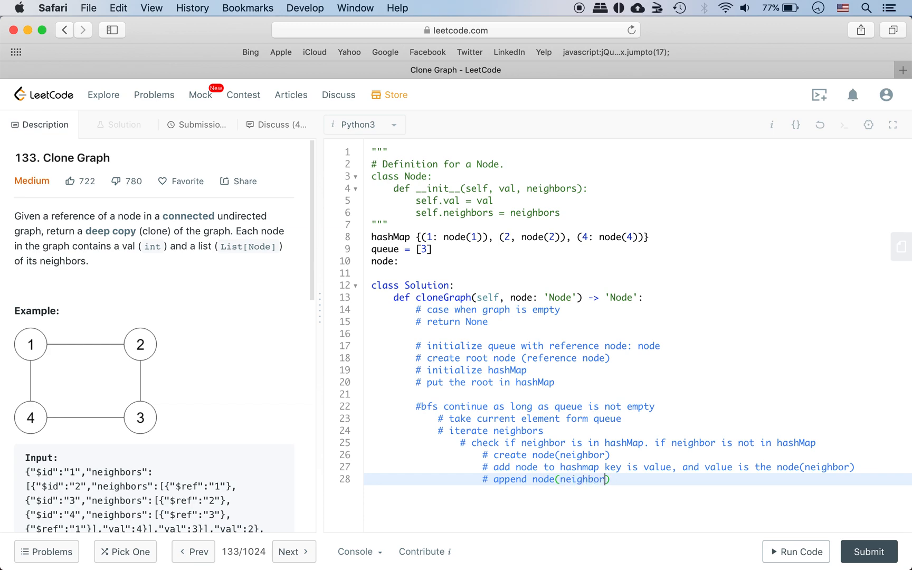
{"action": "key", "text": "Backspace"}
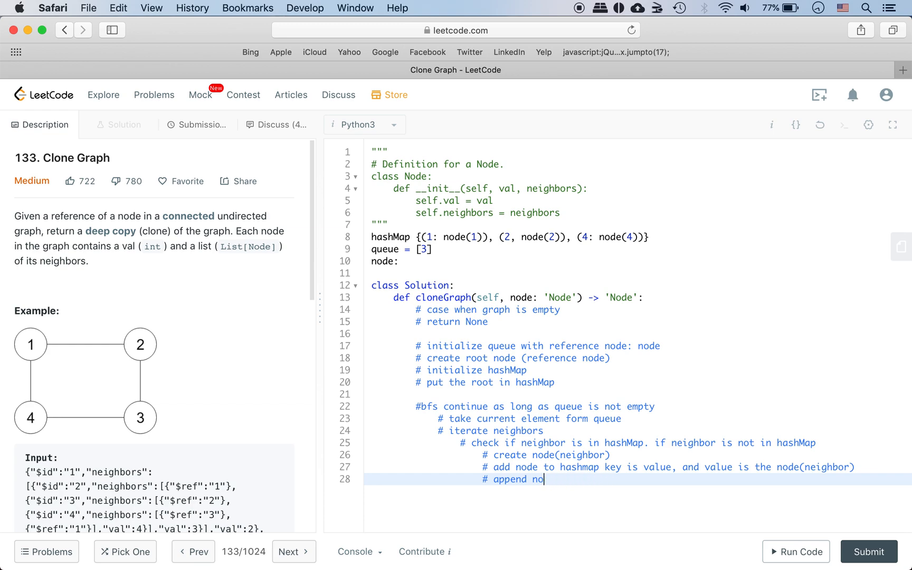
{"action": "type", "text": "riginal neighbor node to queu"}
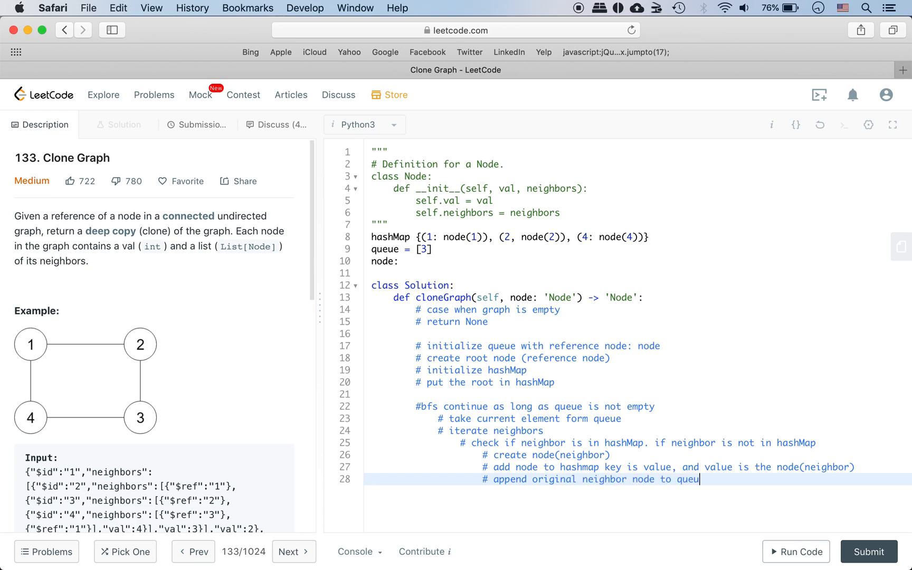
{"action": "type", "text": "e"}
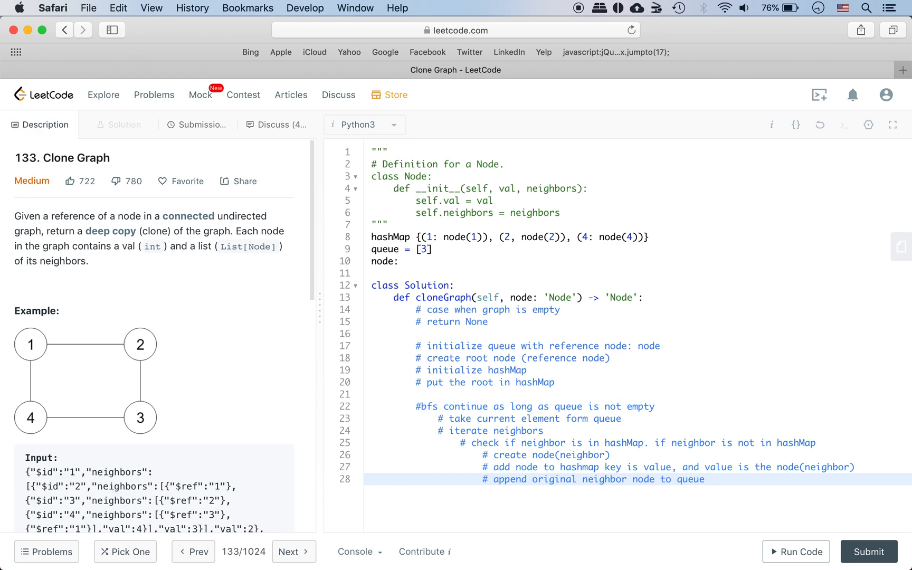
{"action": "key", "text": "Return"}
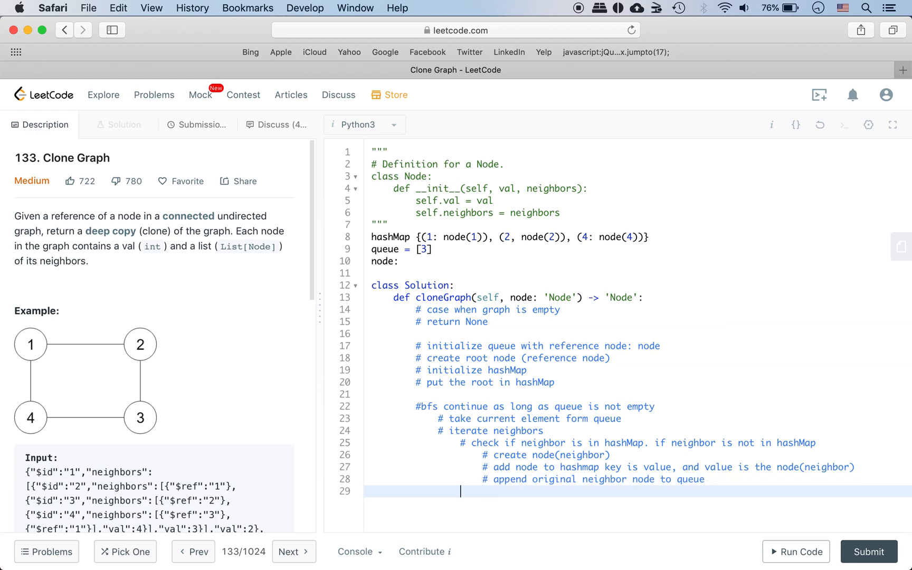
- Add the comment '# add the neighbor node to current node.neighbors'
{"action": "type", "text": "# ad"}
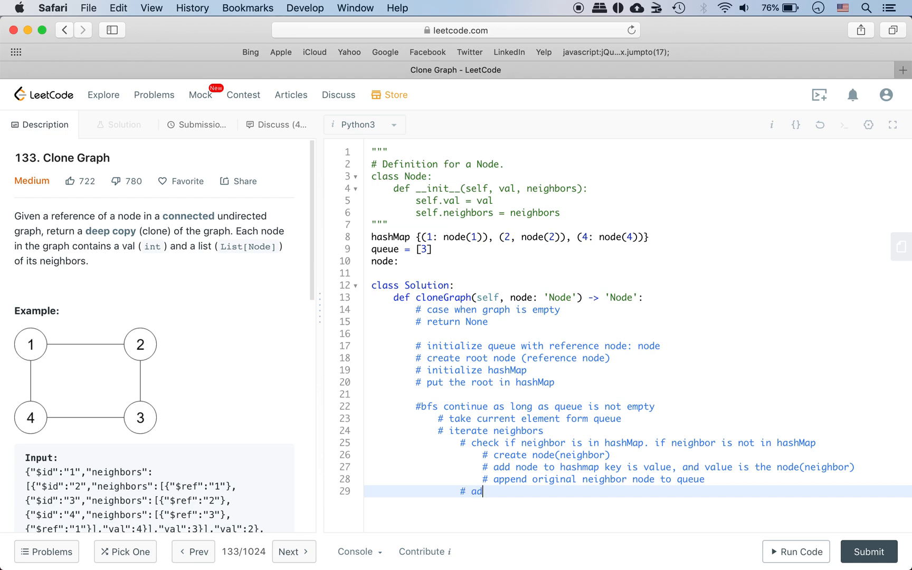
{"action": "type", "text": "d the nei"}
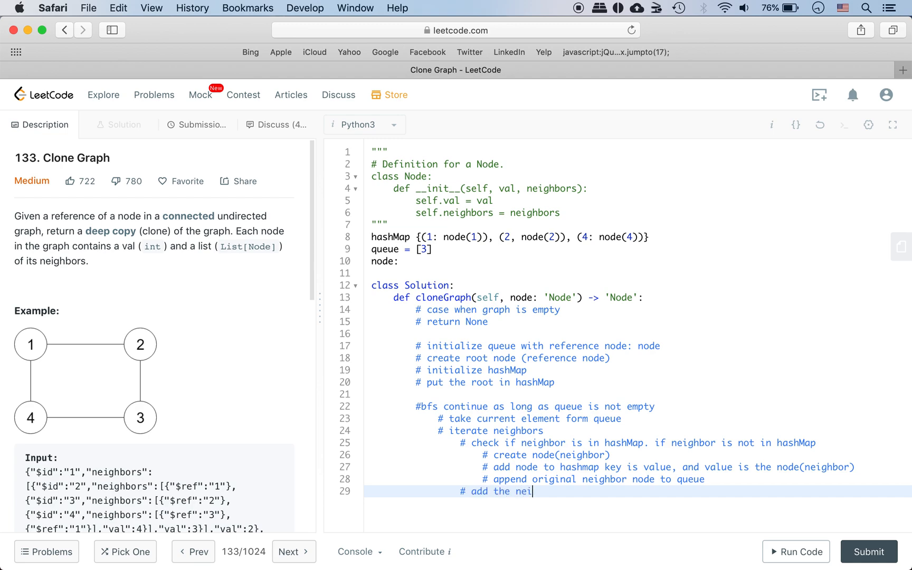
{"action": "type", "text": "ghbor node"}
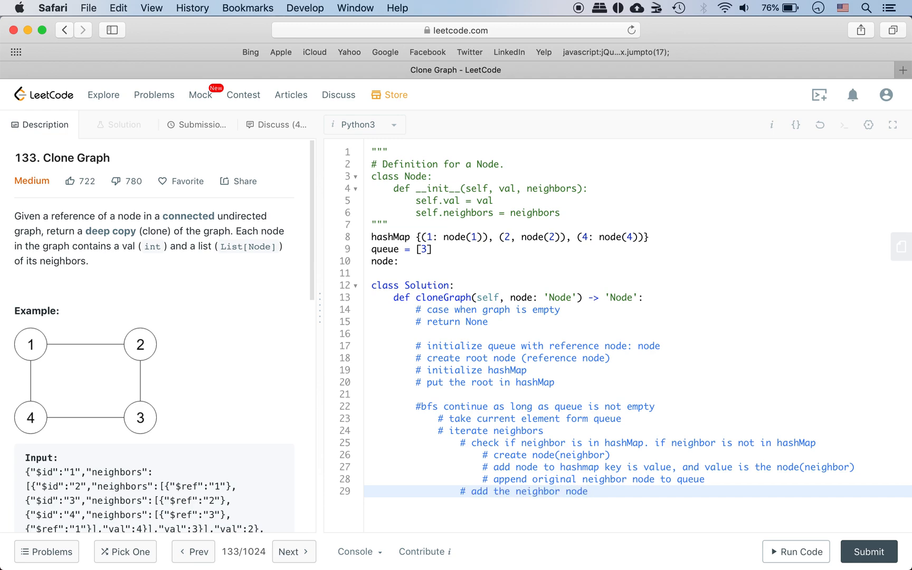
{"action": "type", "text": "to"}
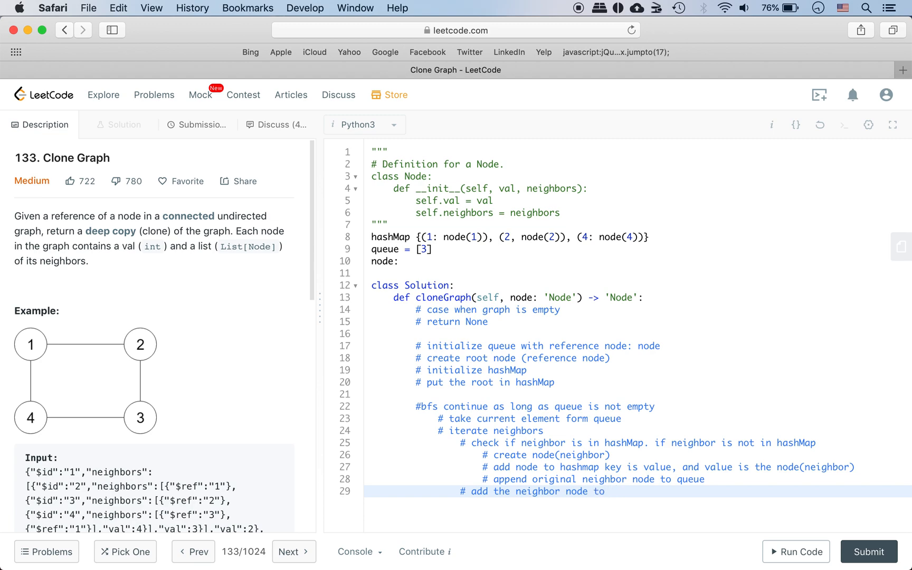
{"action": "type", "text": "current.engh"}
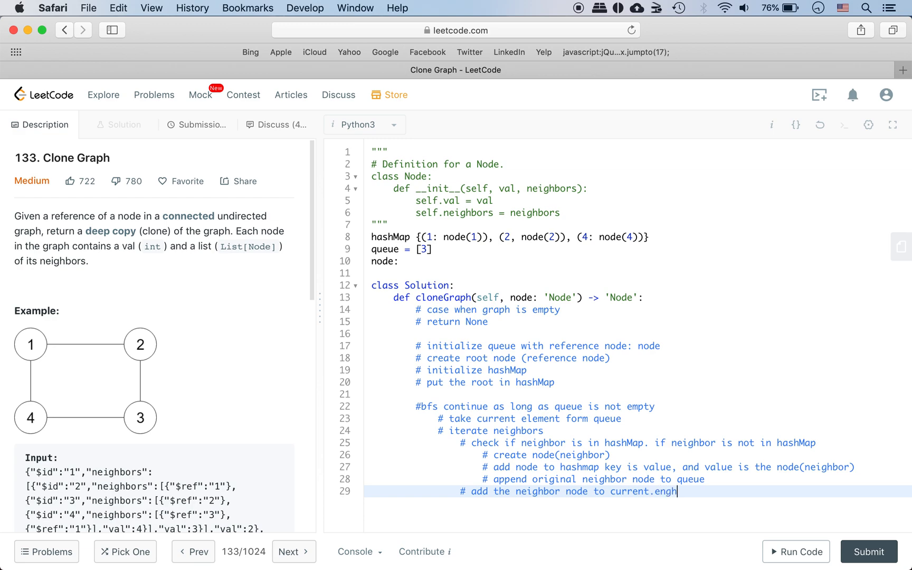
{"action": "type", "text": "node"}
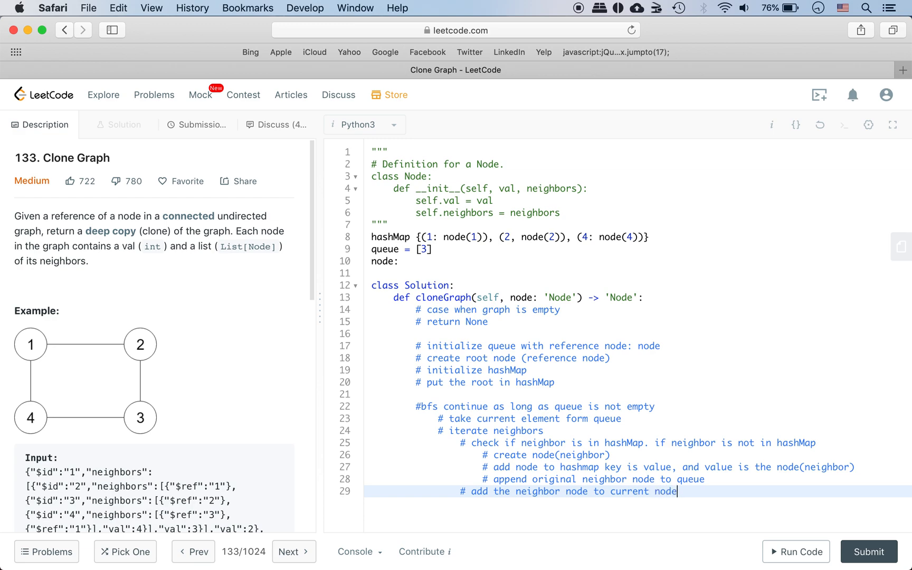
{"action": "type", "text": ".neighbors"}
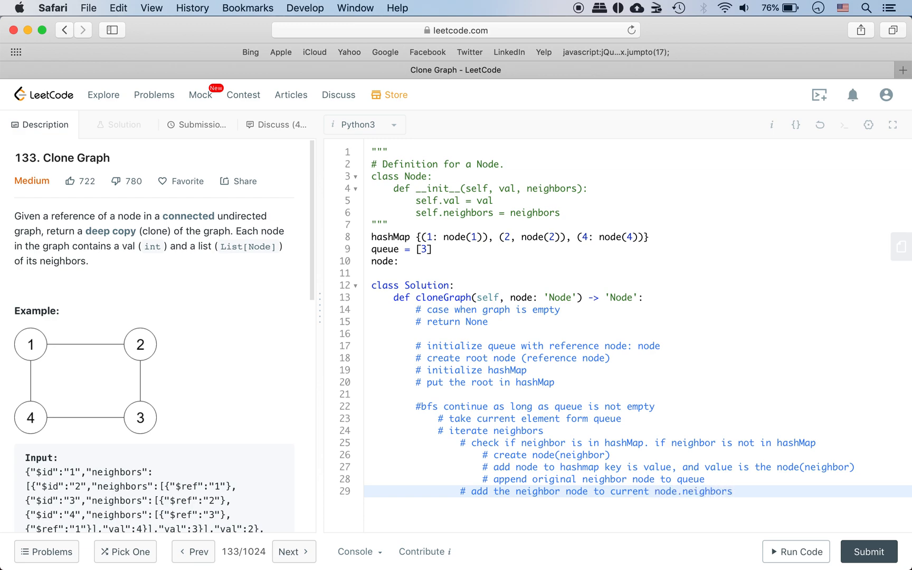
{"action": "mouse_move", "coordinate": [472, 221]}
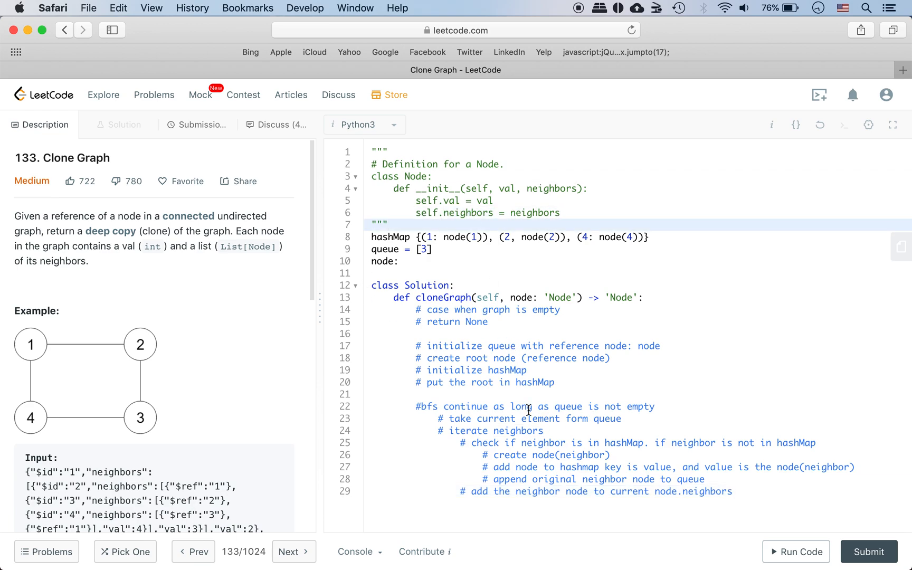
- Under the empty-graph comment, write 'if node == None: return None'
{"action": "left_click", "coordinate": [730, 491]}
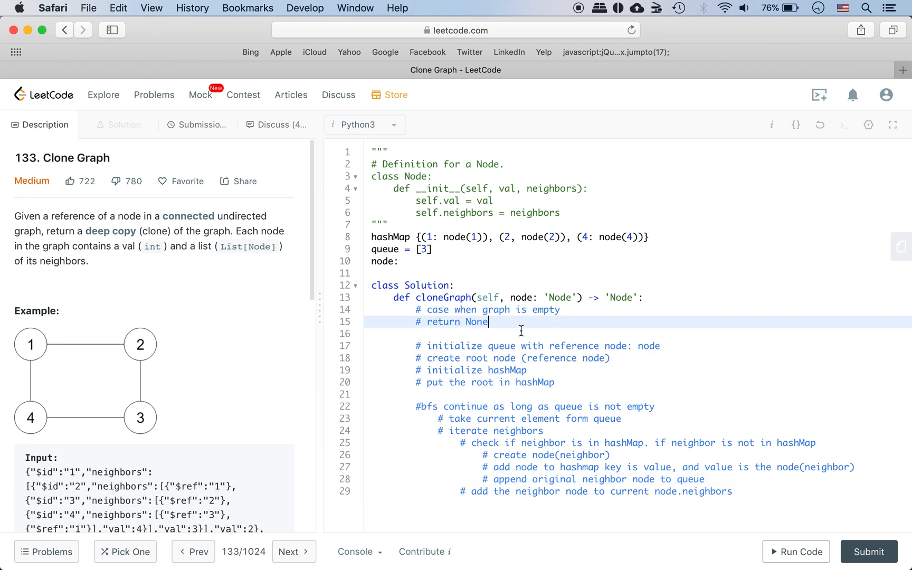
{"action": "type", "text": "if"}
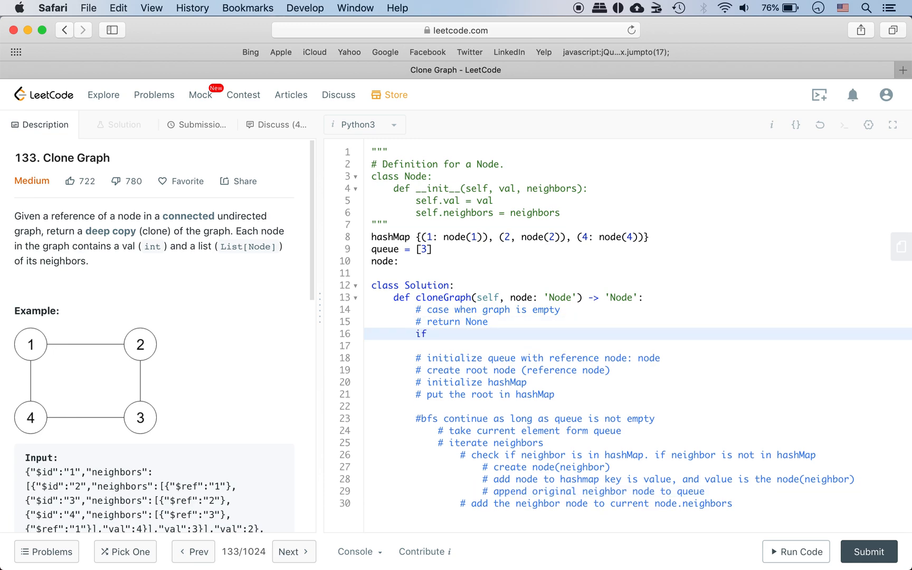
{"action": "type", "text": "node =="}
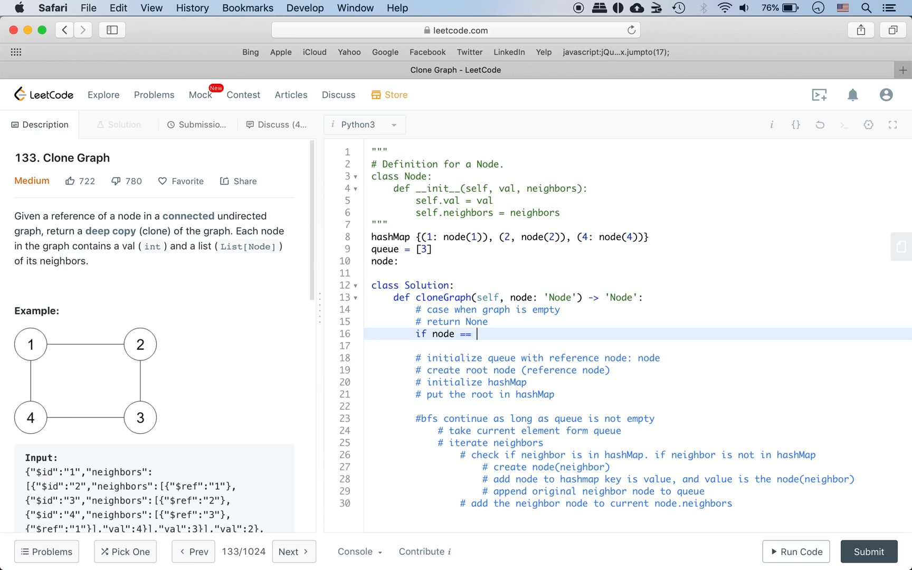
{"action": "type", "text": "None:"}
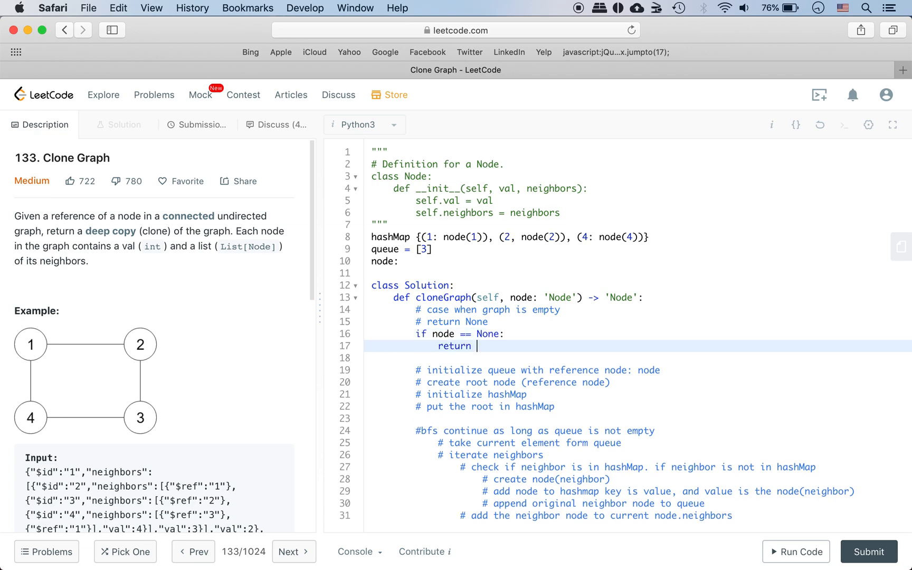
{"action": "type", "text": "None"}
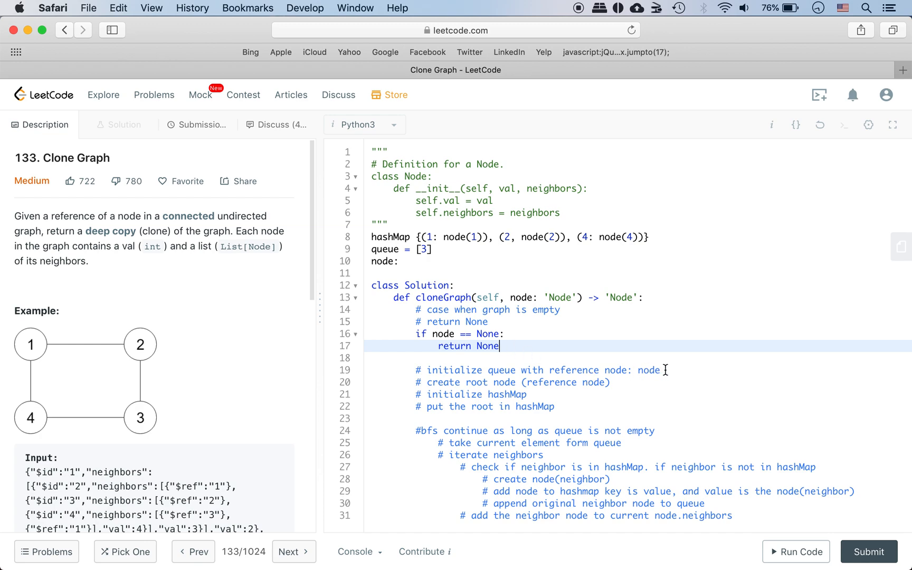
{"action": "key", "text": "Return"}
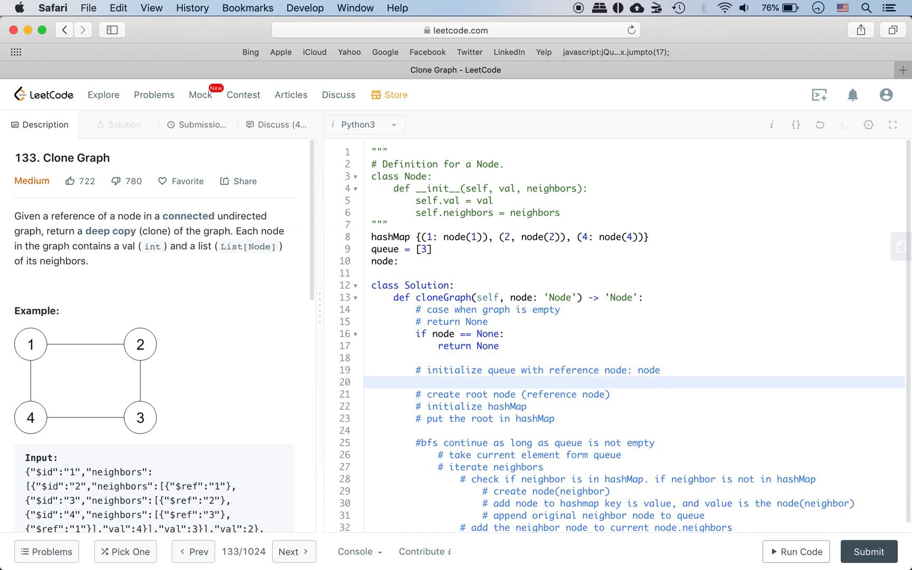
- Write queue = [node] and root = Node(node.val, []) under their comments
{"action": "type", "text": "queue ="}
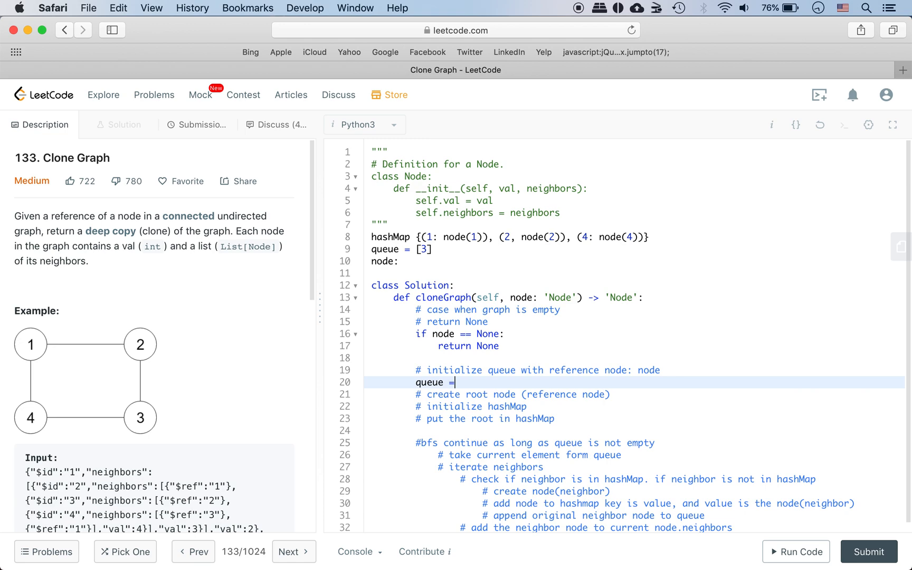
{"action": "type", "text": "[node]"}
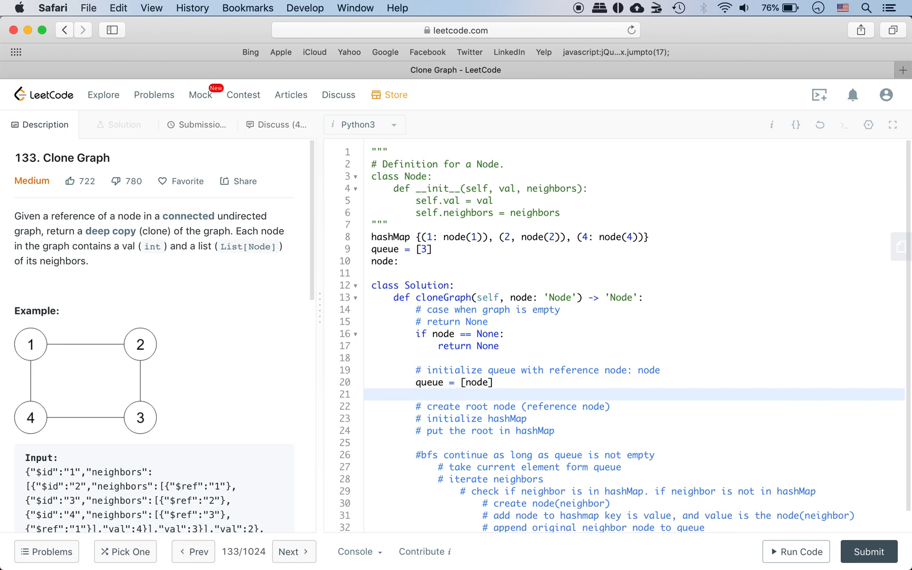
{"action": "type", "text": "root ="}
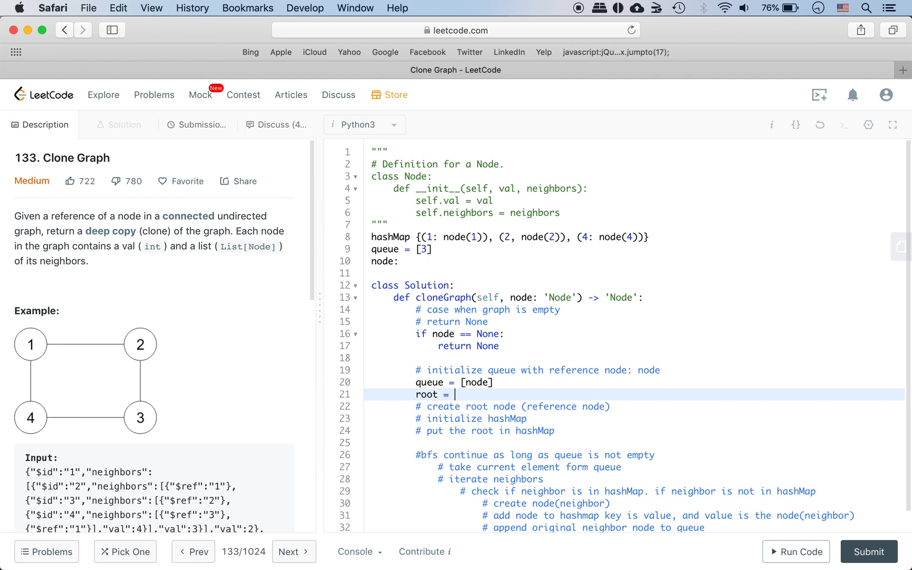
{"action": "type", "text": "Node(node.val,"}
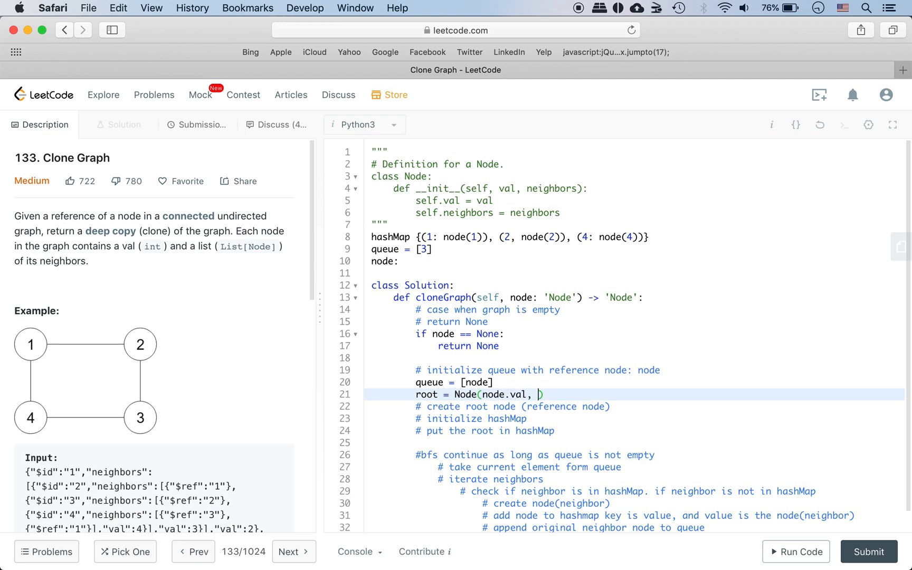
{"action": "type", "text": "[]"}
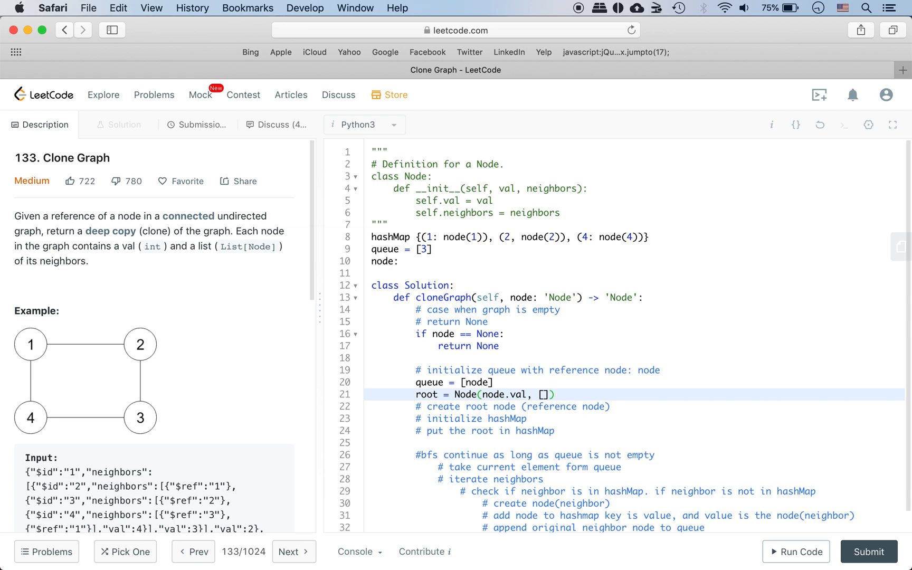
{"action": "key", "text": "Return"}
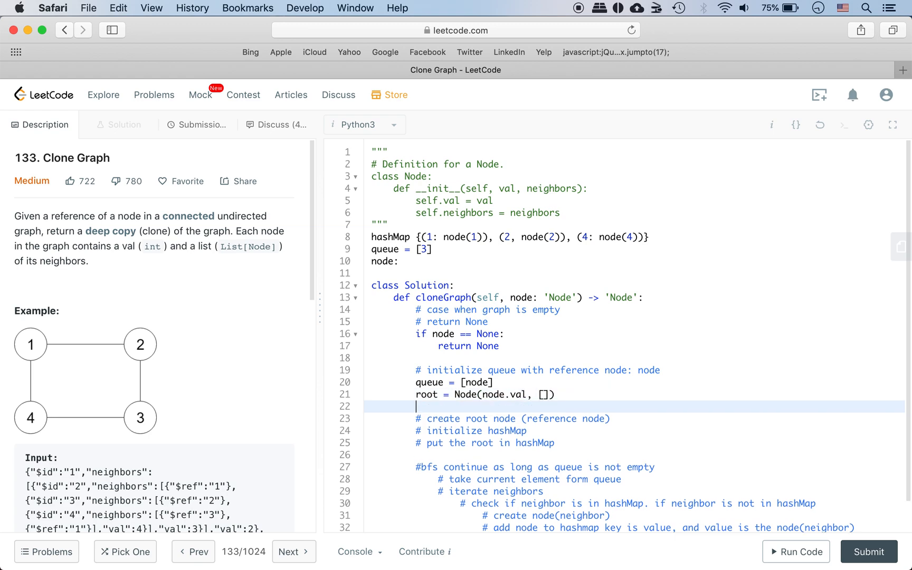
{"action": "key", "text": "Backspace"}
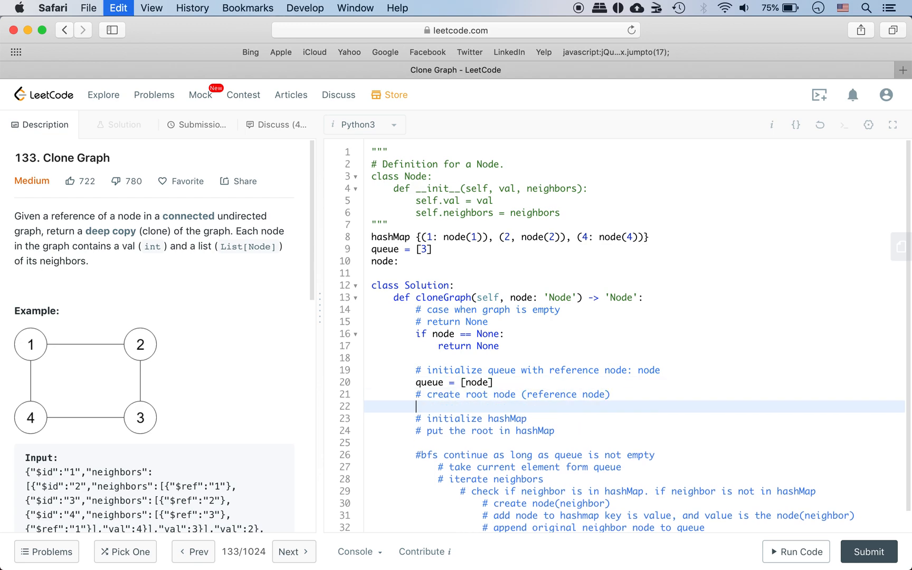
{"action": "type", "text": "root = Node(node.val, [])"}
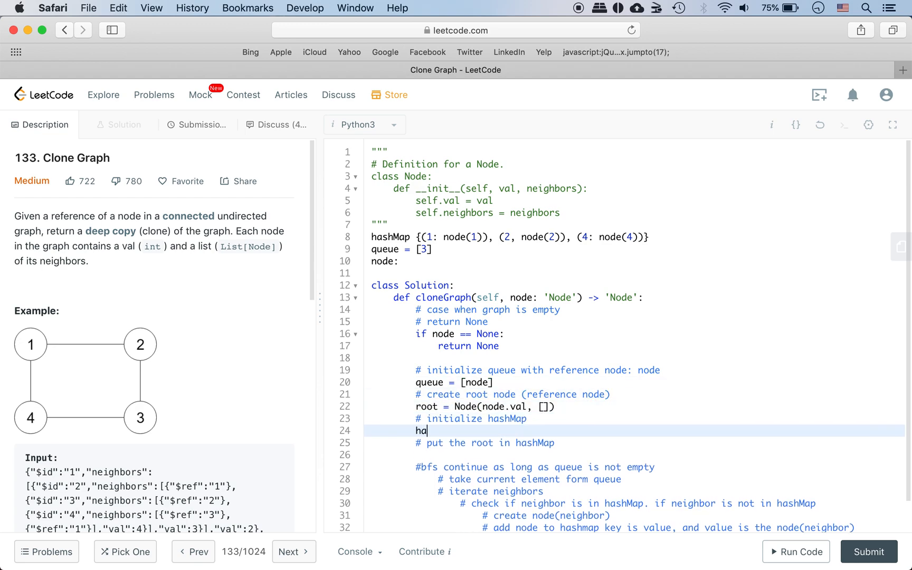
- Write hashMap = {} and hashMap[node] = root under their comments
{"action": "type", "text": "shMap ="}
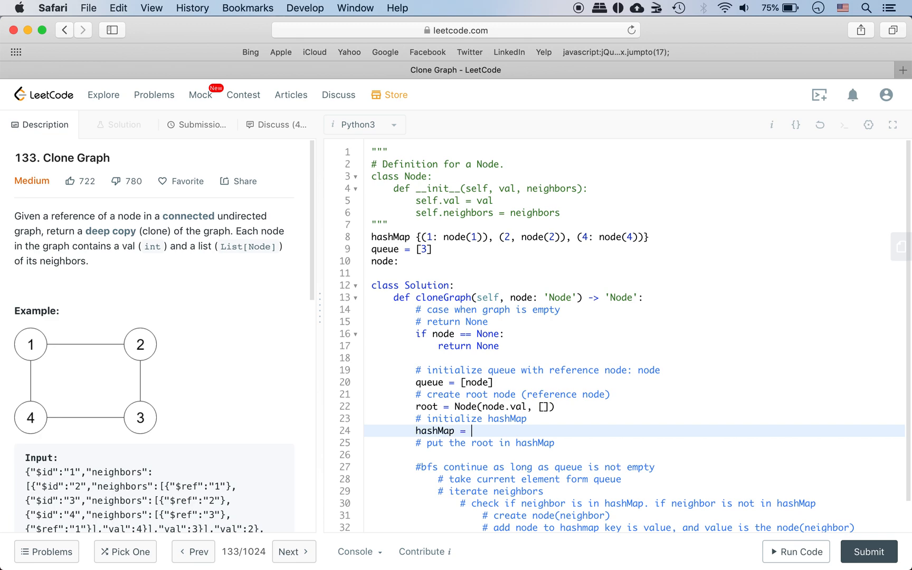
{"action": "type", "text": "{}"}
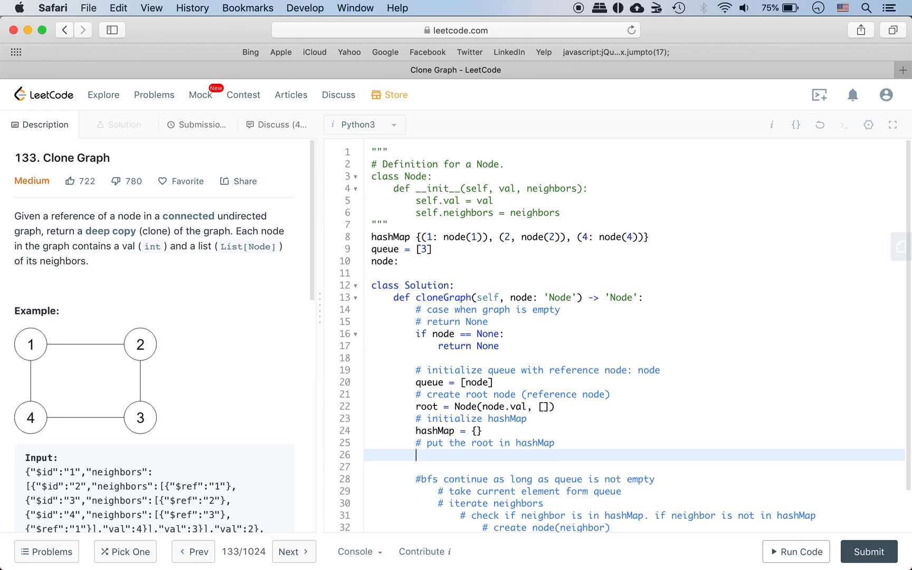
{"action": "type", "text": "hashMap[root]"}
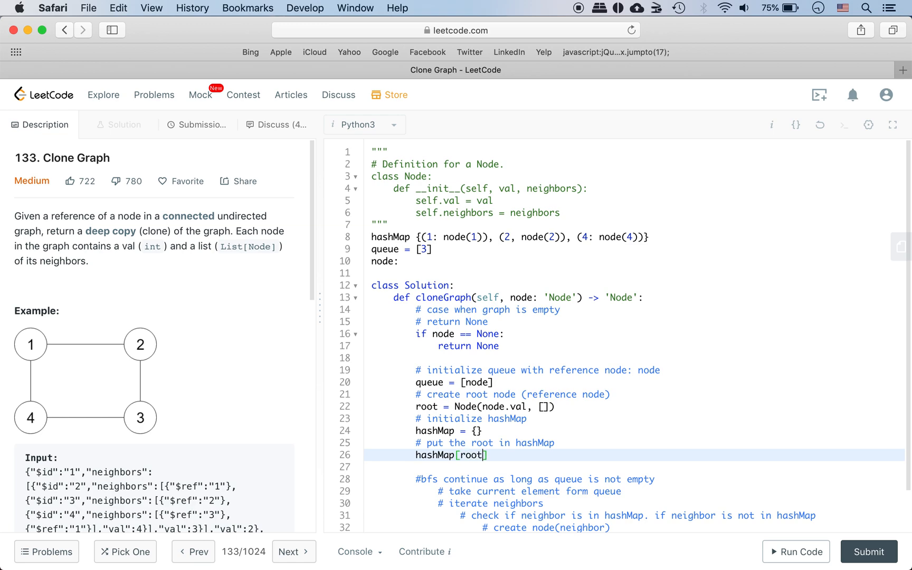
{"action": "type", "text": "="}
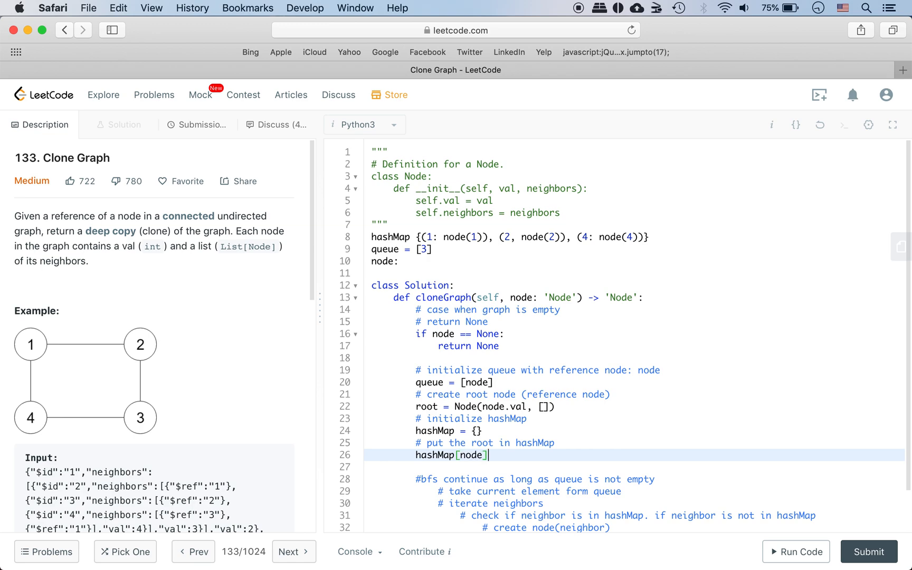
{"action": "type", "text": "="}
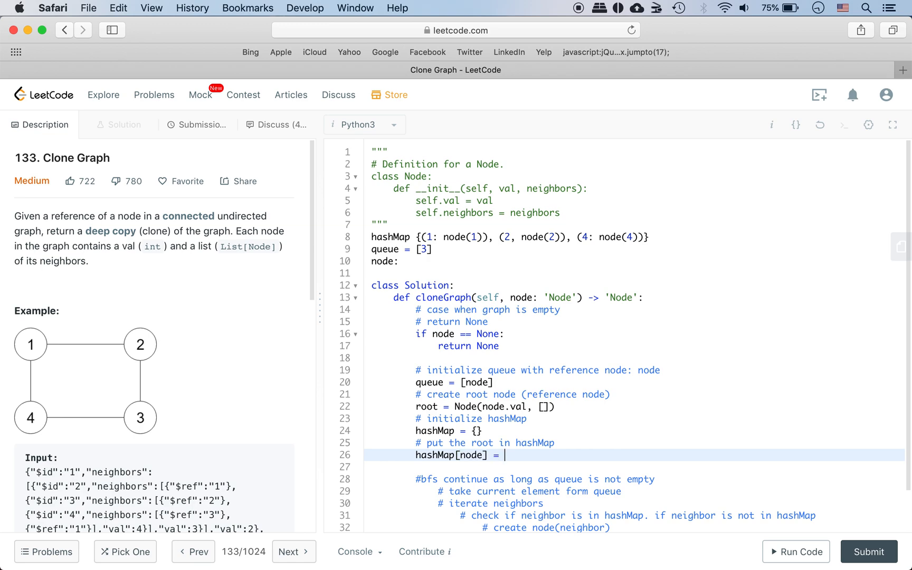
{"action": "type", "text": "root"}
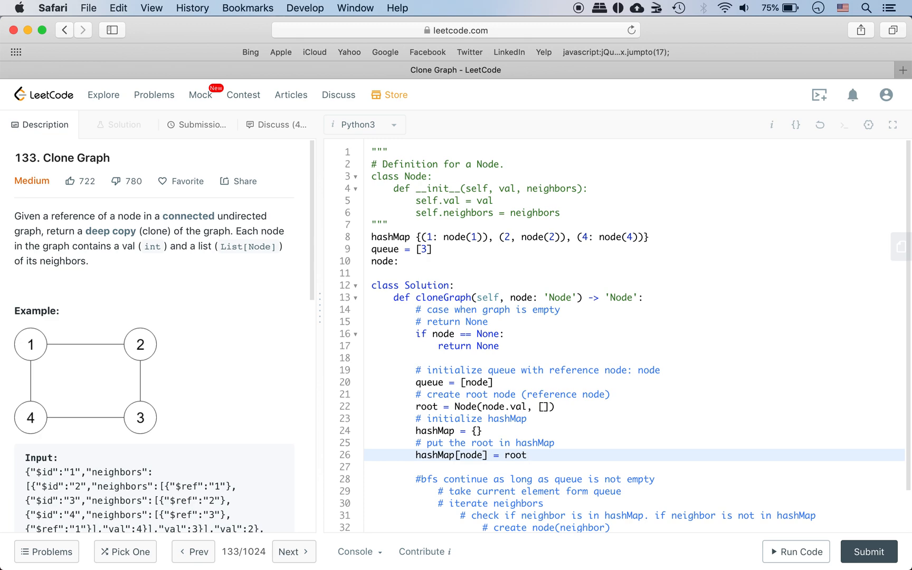
{"action": "left_click", "coordinate": [525, 456]}
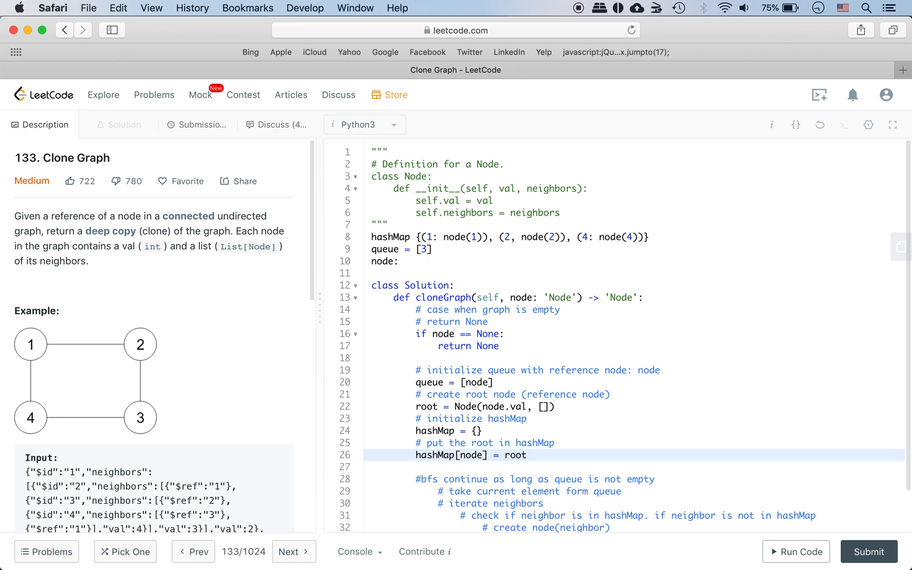
{"action": "left_click", "coordinate": [407, 467]}
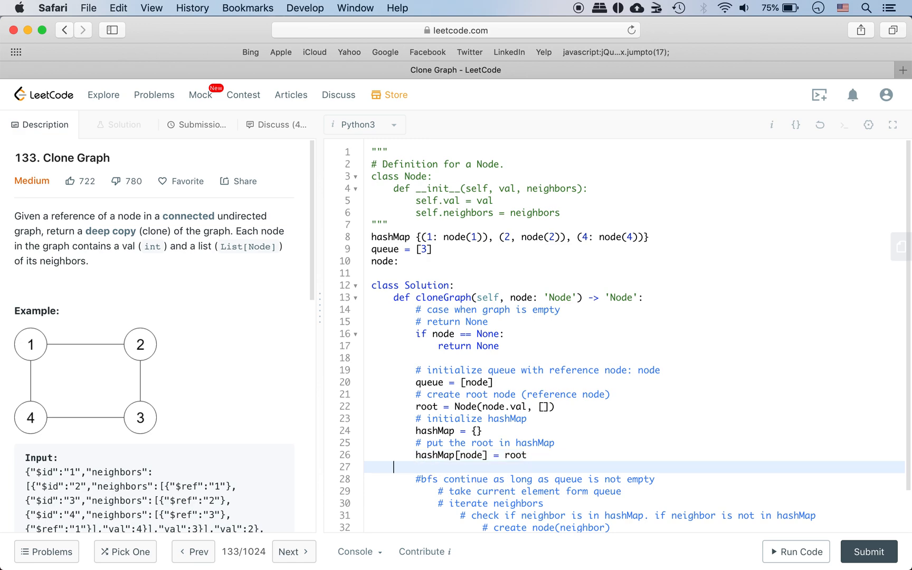
- Write while (len(queue) != 0):, curr = queue.pop(0), and for i in curr.neighbors:
{"action": "key", "text": "Backspace"}
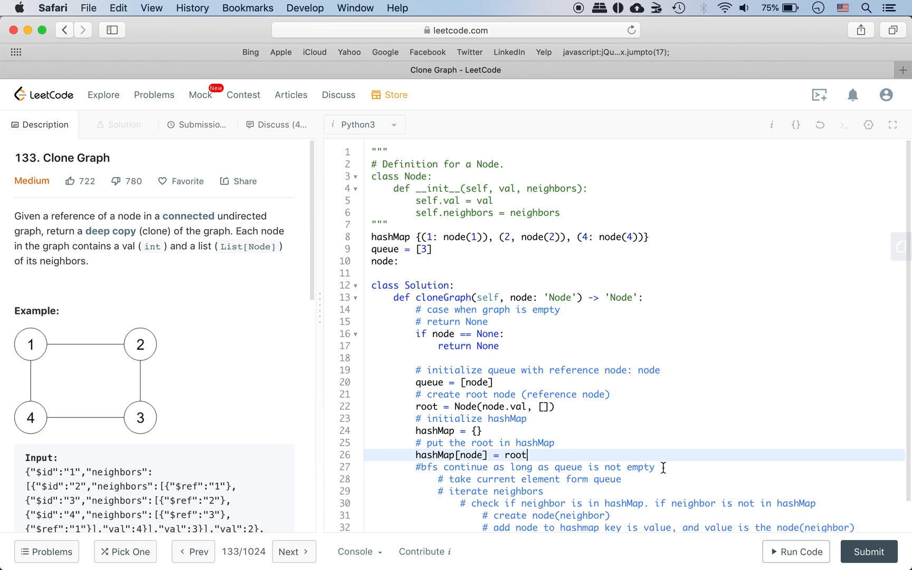
{"action": "type", "text": "while ()"}
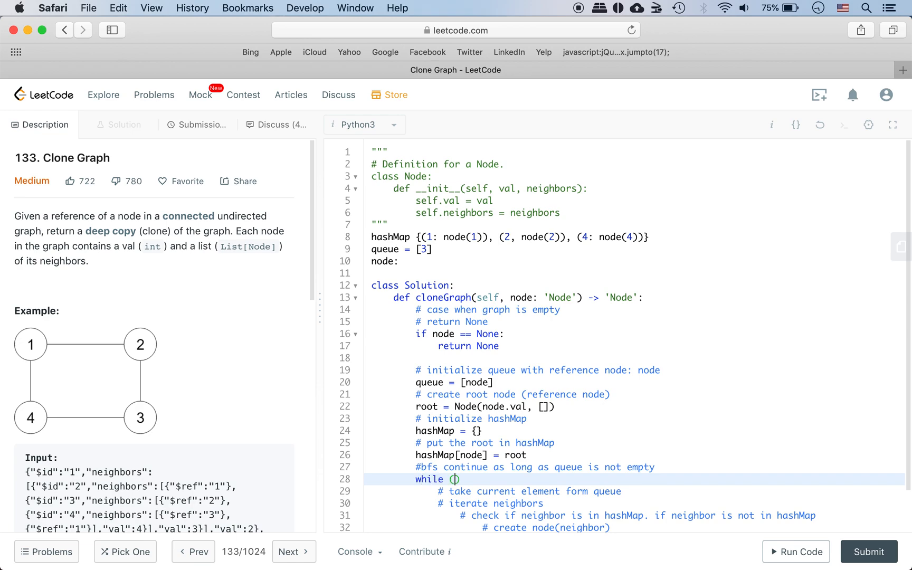
{"action": "type", "text": "le"}
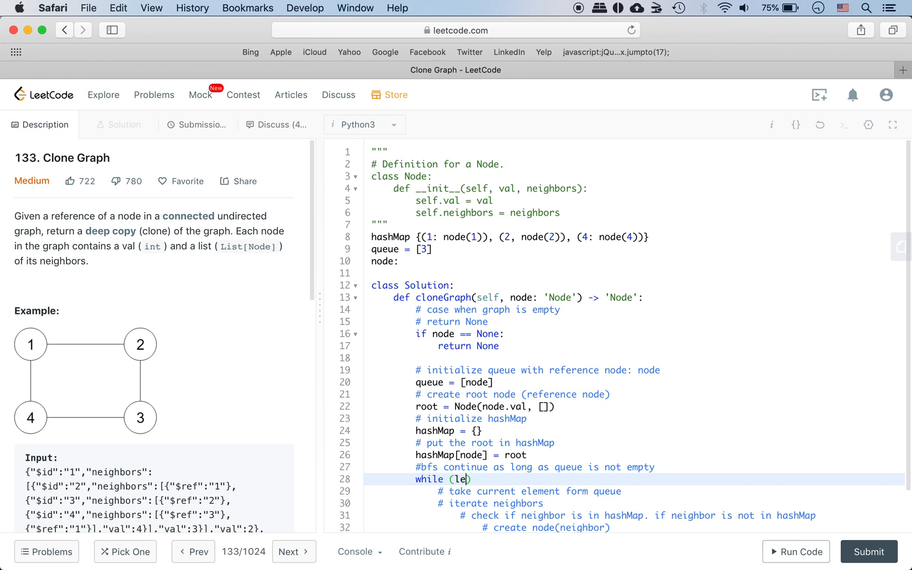
{"action": "type", "text": "n(queue) != 0):"}
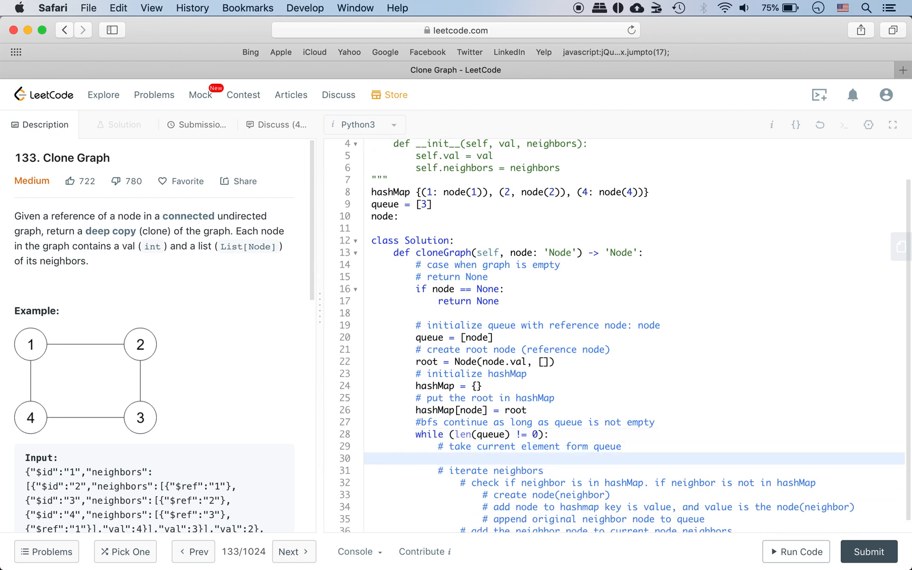
{"action": "type", "text": "curr ="}
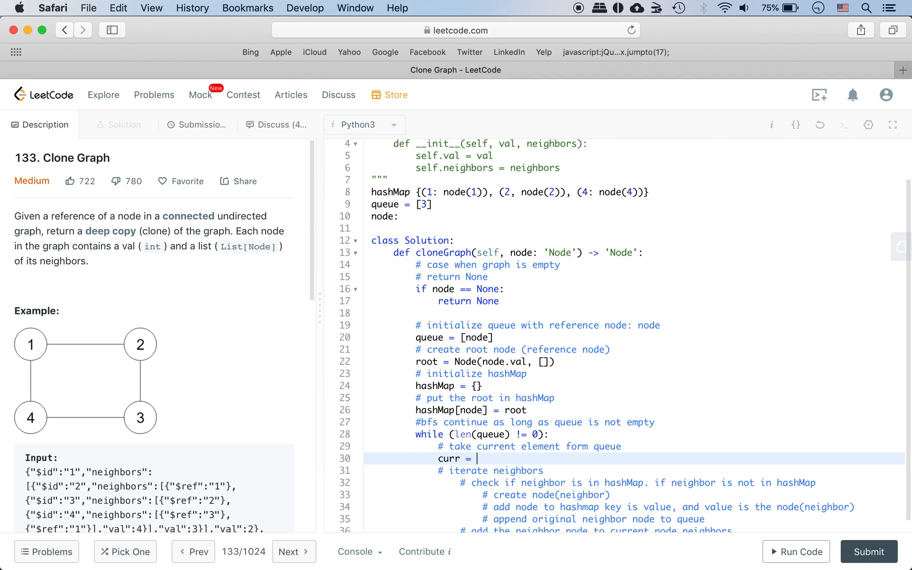
{"action": "type", "text": "queue.pop"}
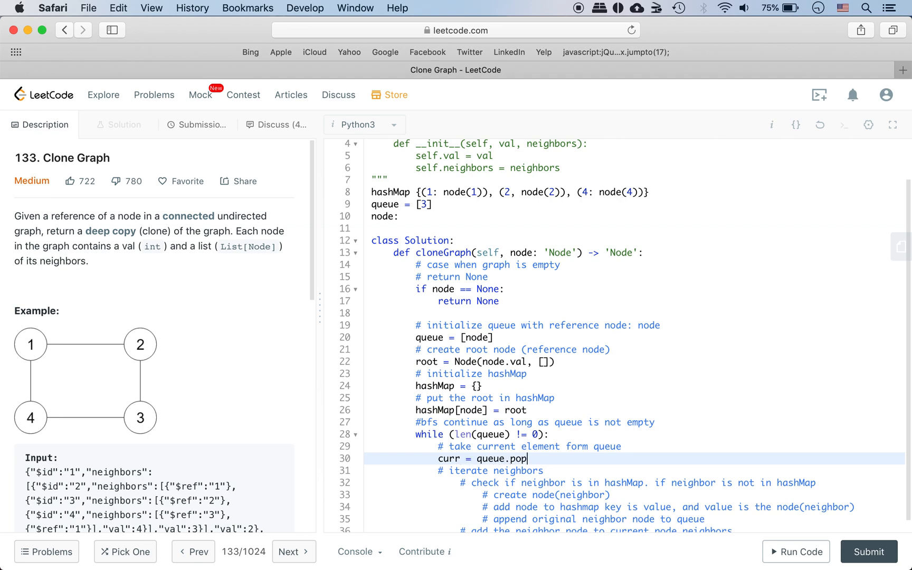
{"action": "type", "text": "(0)"}
{"action": "type", "text": "for"}
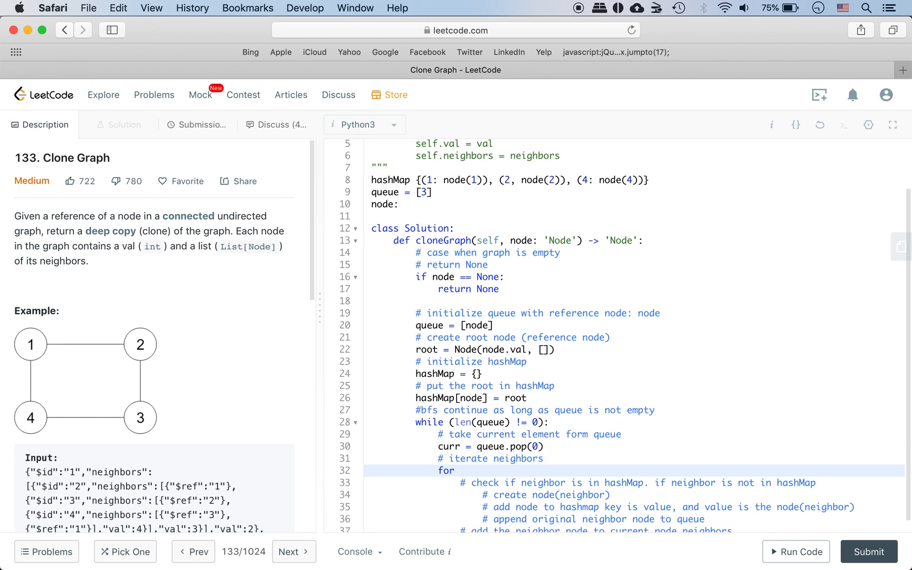
{"action": "type", "text": "i in curr.neighbo"}
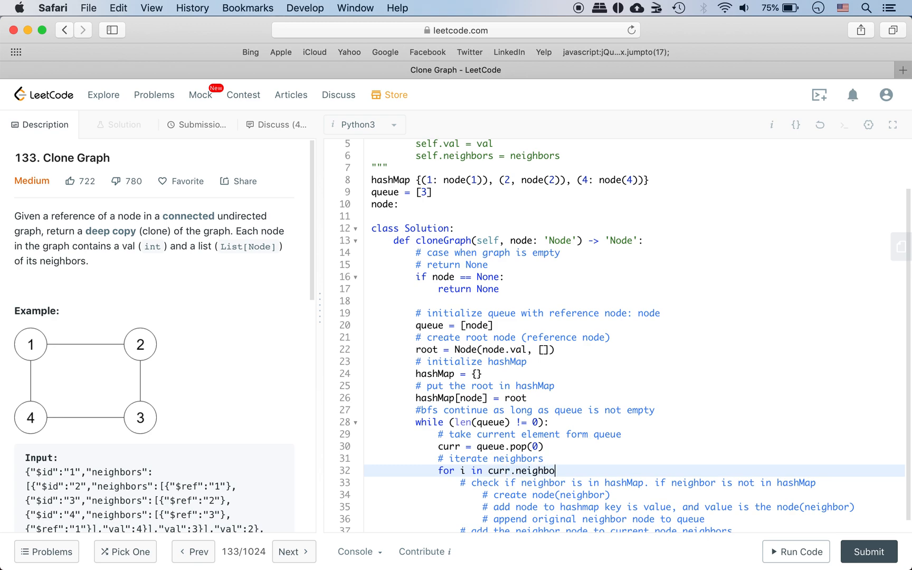
{"action": "type", "text": "rs:"}
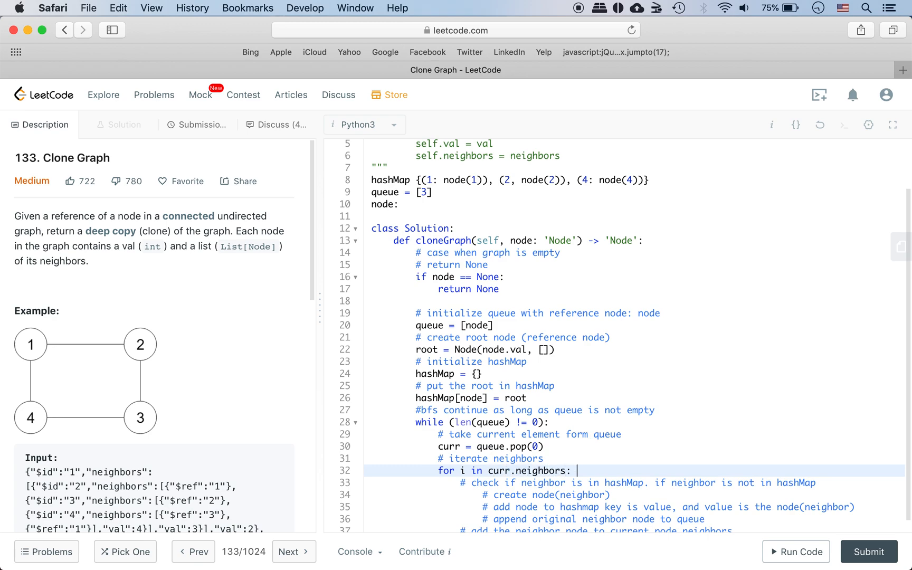
{"action": "left_click", "coordinate": [819, 481]}
{"action": "type", "text": "if"}
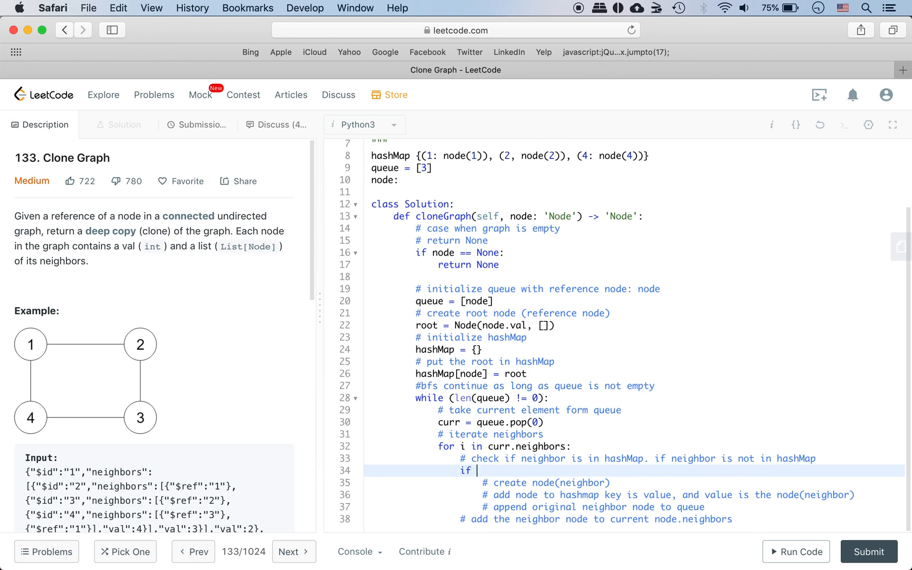
- Write 'if i in curr.neighbors:' and 'newNode = Node(i.val, [])' inside the neighbor loop
{"action": "type", "text": "i in curr"}
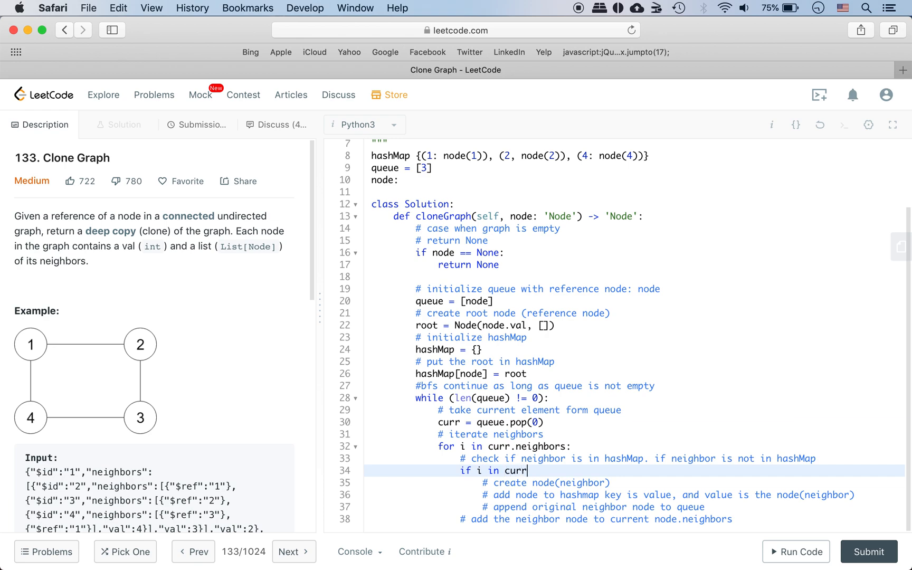
{"action": "type", "text": ".neighbor"}
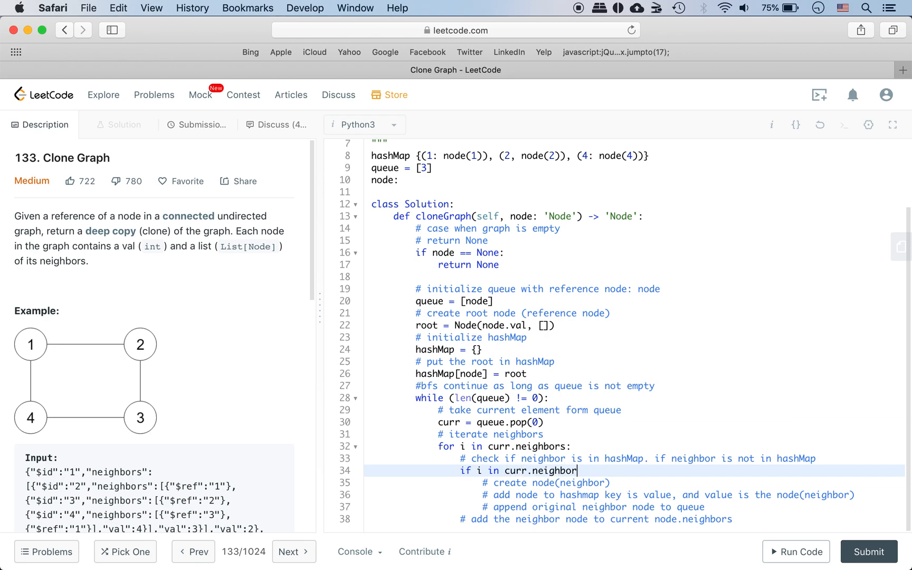
{"action": "type", "text": "s:"}
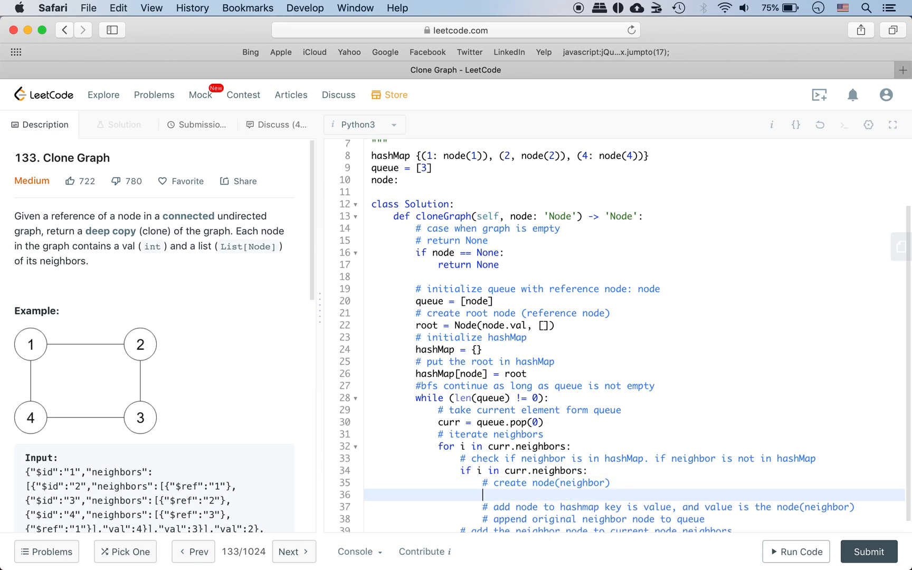
{"action": "type", "text": "n"}
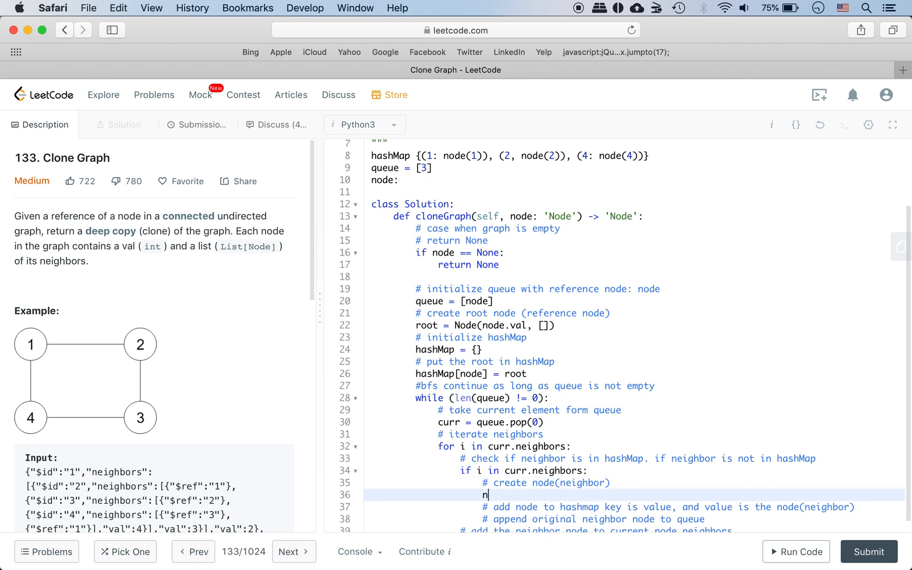
{"action": "type", "text": "ewNode"}
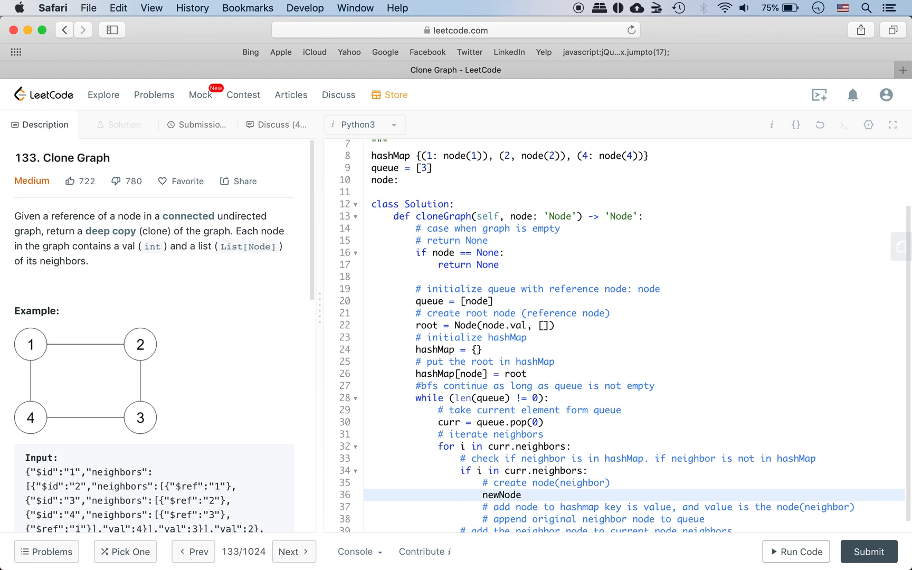
{"action": "type", "text": "= Node"}
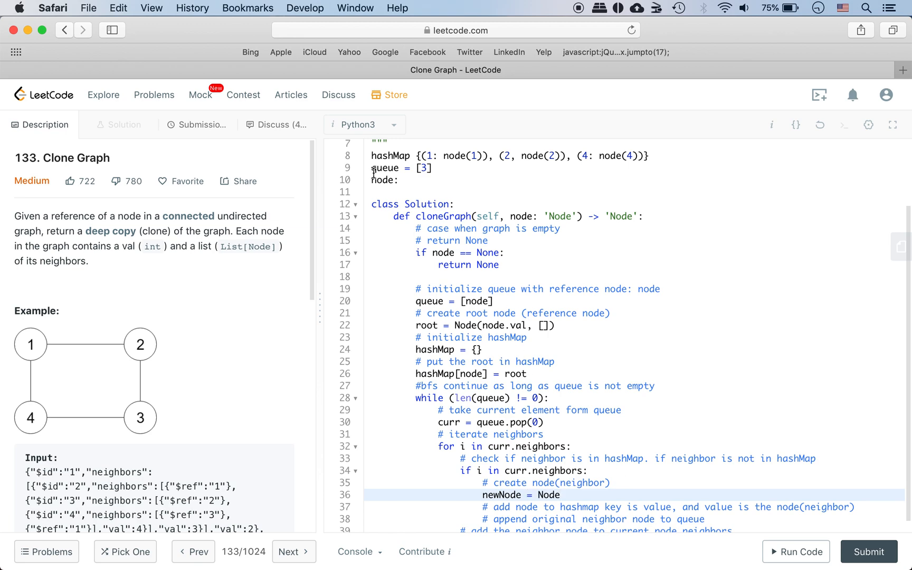
{"action": "mouse_move", "coordinate": [463, 156]}
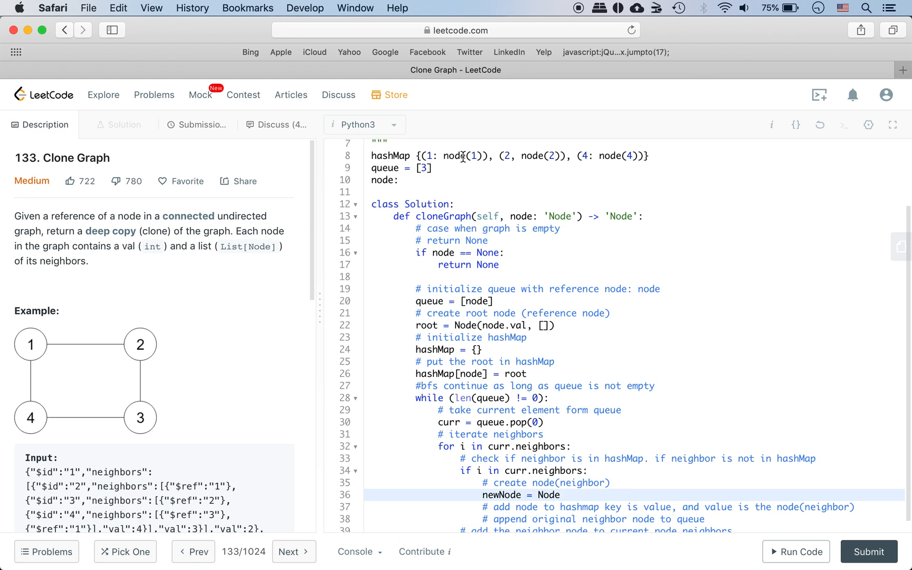
{"action": "scroll", "scroll_direction": "up", "scroll_amount": 3}
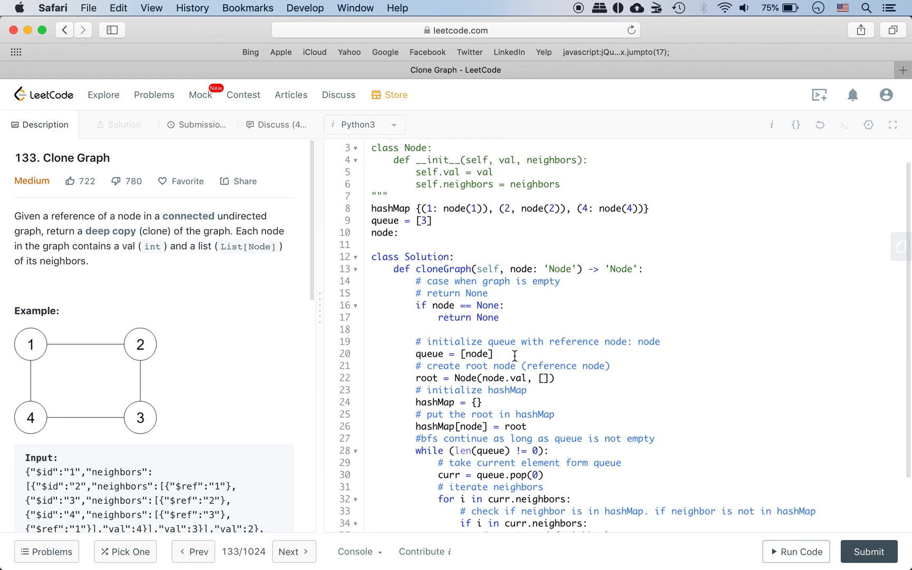
{"action": "scroll", "scroll_direction": "down", "scroll_amount": 3}
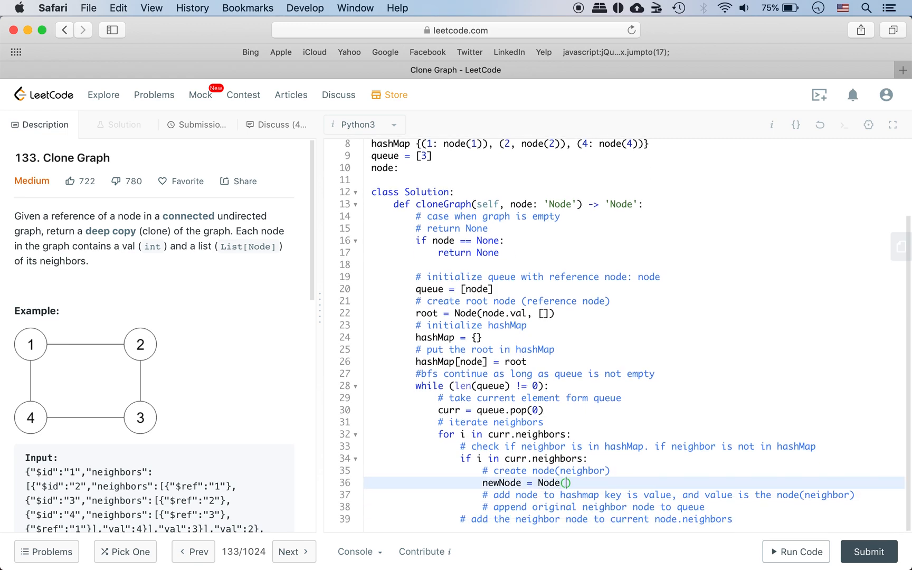
{"action": "type", "text": "i.val,"}
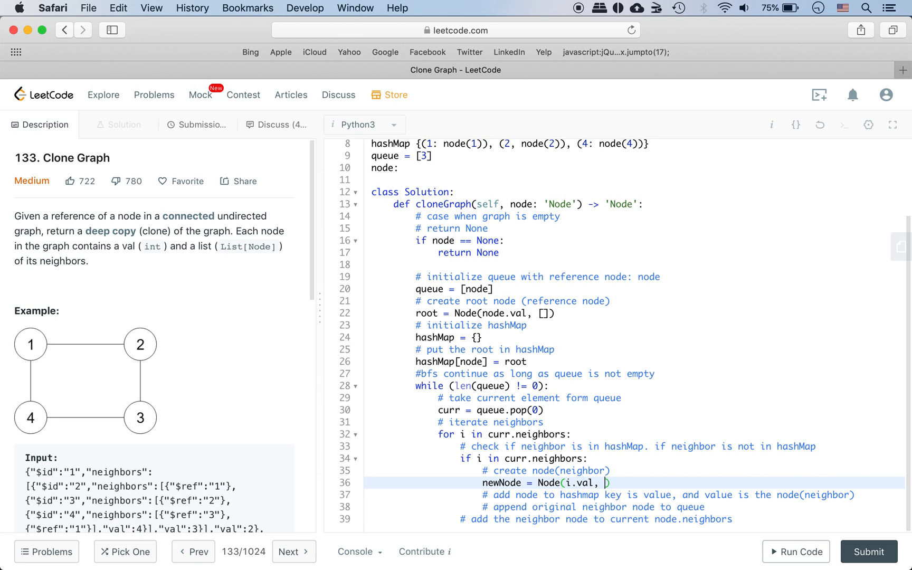
{"action": "type", "text": "[]"}
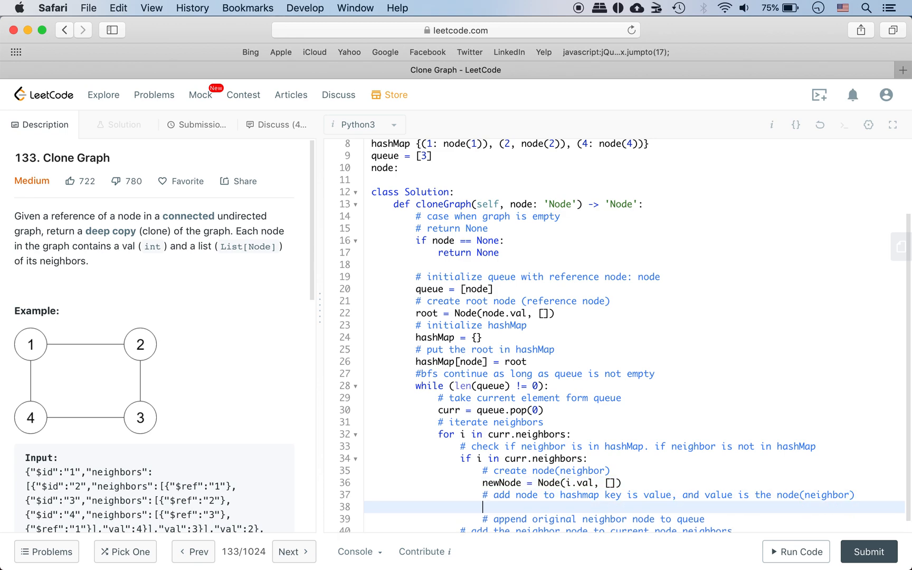
- In the neighbor loop, store hashMap[newNode] = newNode and append to the queue
{"action": "type", "text": "hash"}
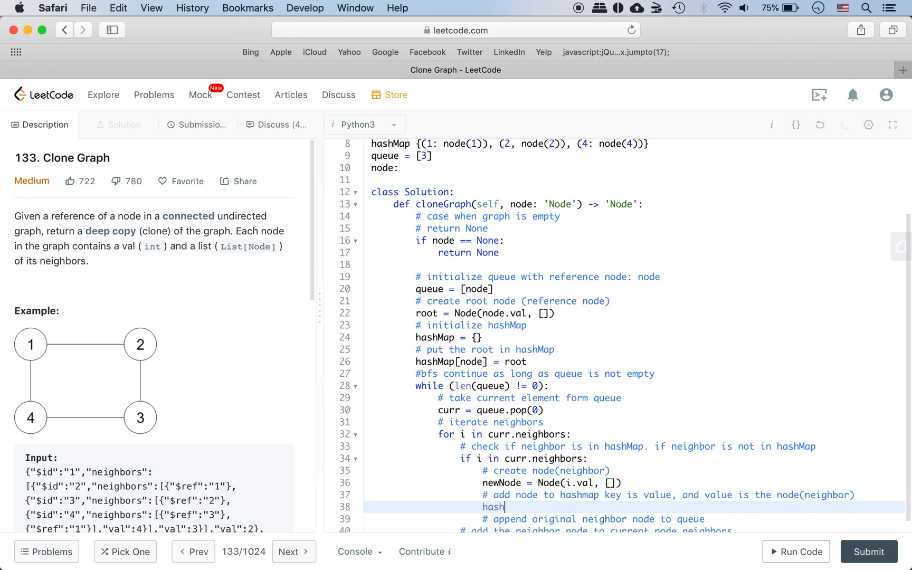
{"action": "type", "text": "Map[new]"}
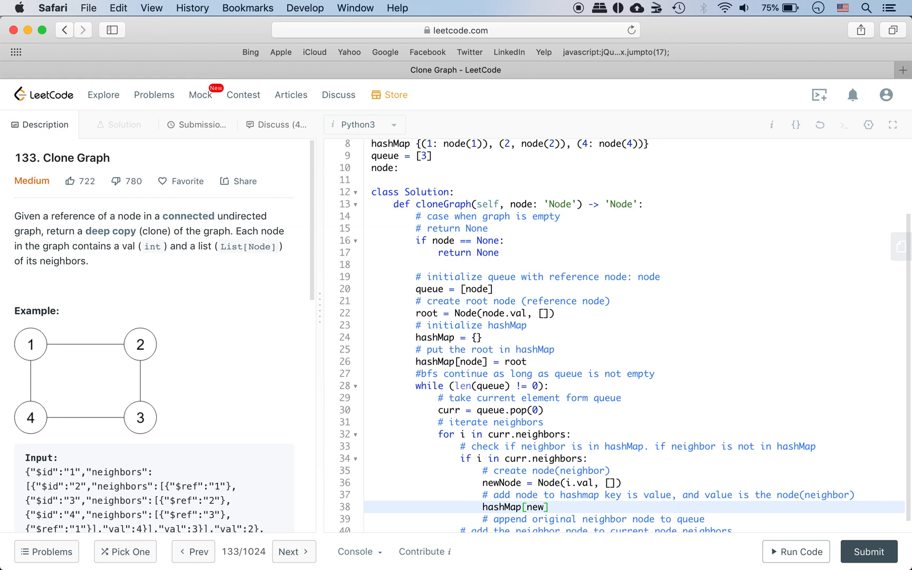
{"action": "type", "text": "Nod"}
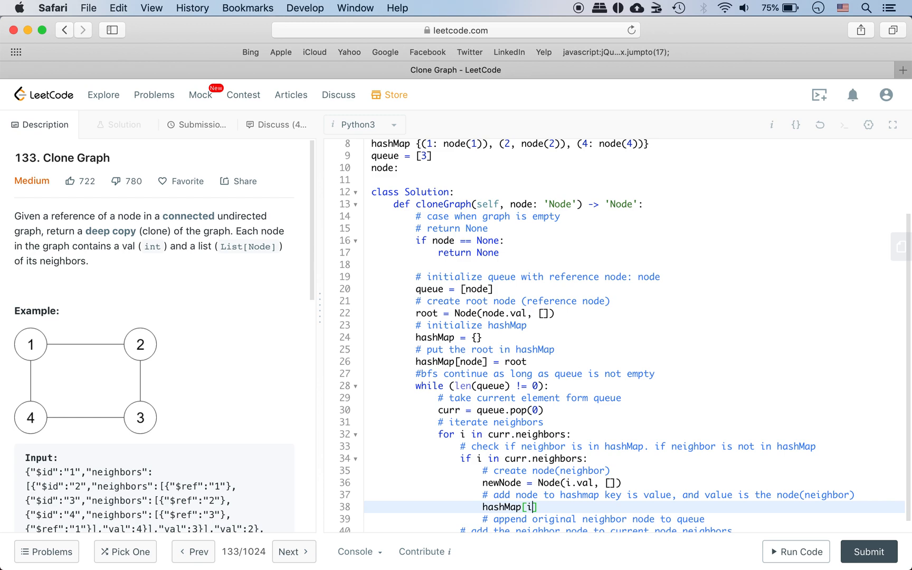
{"action": "type", "text": "= n"}
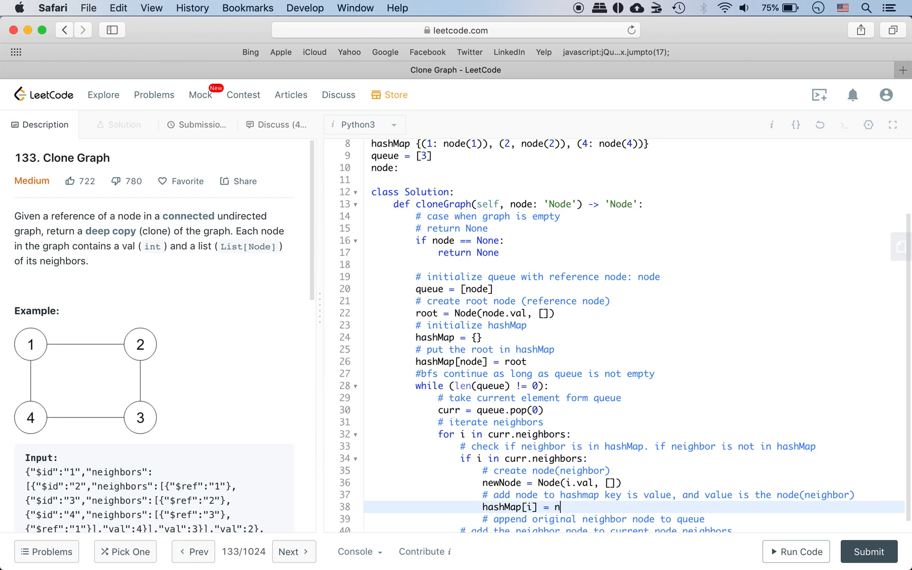
{"action": "type", "text": "ewNode"}
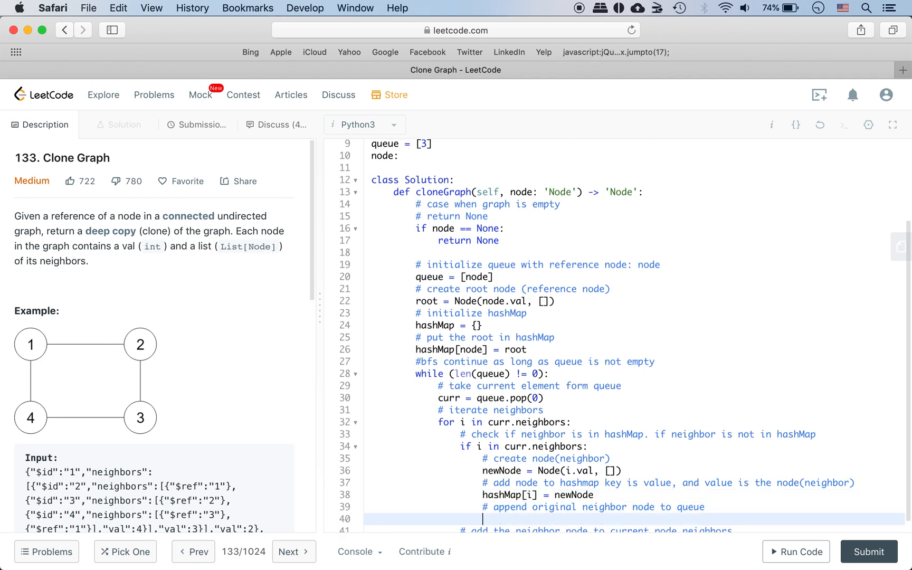
{"action": "type", "text": "queue.append(i"}
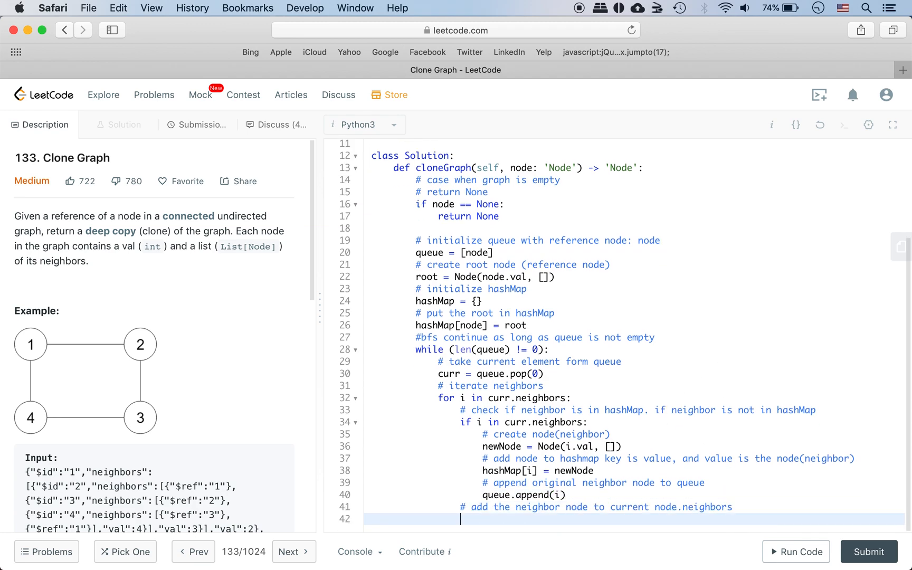
- Write hashMap[curr].neighbors.append(hashMap[i]) on line 42 under the 'add the neighbor node' comment
{"action": "type", "text": "hash"}
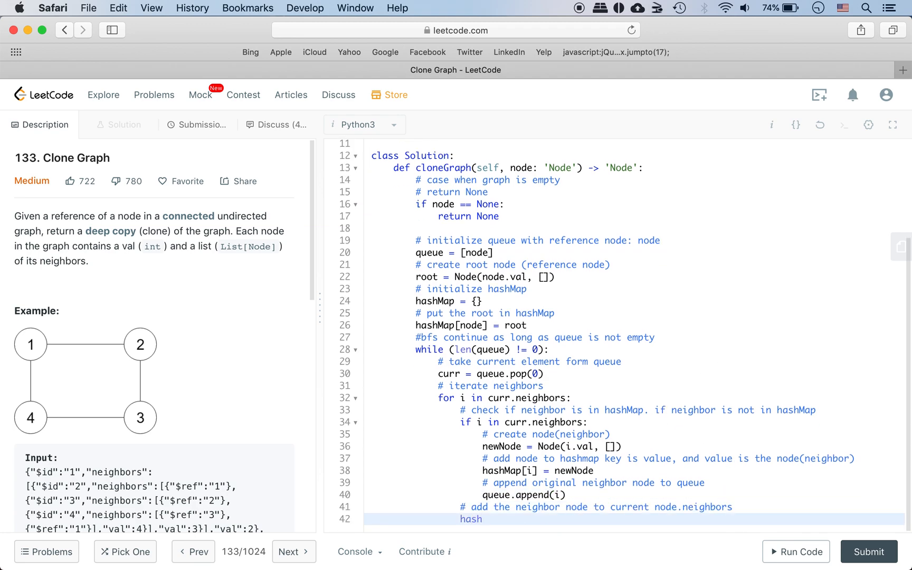
{"action": "left_click", "coordinate": [472, 519]}
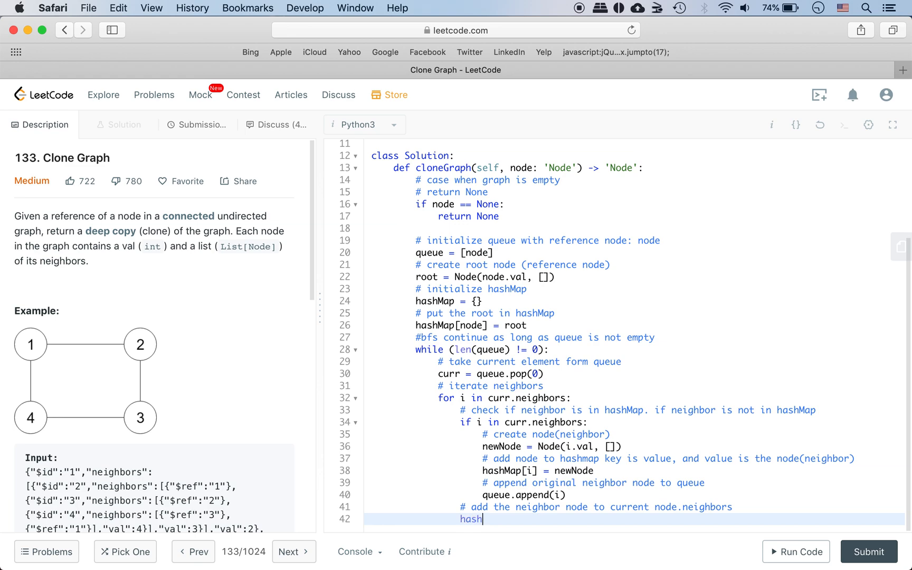
{"action": "type", "text": "Map[]"}
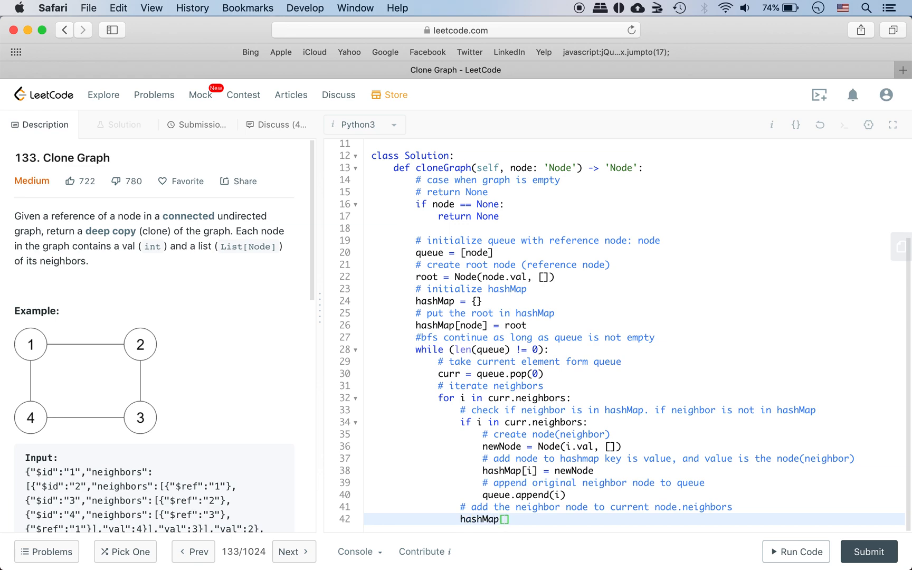
{"action": "type", "text": "i"}
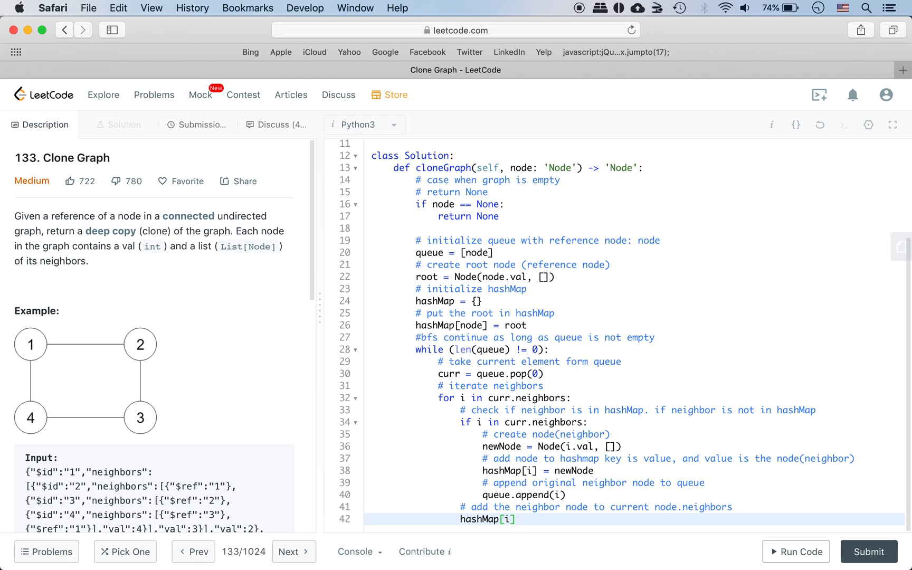
{"action": "type", "text": ".ne"}
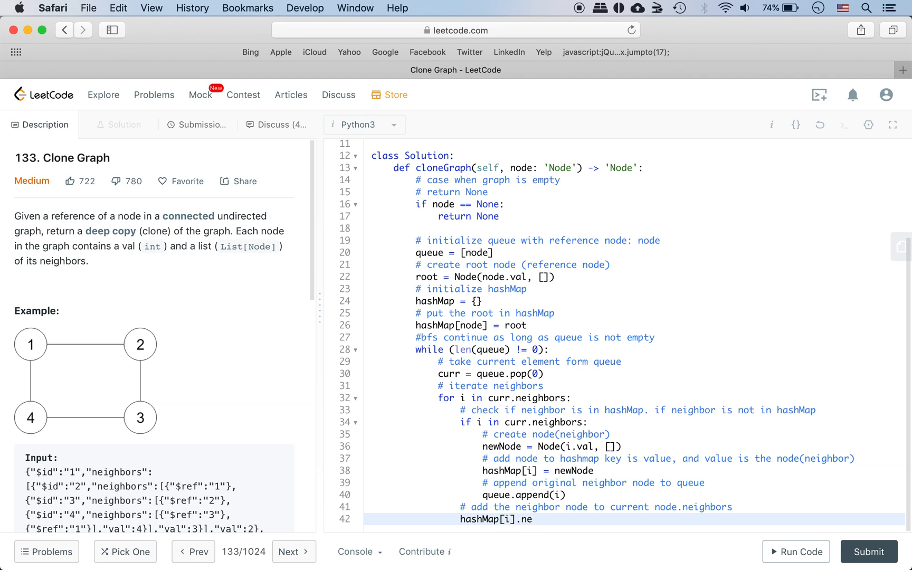
{"action": "scroll", "scroll_direction": "up", "scroll_amount": 3}
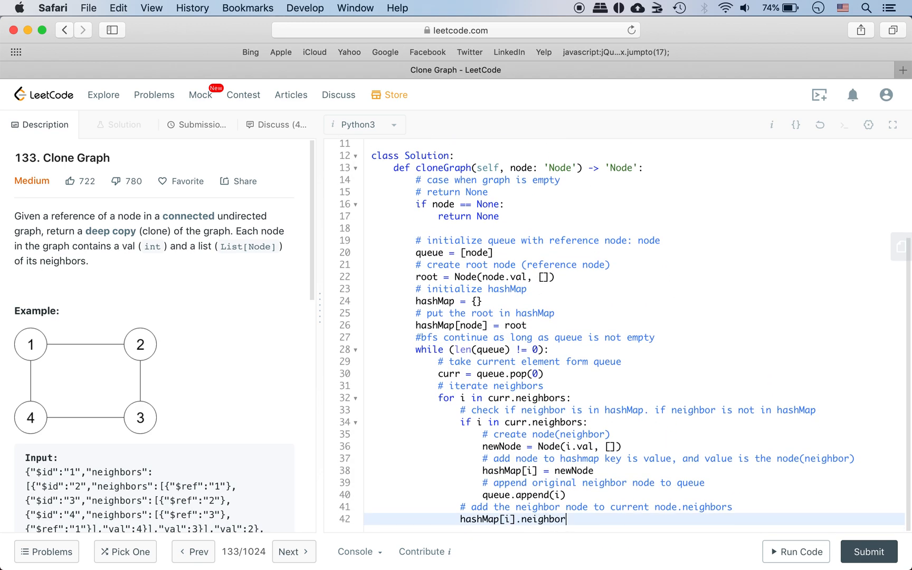
{"action": "type", "text": "s.append("}
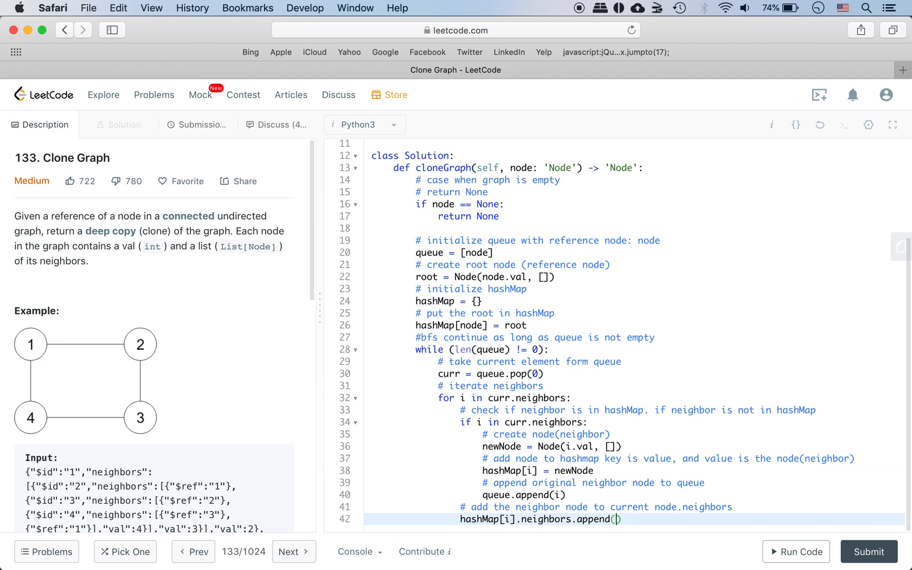
{"action": "type", "text": "new"}
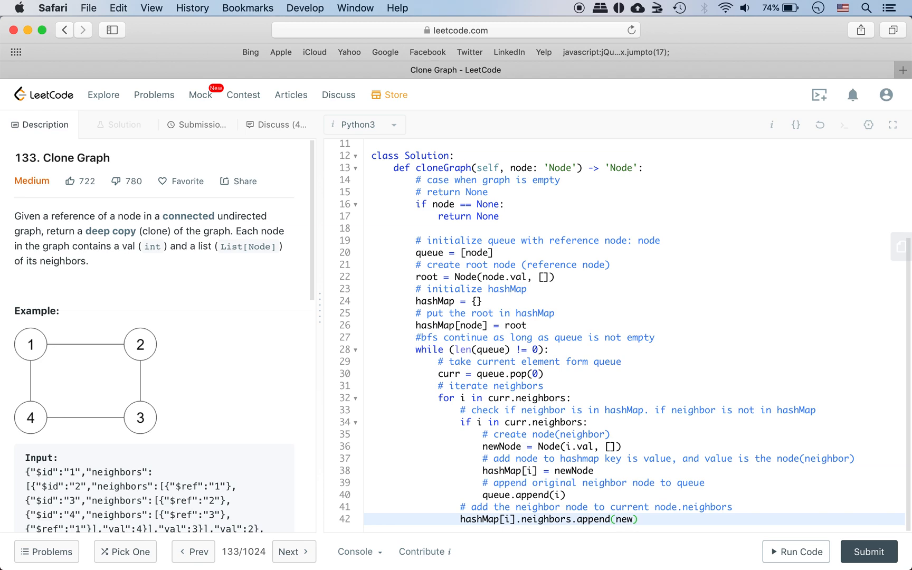
{"action": "type", "text": "hashMap["}
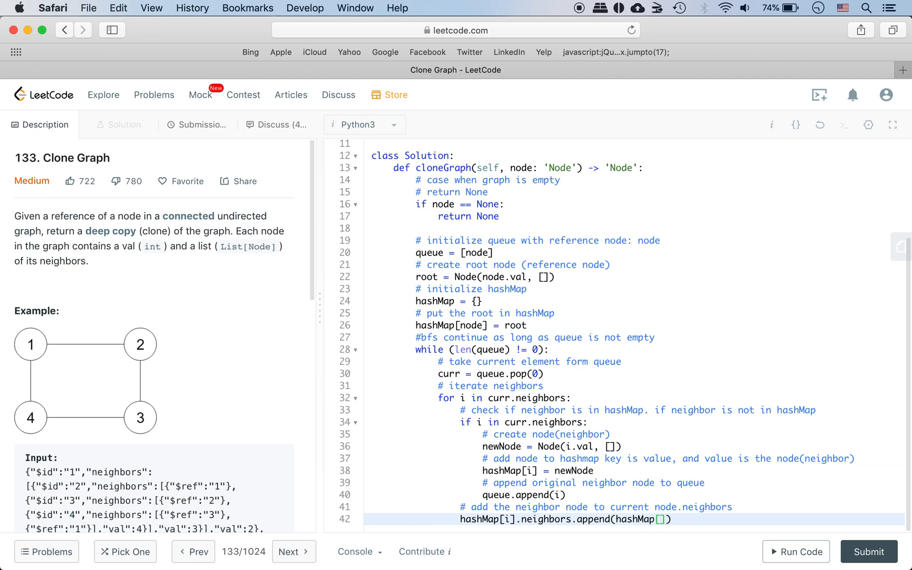
{"action": "type", "text": "i"}
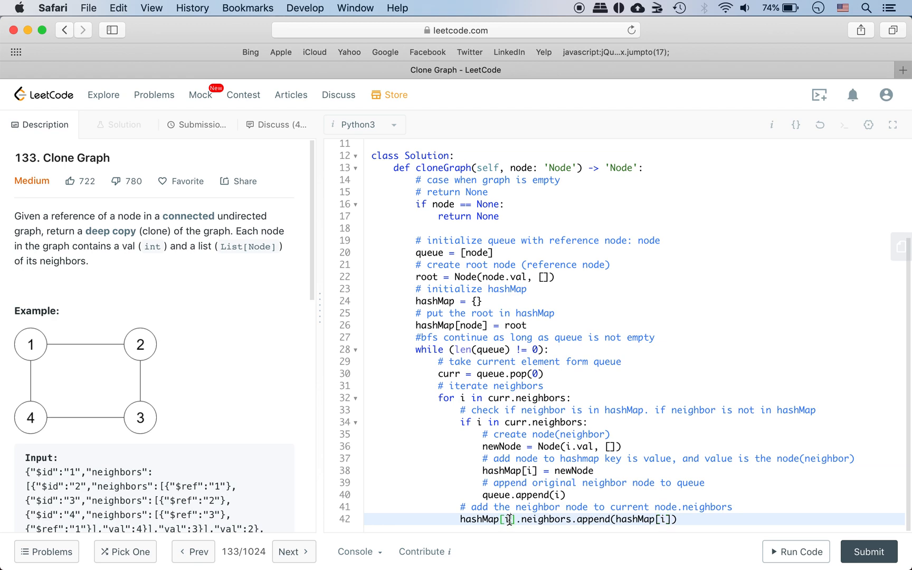
{"action": "type", "text": "curr"}
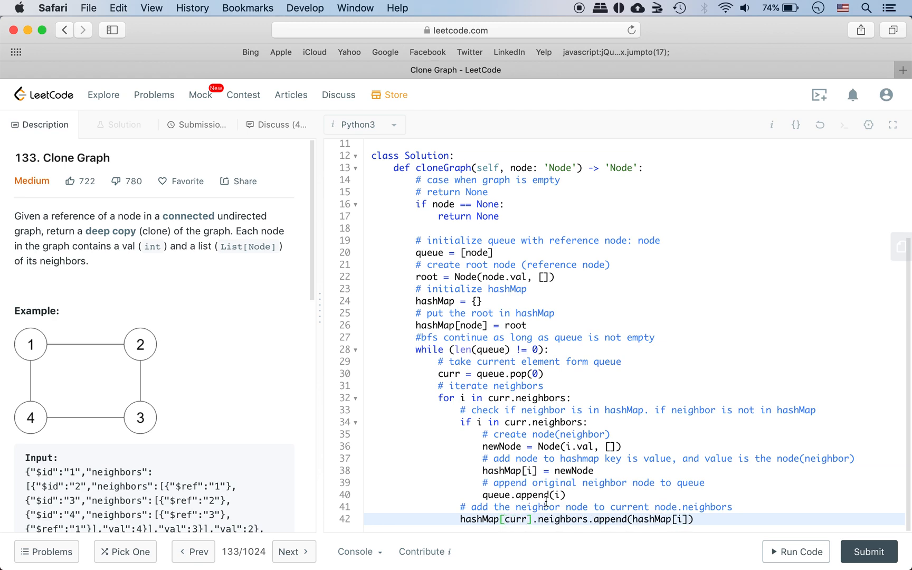
{"action": "mouse_move", "coordinate": [704, 518]}
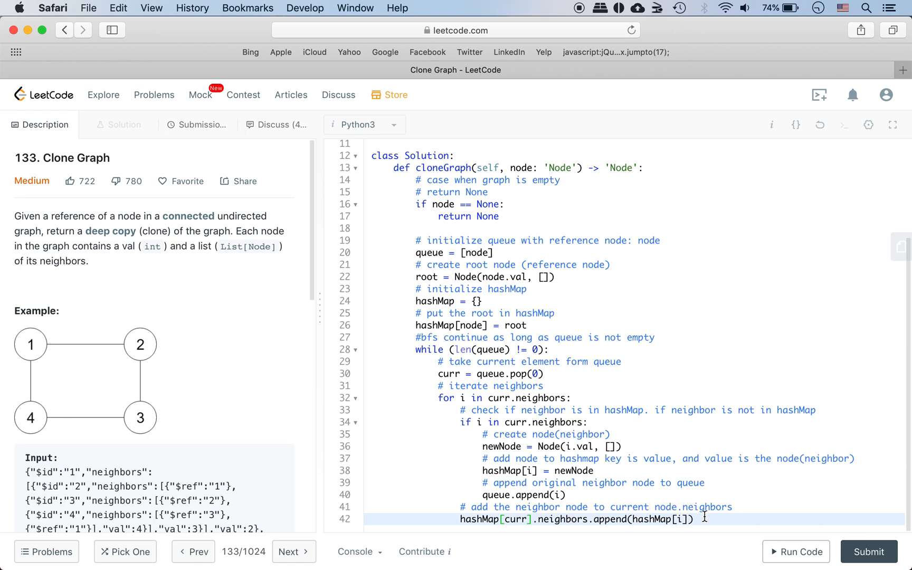
- End cloneGraph with a dedented 'return root' line on line 43
{"action": "type", "text": "r"}
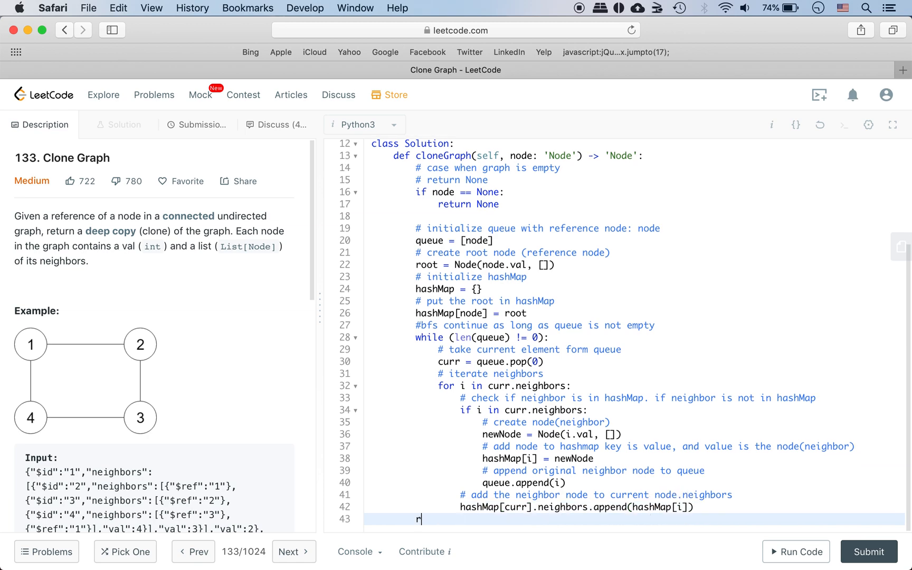
{"action": "type", "text": "eturn root"}
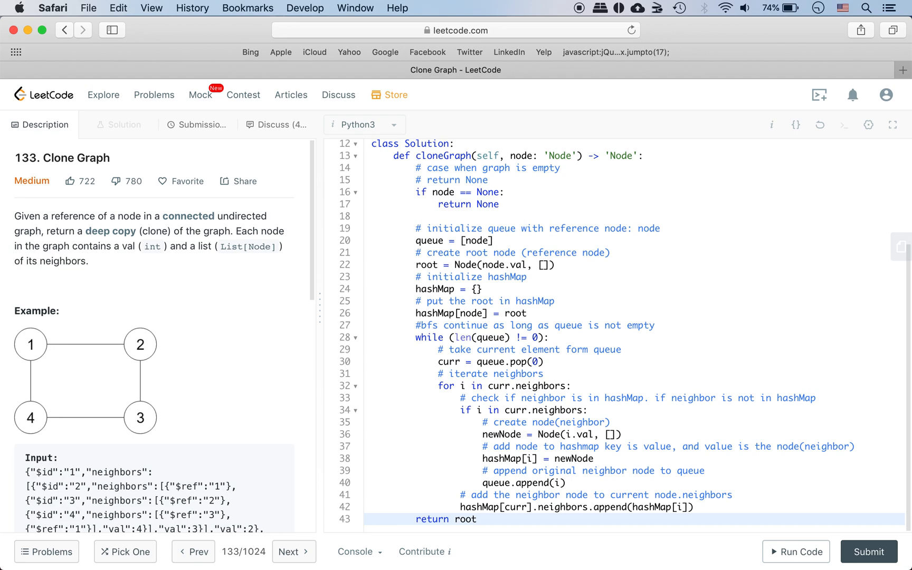
{"action": "mouse_move", "coordinate": [667, 387]}
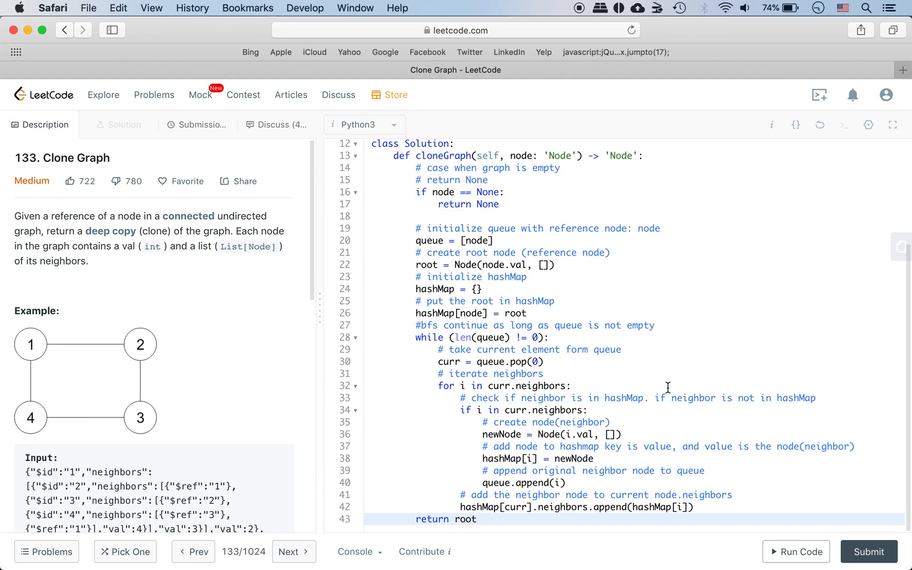
{"action": "mouse_move", "coordinate": [438, 194]}
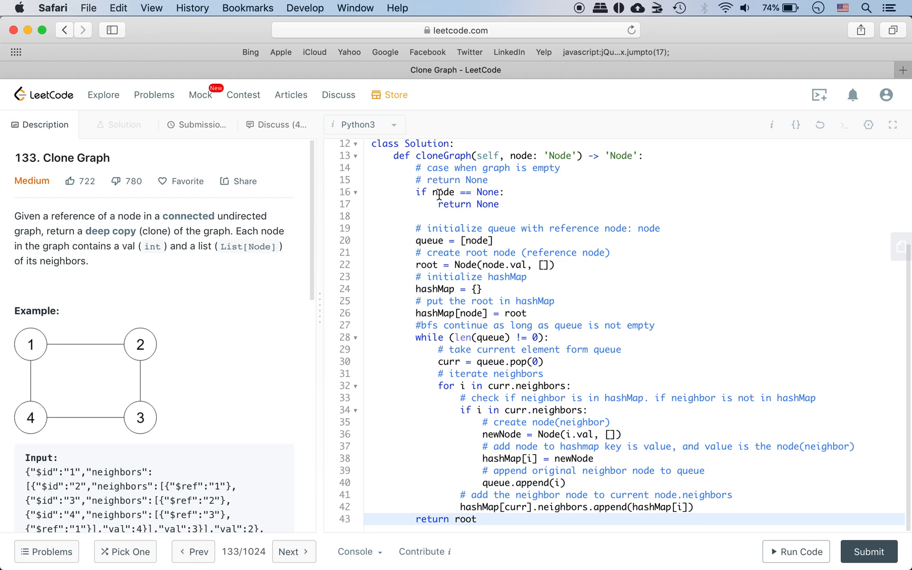
{"action": "left_click", "coordinate": [476, 519]}
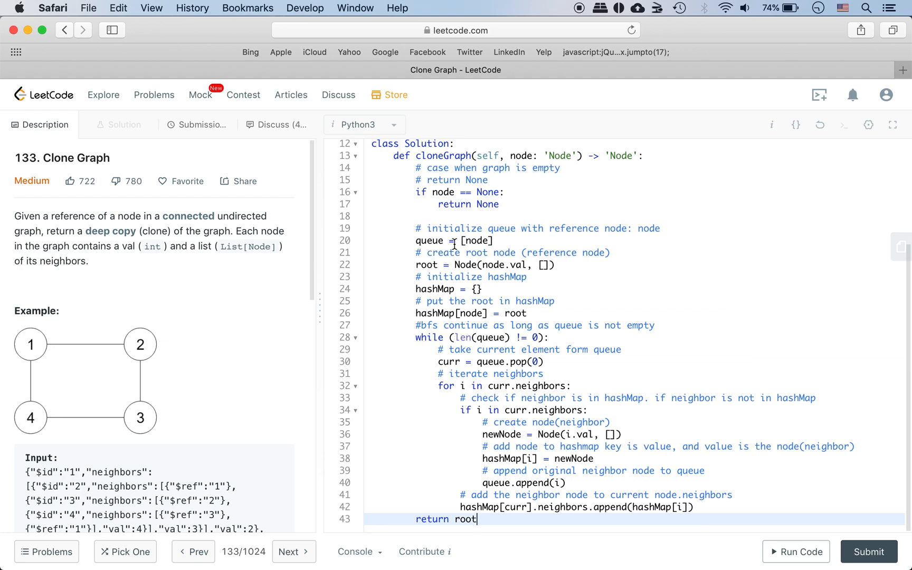
{"action": "mouse_move", "coordinate": [462, 263]}
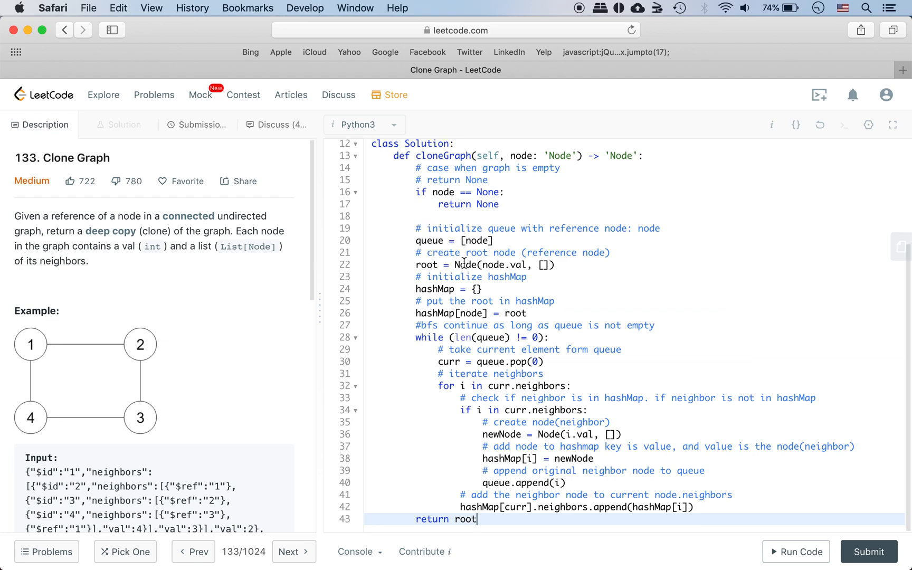
{"action": "mouse_move", "coordinate": [465, 278]}
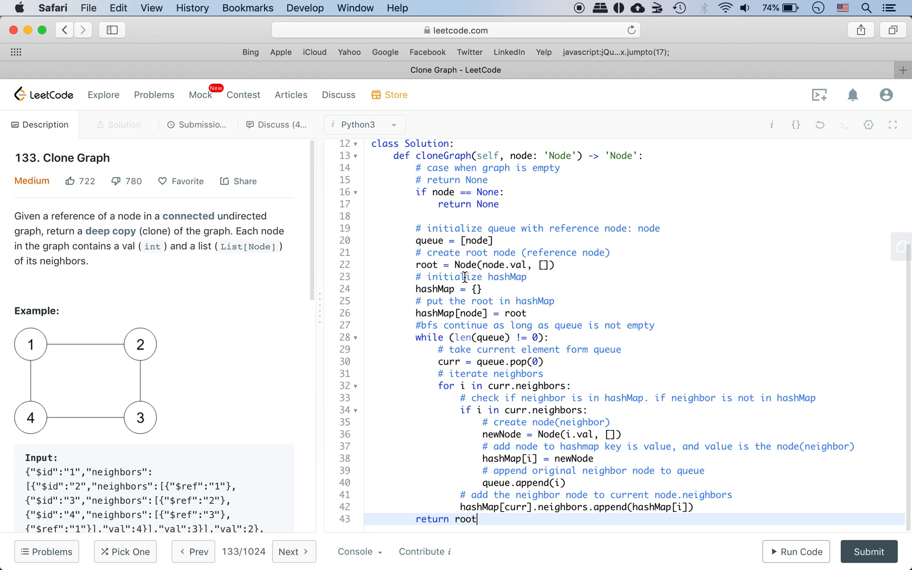
{"action": "mouse_move", "coordinate": [458, 318]}
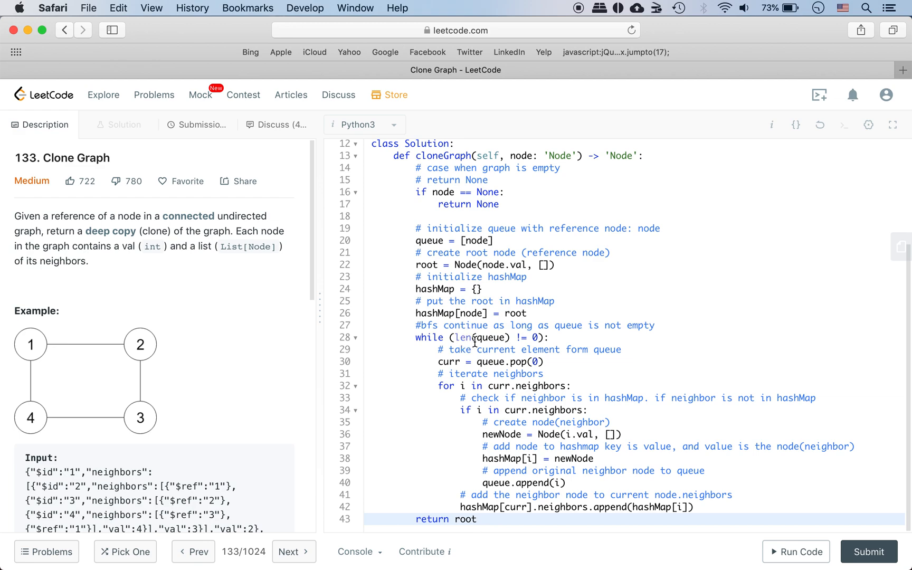
{"action": "mouse_move", "coordinate": [467, 368]}
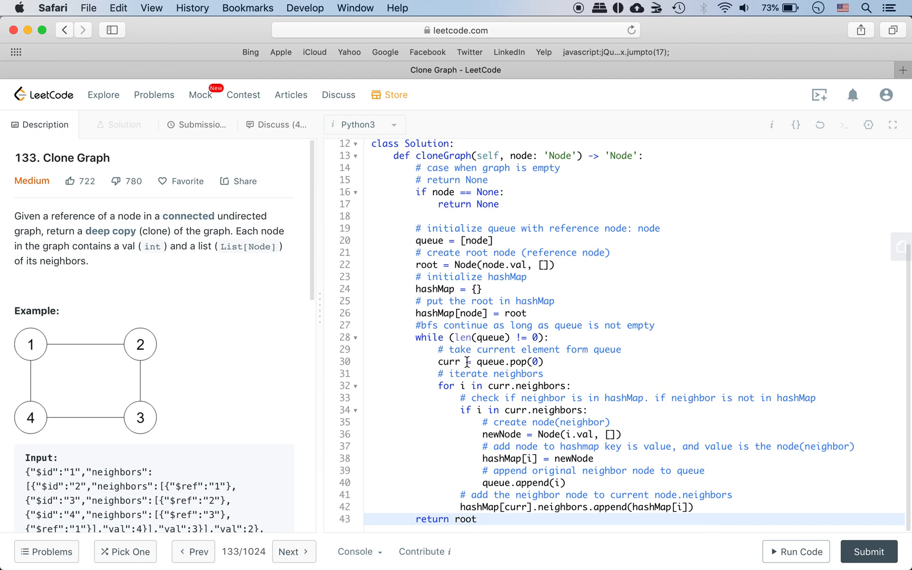
{"action": "mouse_move", "coordinate": [466, 386]}
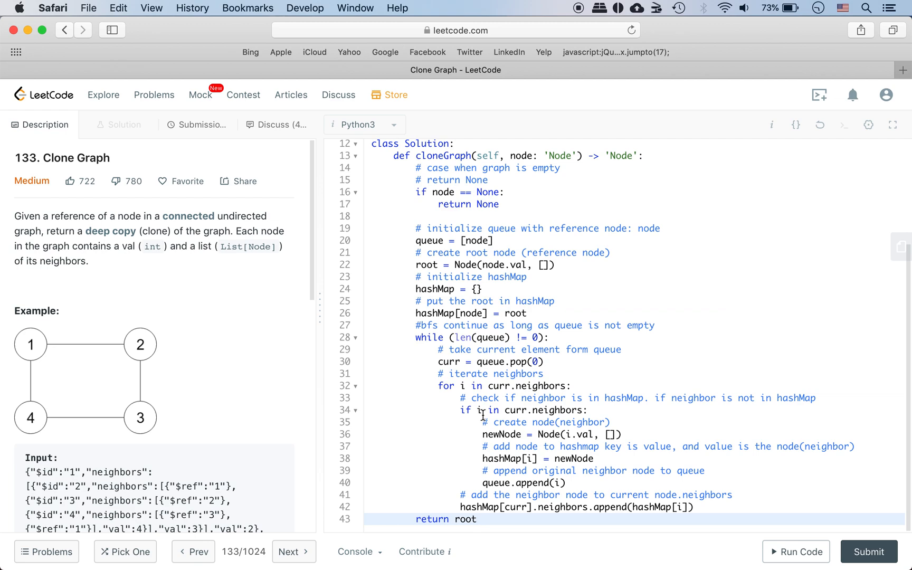
{"action": "mouse_move", "coordinate": [497, 412]}
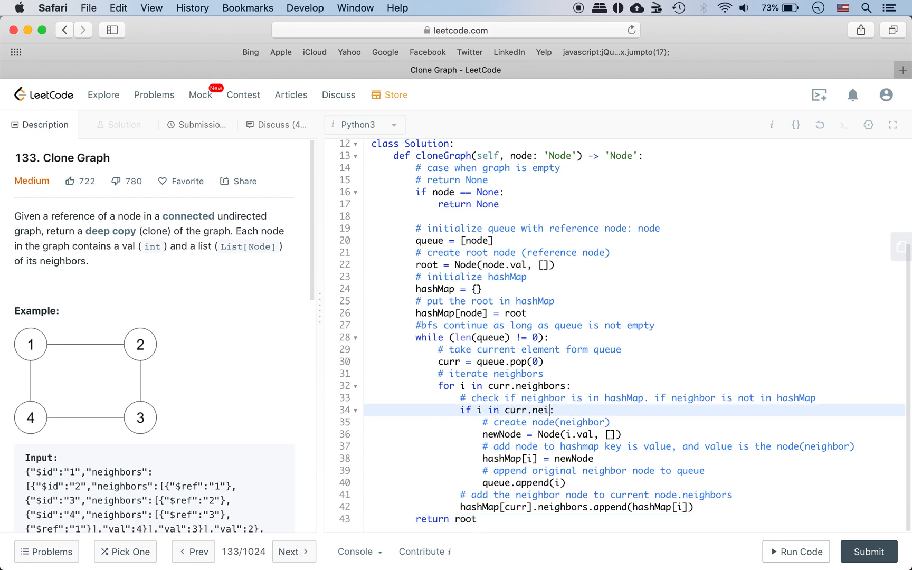
- Rewrite line 34's condition as 'if i not in hashMap:' instead of 'in curr.neighbors'
{"action": "type", "text": "not :"}
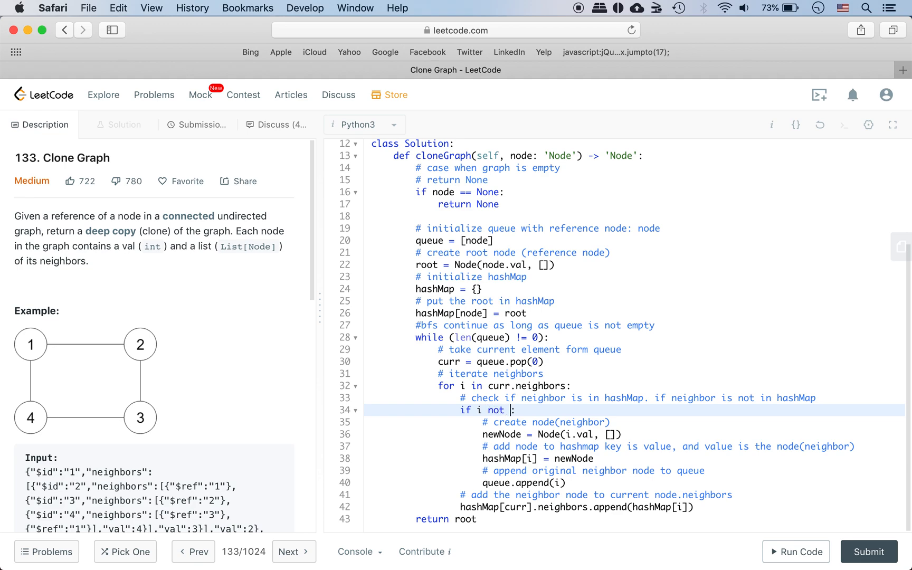
{"action": "type", "text": "in hashMap:"}
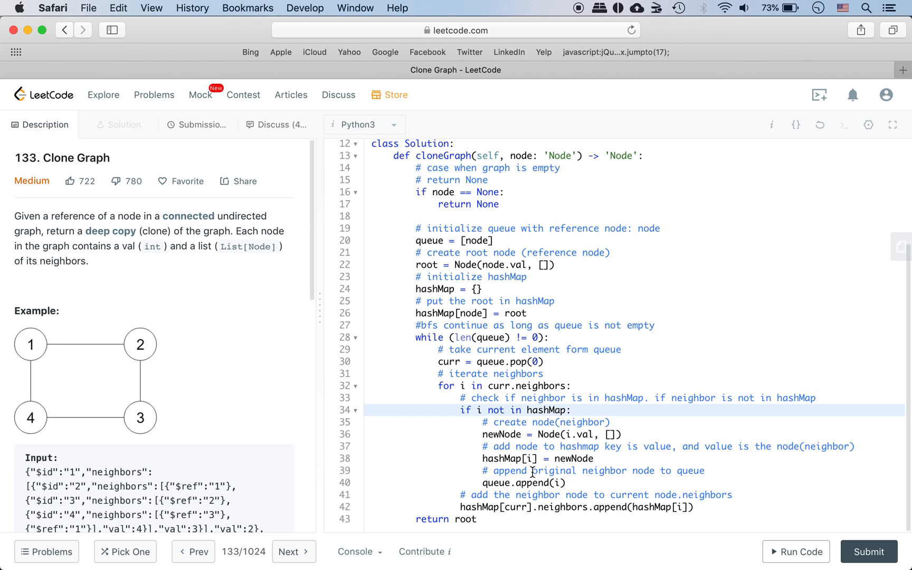
{"action": "mouse_move", "coordinate": [529, 483]}
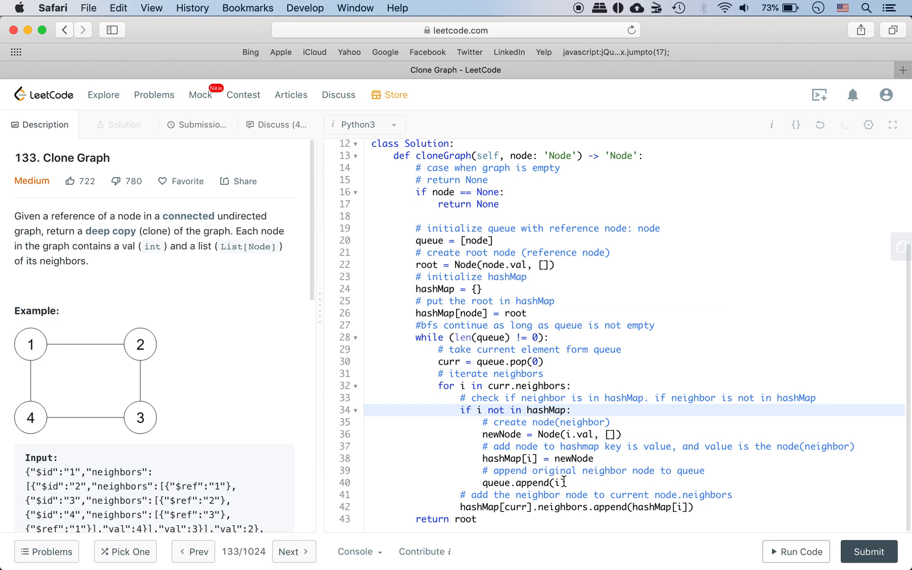
{"action": "left_click", "coordinate": [559, 482]}
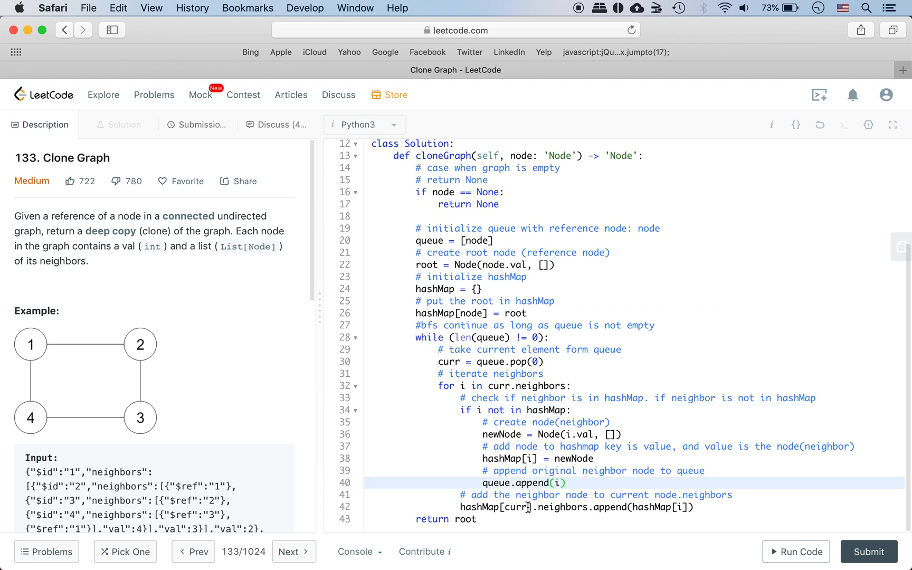
{"action": "left_click", "coordinate": [527, 507]}
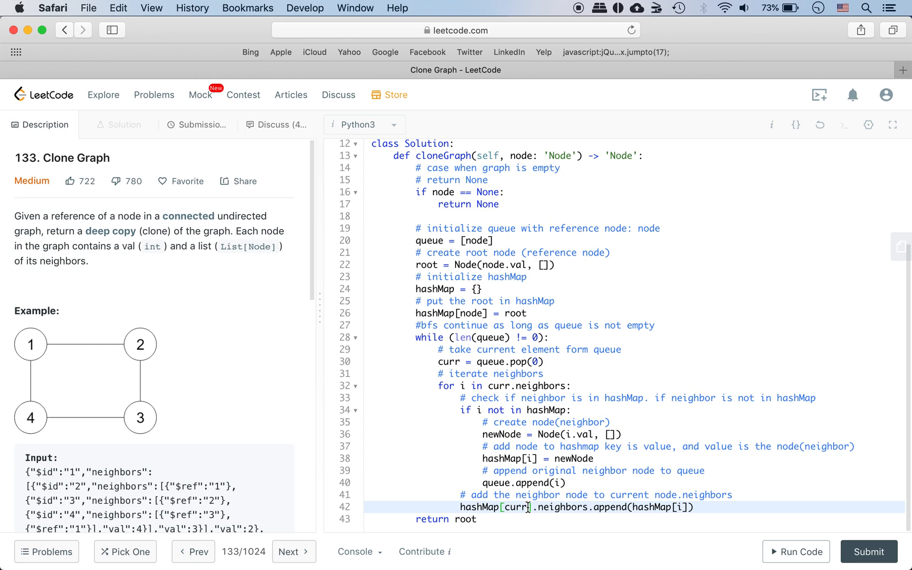
{"action": "mouse_move", "coordinate": [637, 505]}
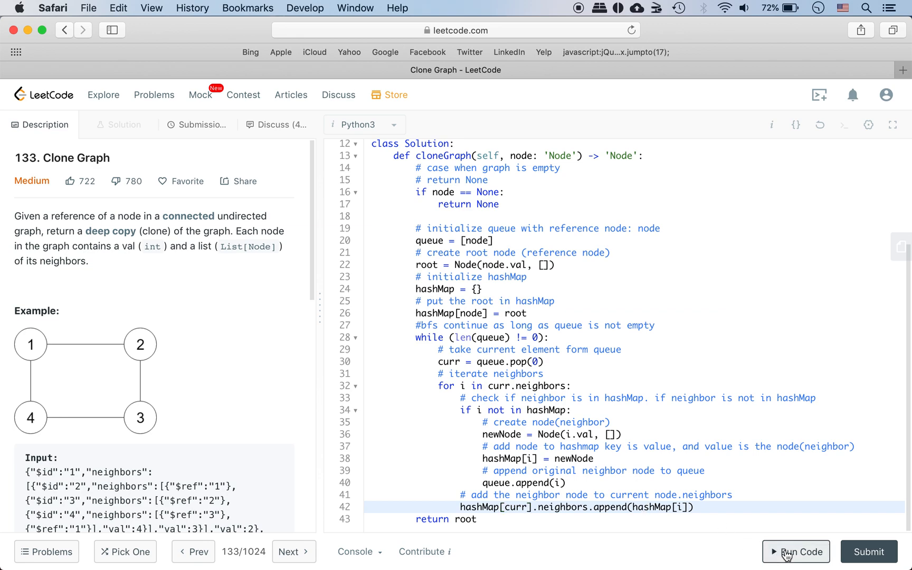
- Clear the leftover note lines above class Solution and rerun the sample test to a 48 ms pass
{"action": "left_click", "coordinate": [796, 551]}
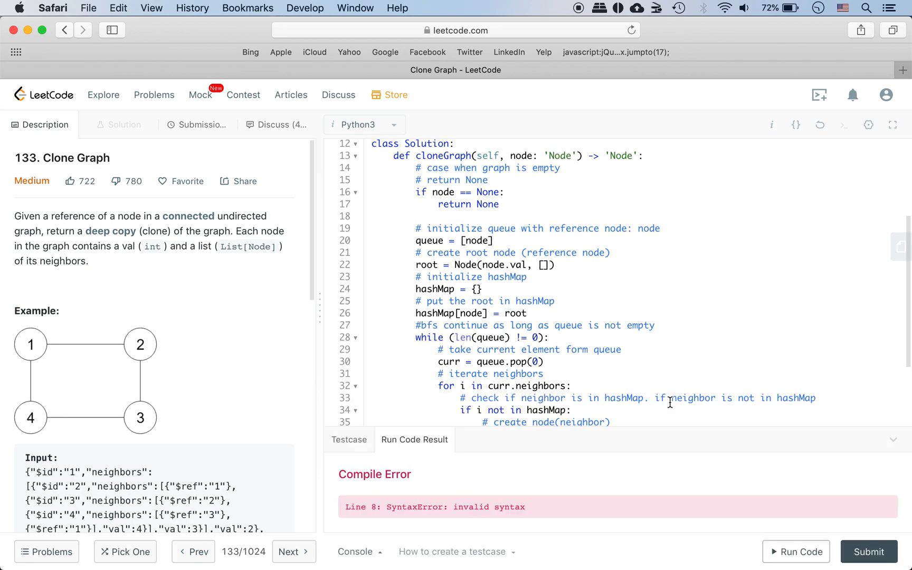
{"action": "scroll", "scroll_direction": "down", "scroll_amount": 3}
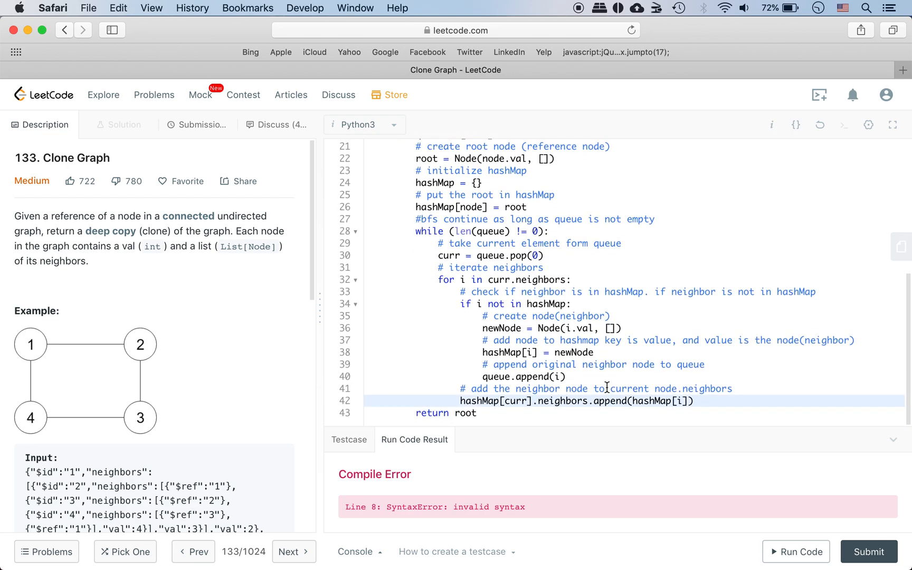
{"action": "scroll", "scroll_direction": "up", "scroll_amount": 3}
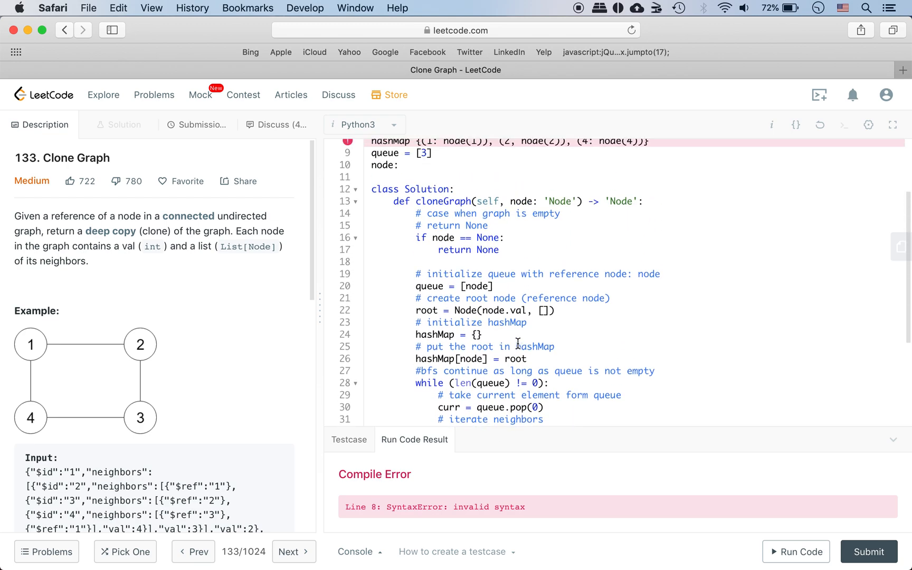
{"action": "scroll", "scroll_direction": "up", "scroll_amount": 3}
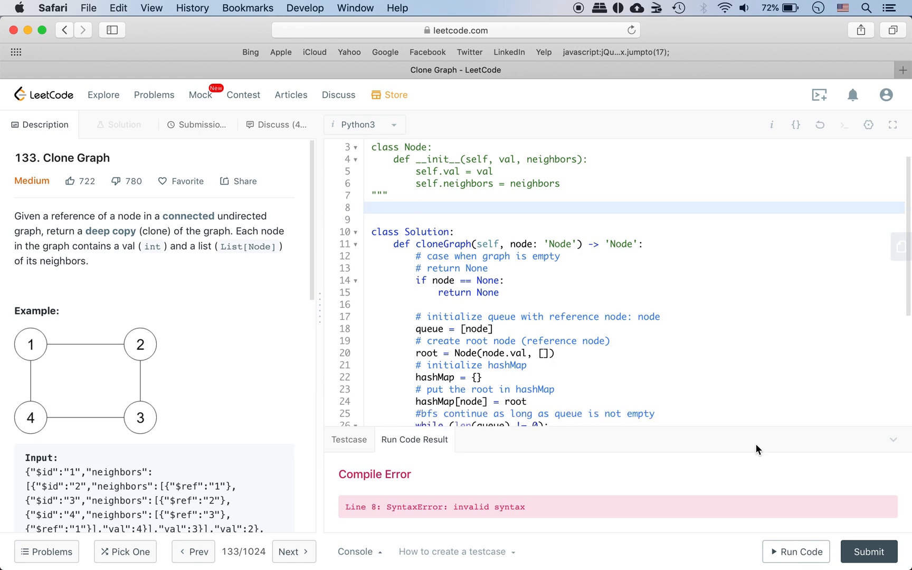
{"action": "left_click", "coordinate": [797, 552]}
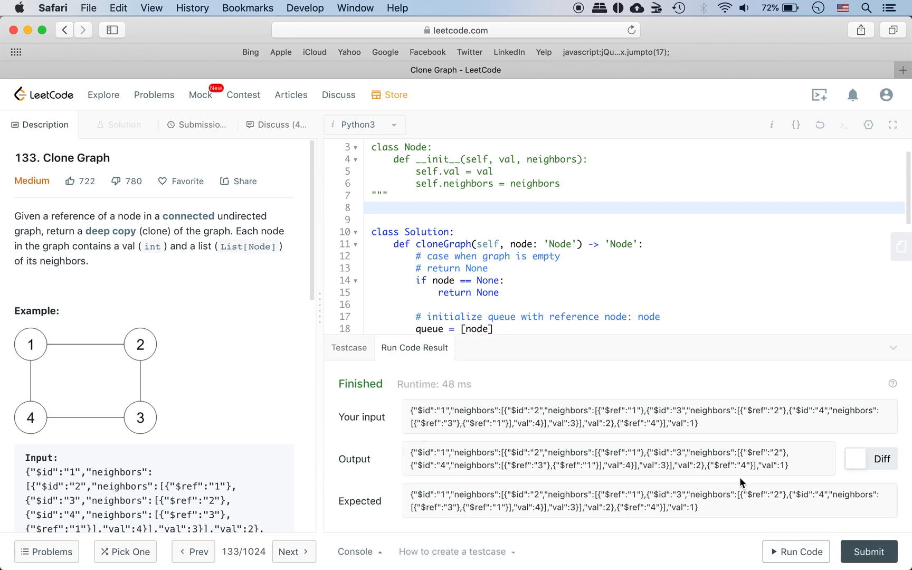
{"action": "mouse_move", "coordinate": [855, 460]}
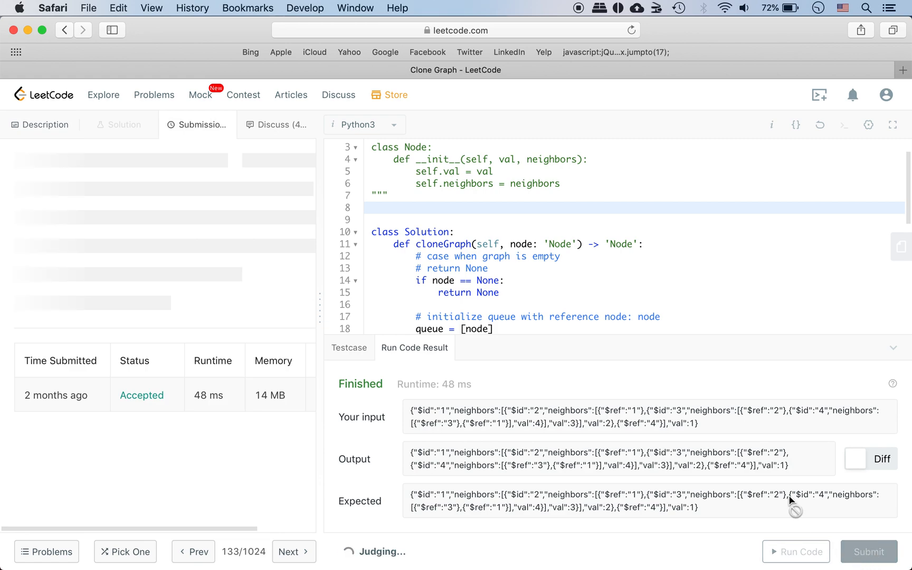
{"action": "left_click", "coordinate": [868, 552]}
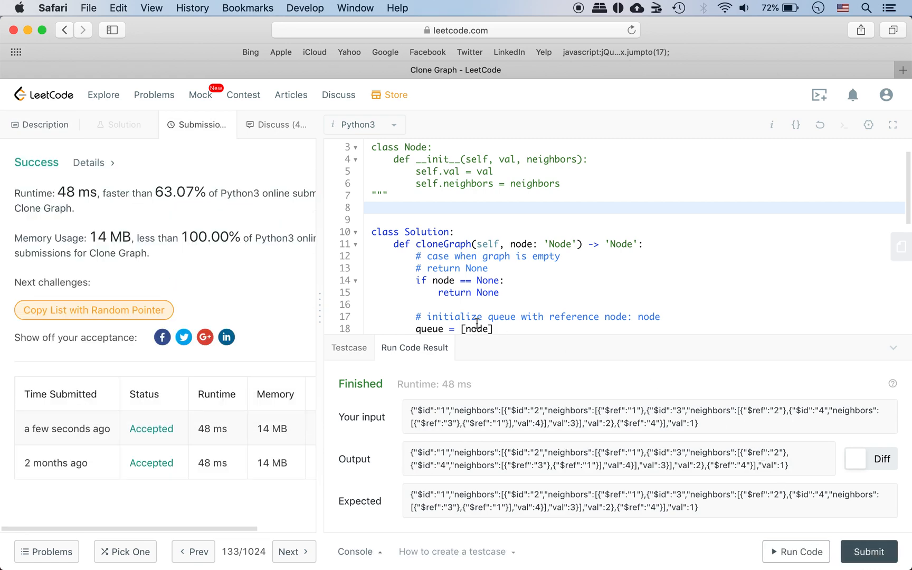
{"action": "scroll", "scroll_direction": "down", "scroll_amount": 3}
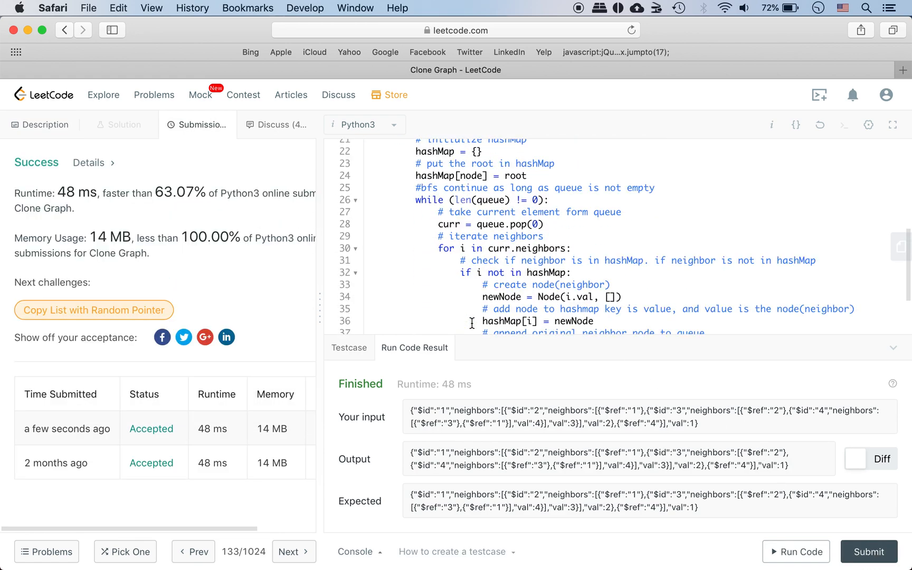
{"action": "scroll", "scroll_direction": "down", "scroll_amount": 3}
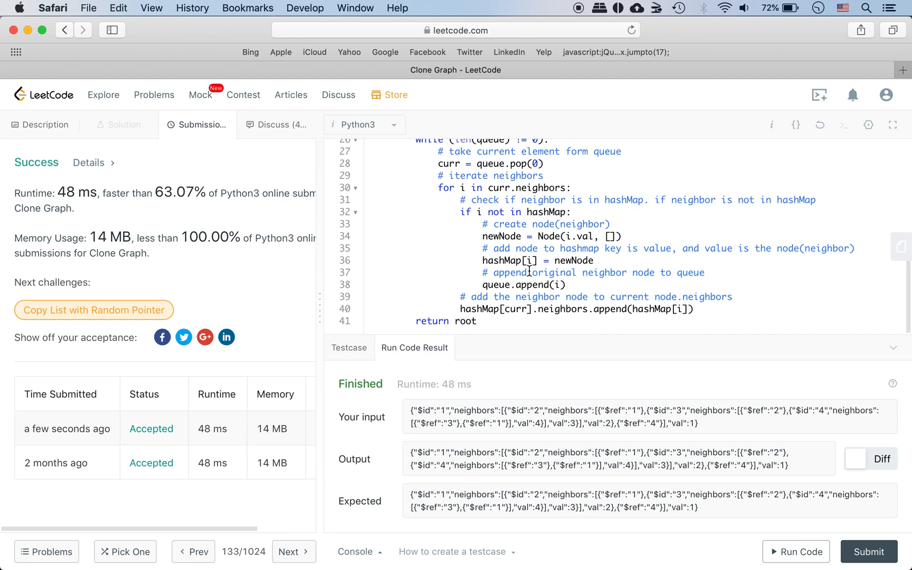
{"action": "scroll", "scroll_direction": "up", "scroll_amount": 3}
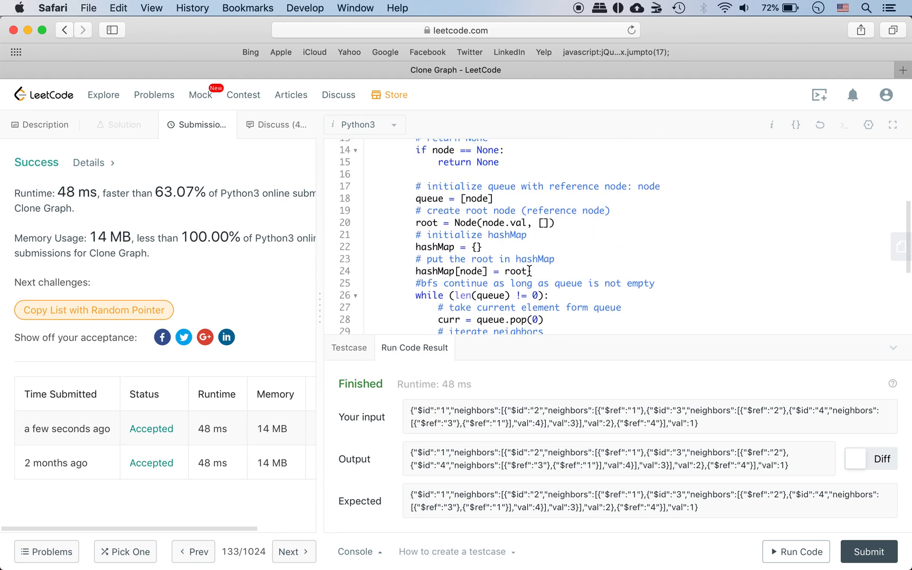
{"action": "scroll", "scroll_direction": "up", "scroll_amount": 3}
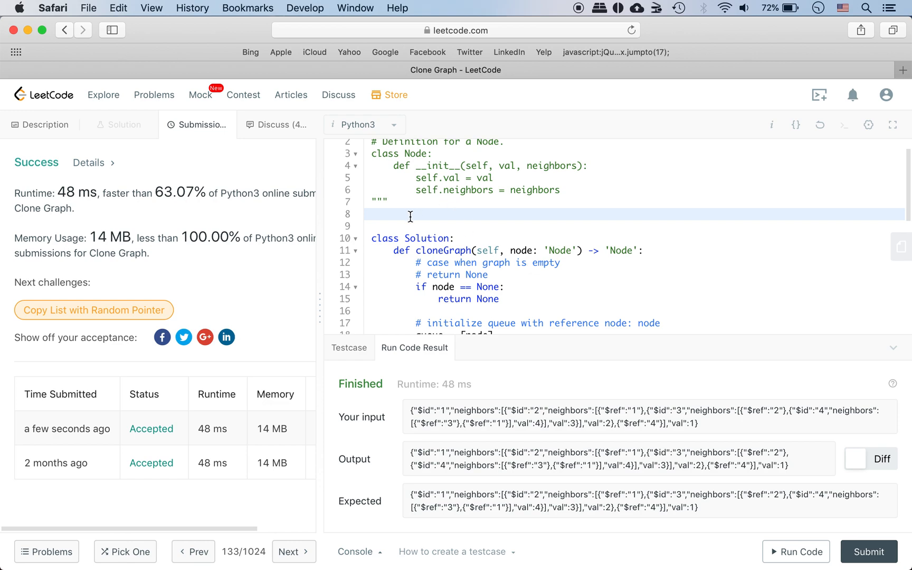
- Add the note 'V vertices in the graph' on line 8 above the Solution class
{"action": "type", "text": "v"}
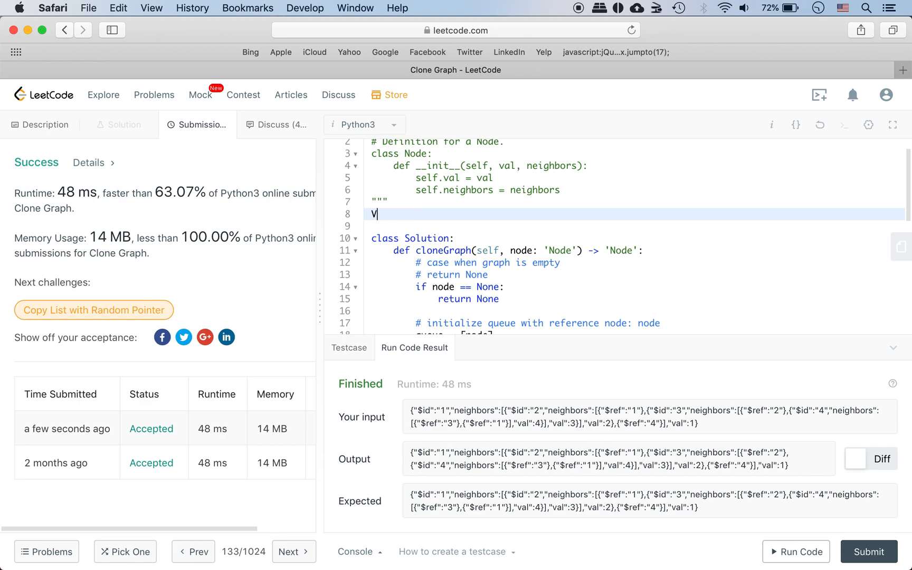
{"action": "type", "text": "vertices in"}
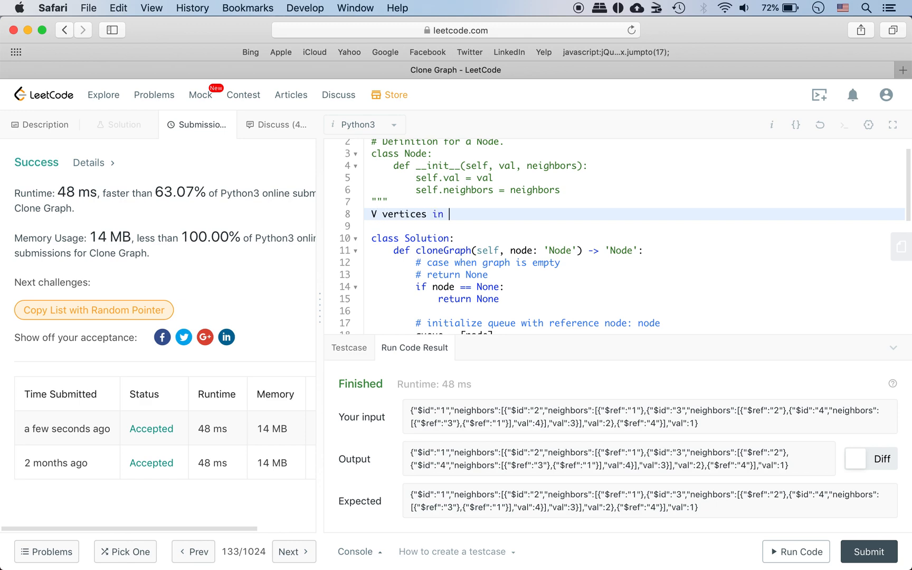
{"action": "type", "text": "the graph"}
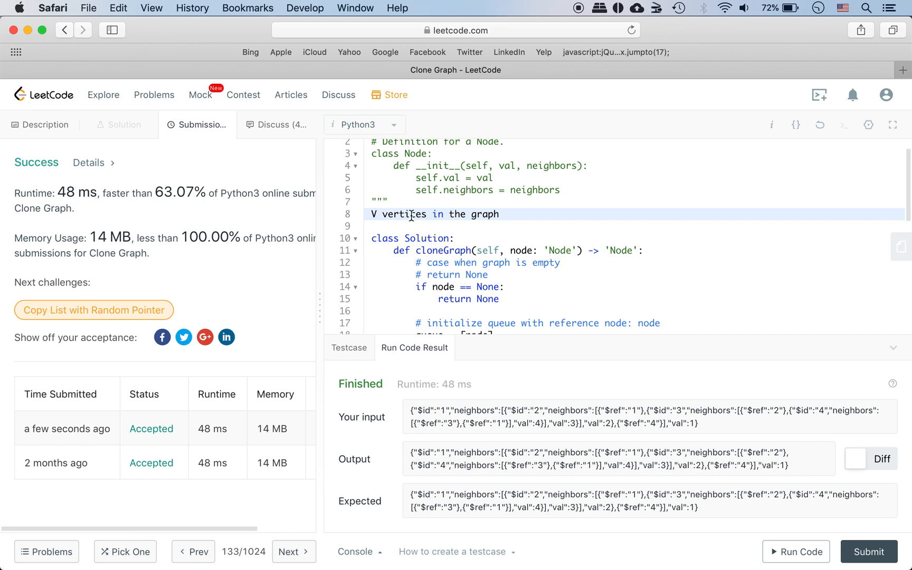
{"action": "scroll", "scroll_direction": "down", "scroll_amount": 3}
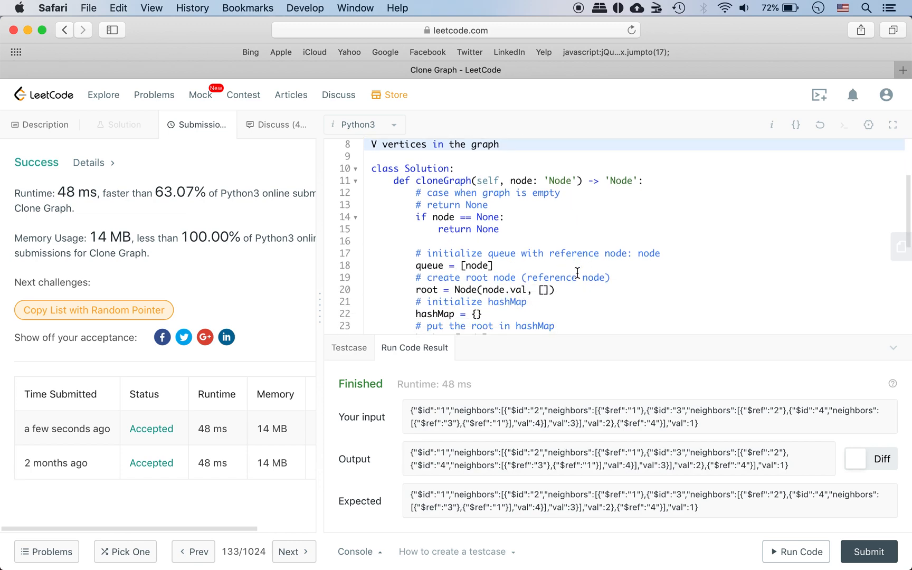
{"action": "scroll", "scroll_direction": "down", "scroll_amount": 3}
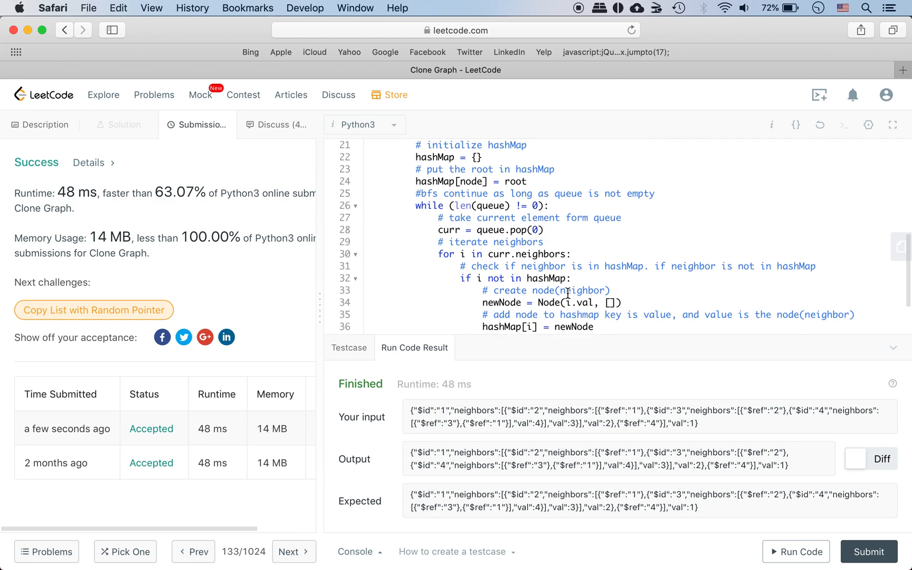
{"action": "mouse_move", "coordinate": [555, 266]}
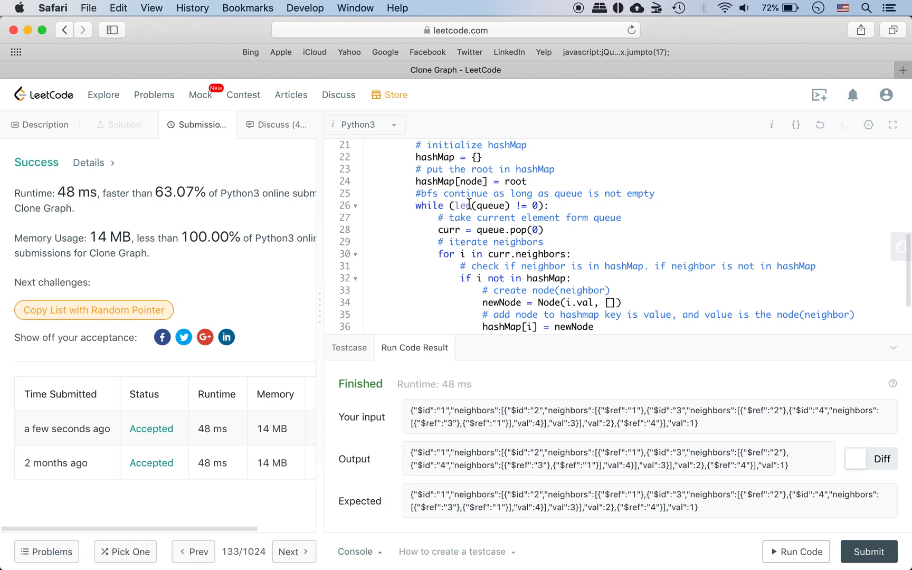
{"action": "mouse_move", "coordinate": [508, 269]}
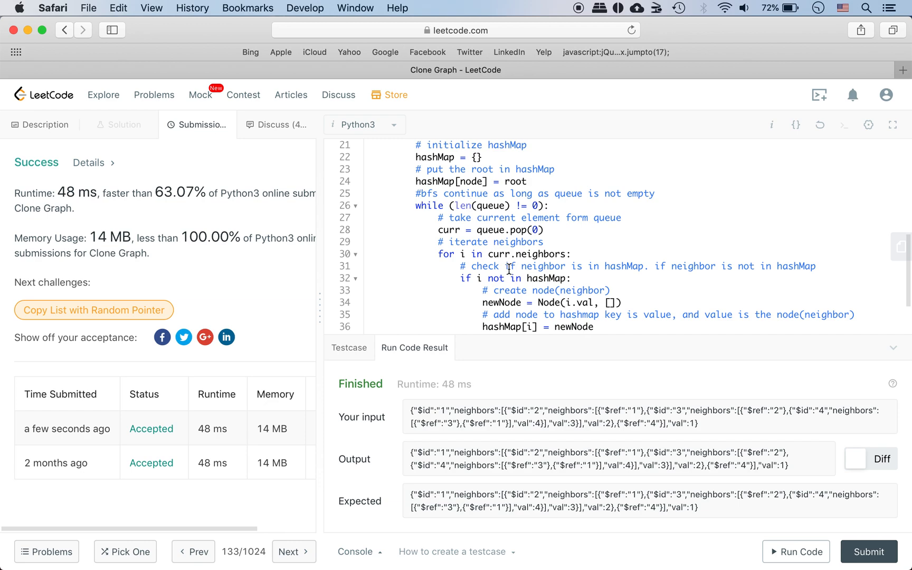
- Review the neighbor loop and add the note 'O(V^2) runtime' on line 9
{"action": "scroll", "scroll_direction": "down", "scroll_amount": 3}
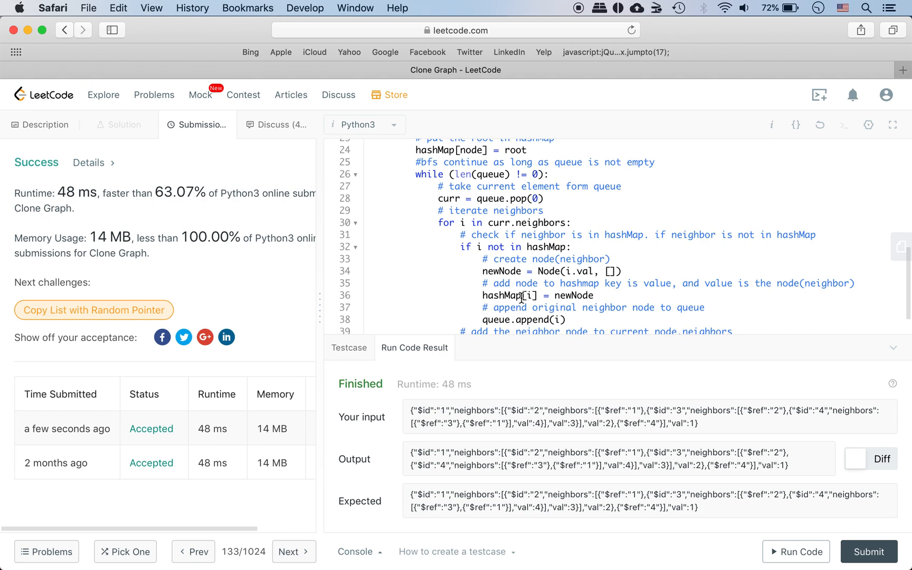
{"action": "left_click", "coordinate": [480, 223]}
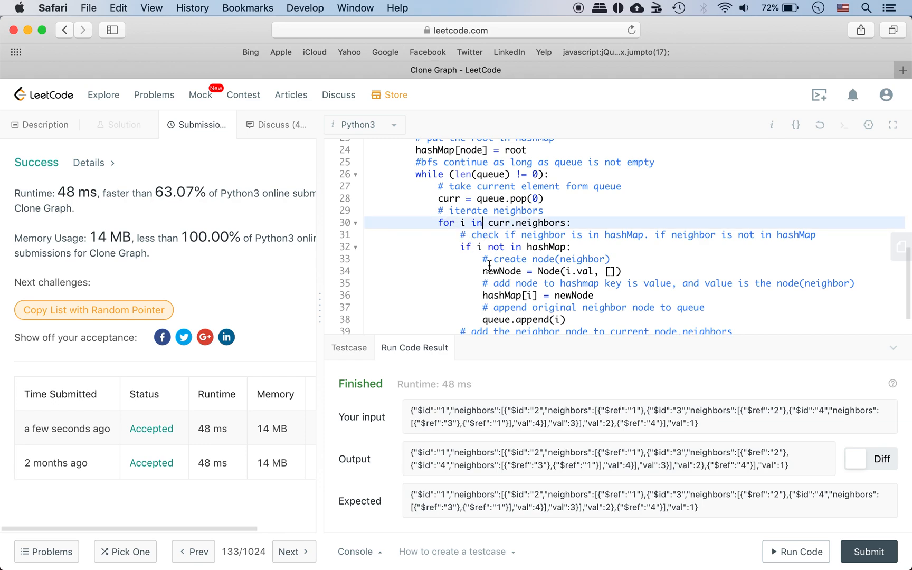
{"action": "scroll", "scroll_direction": "up", "scroll_amount": 3}
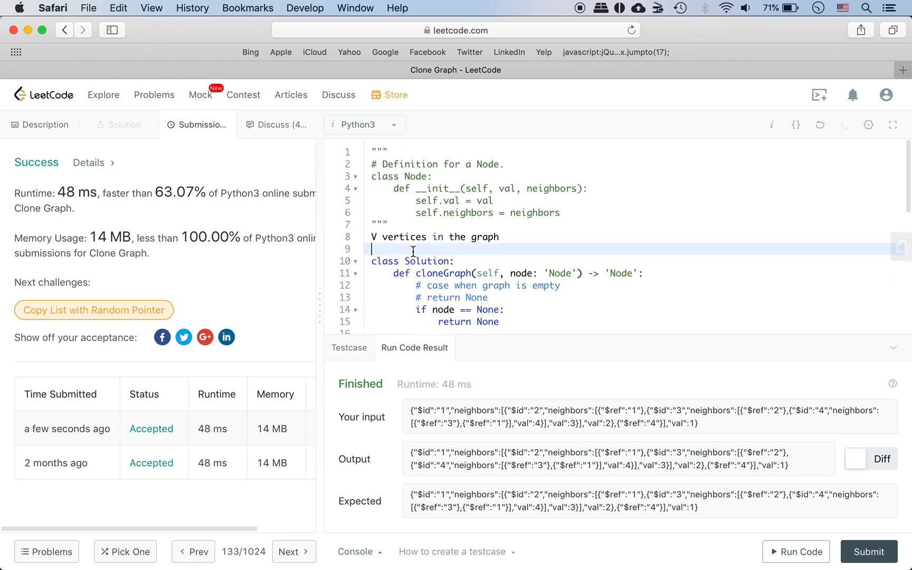
{"action": "type", "text": "O(V^)"}
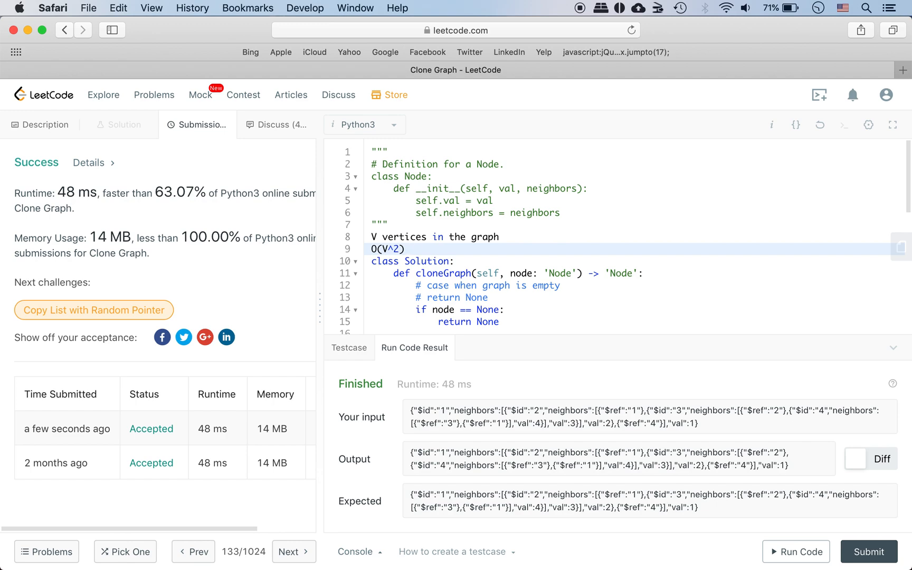
{"action": "scroll", "scroll_direction": "down", "scroll_amount": 3}
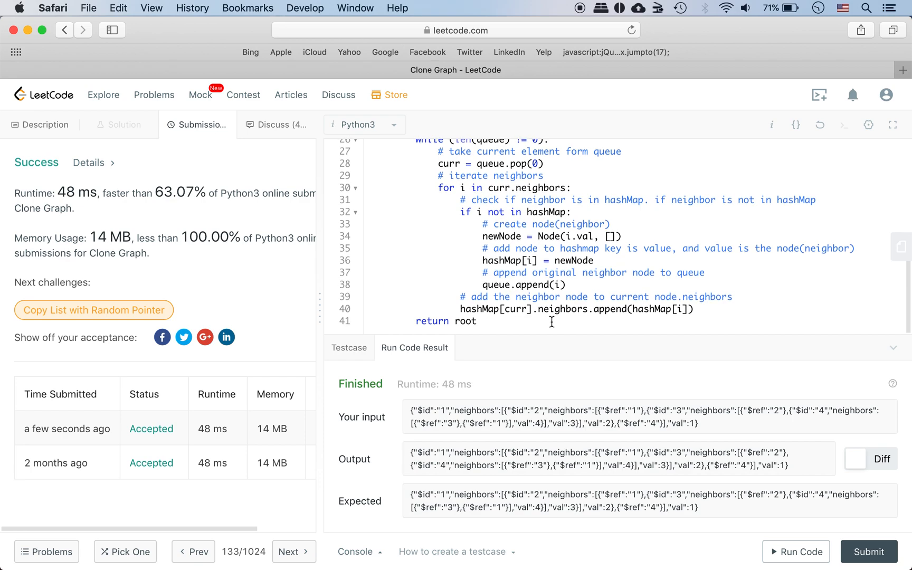
{"action": "scroll", "scroll_direction": "up", "scroll_amount": 3}
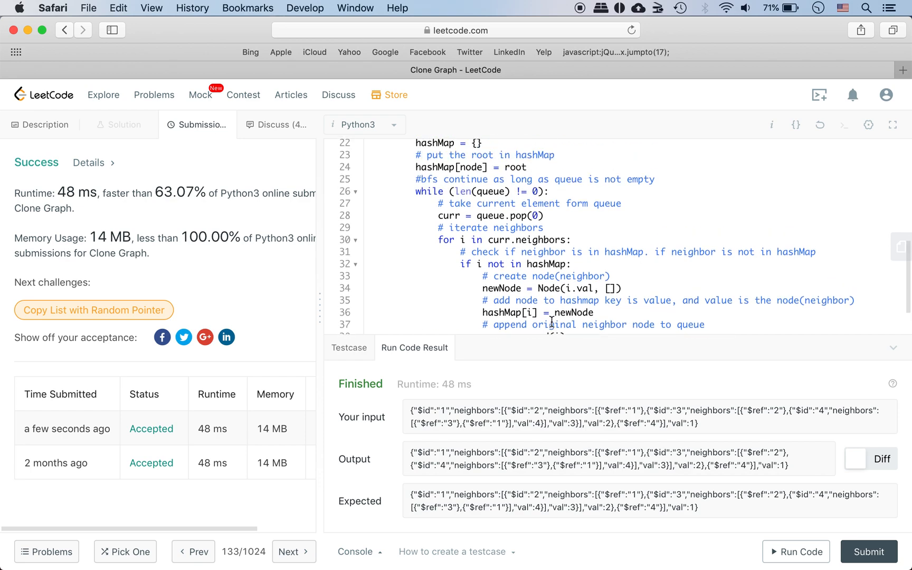
{"action": "scroll", "scroll_direction": "up", "scroll_amount": 3}
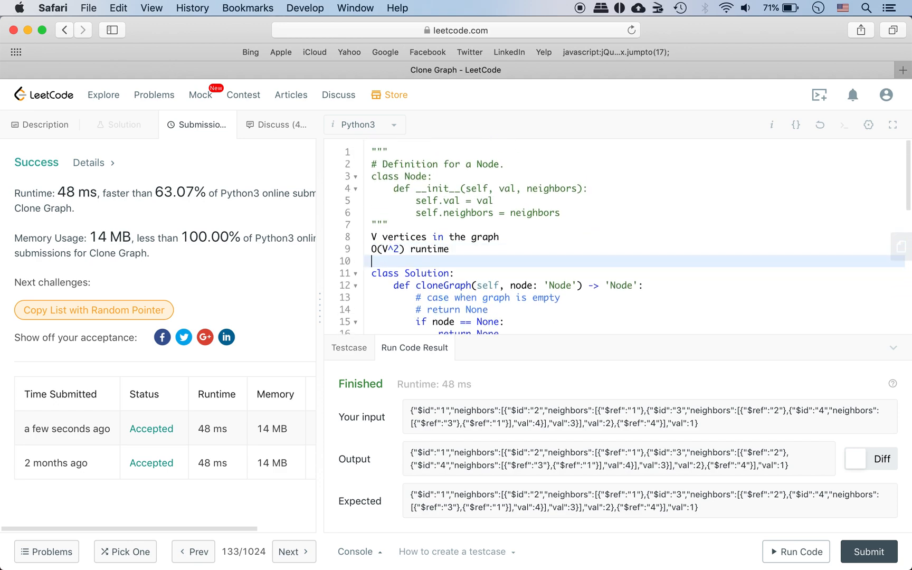
- Write 'O(V) space complexity' on line 10 beneath the runtime note
{"action": "type", "text": "space compleixyt"}
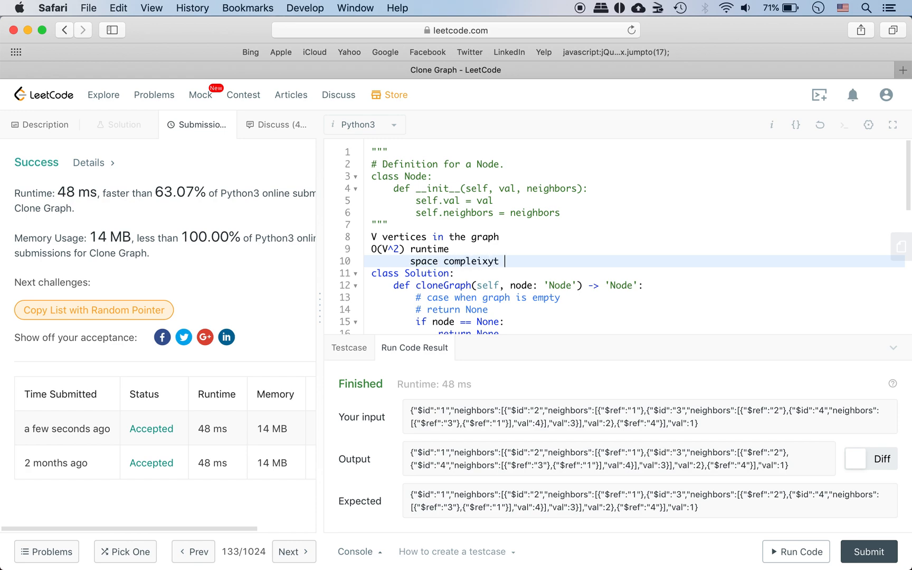
{"action": "type", "text": "complexity"}
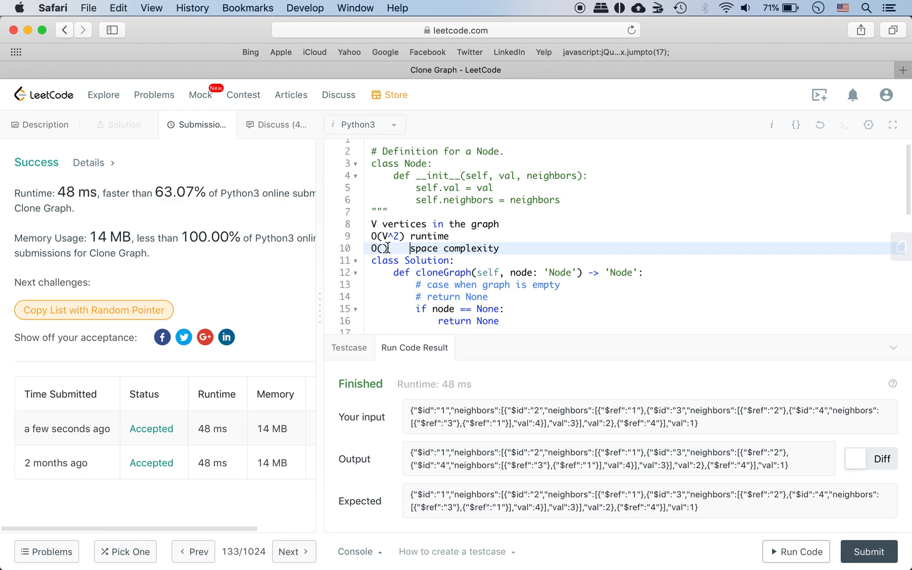
{"action": "type", "text": "V"}
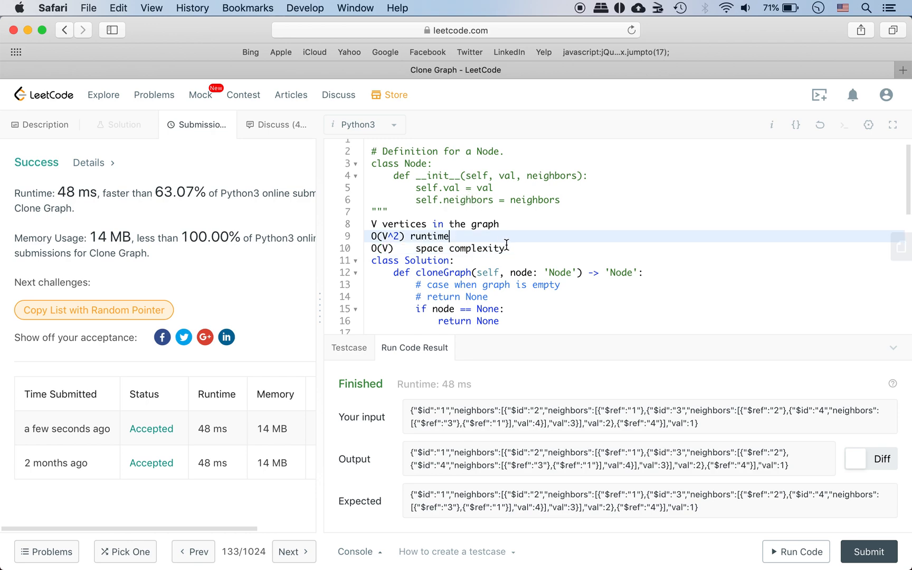
{"action": "left_click", "coordinate": [510, 247]}
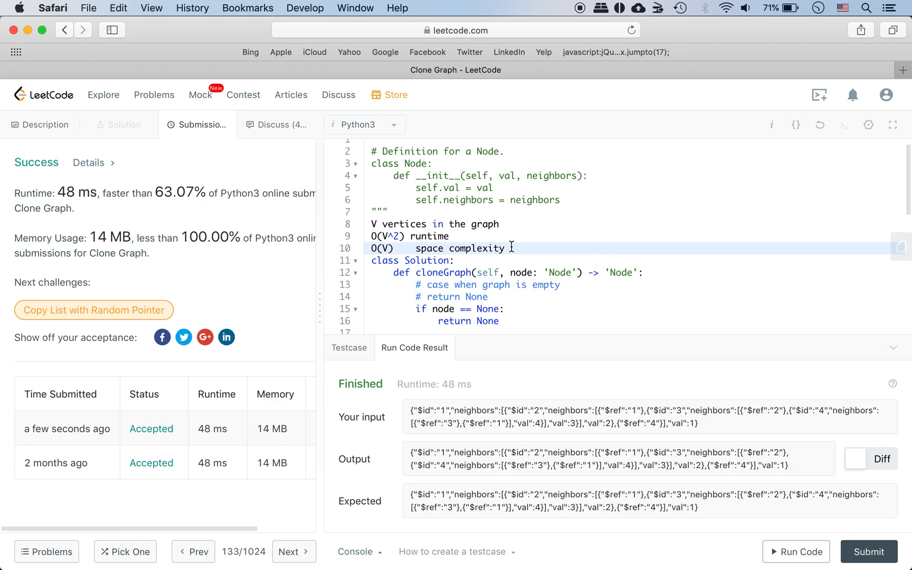
{"action": "mouse_move", "coordinate": [555, 241]}
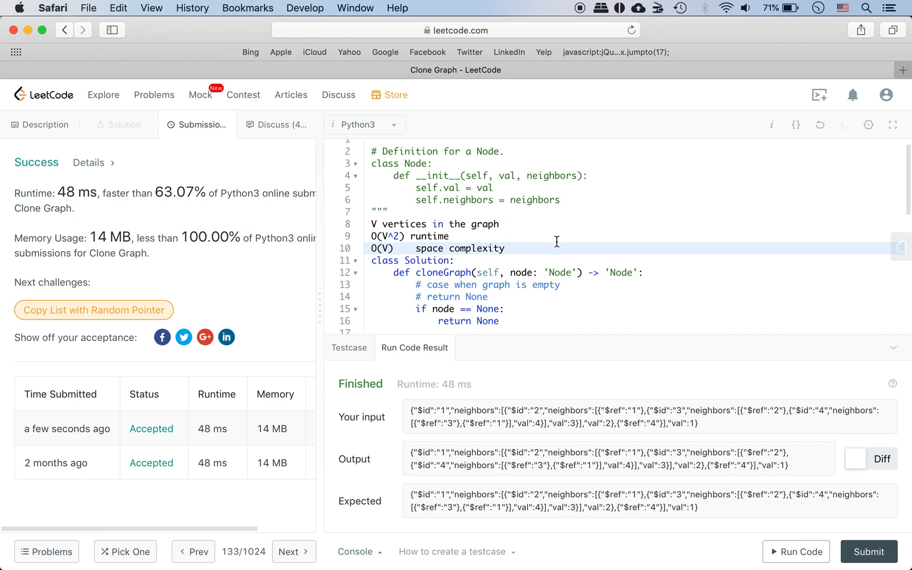
{"action": "left_click", "coordinate": [504, 249]}
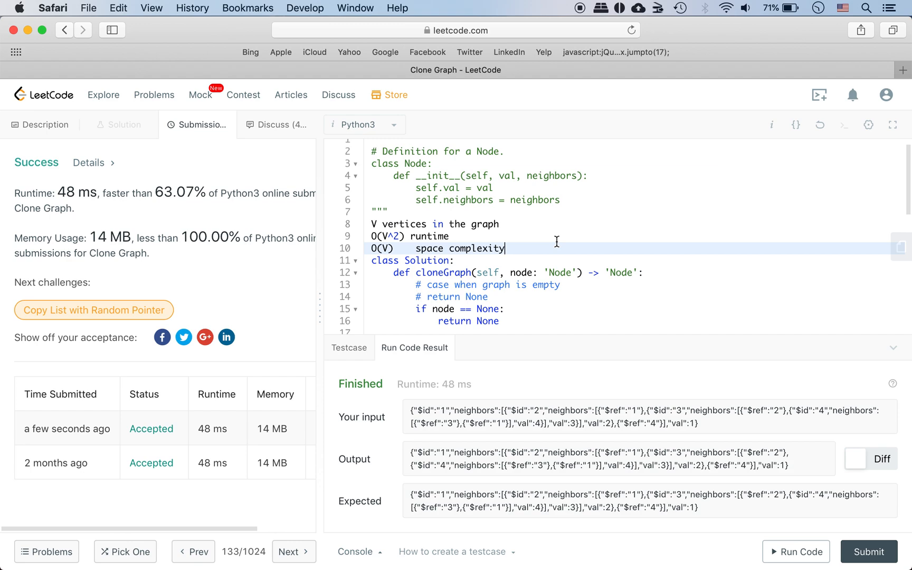
{"action": "mouse_move", "coordinate": [584, 44]}
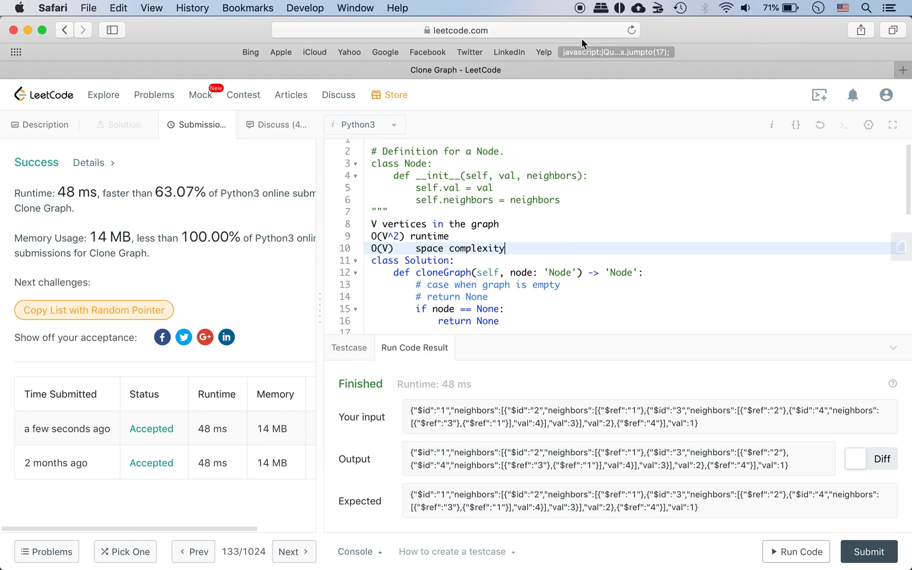